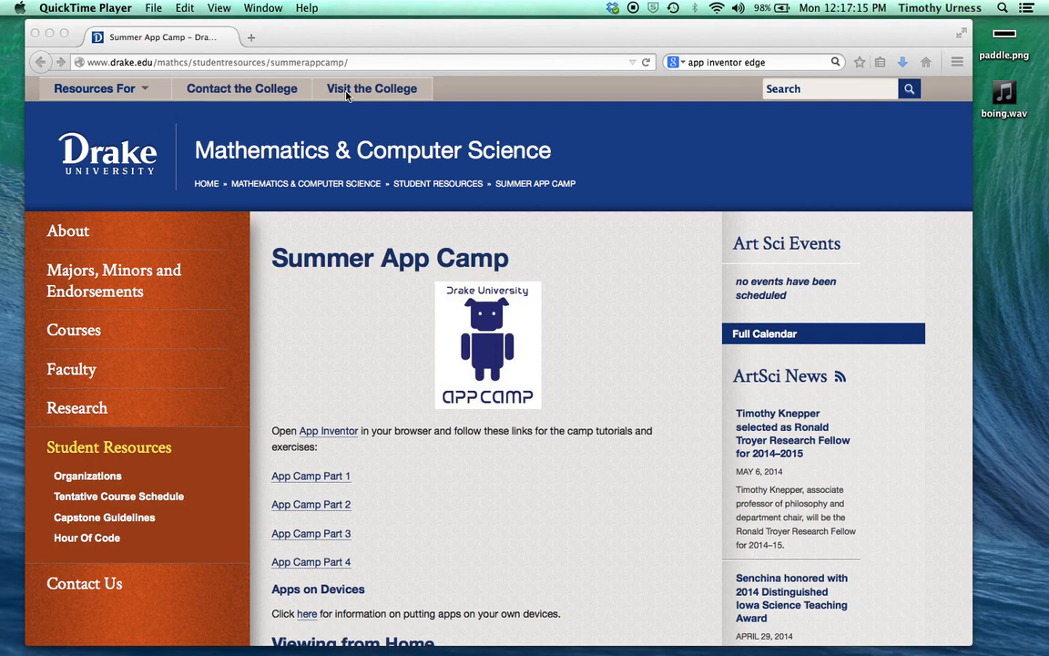
mouse_move(332, 509)
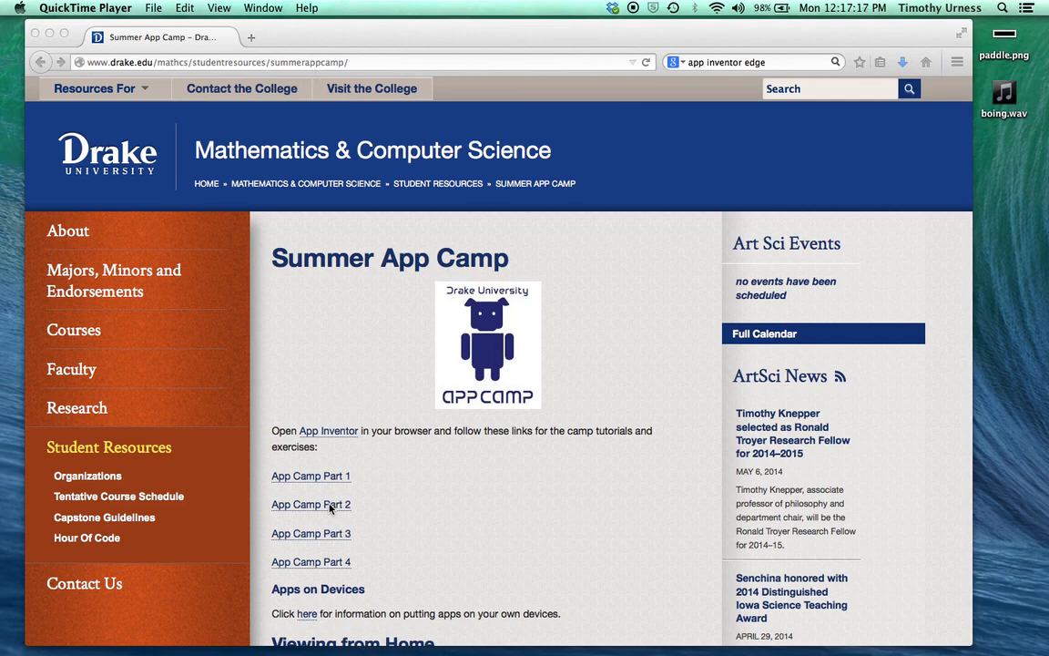
- Show the App Camp Part 2 page with its Paint Pot and Mole Mash tutorials
click(309, 505)
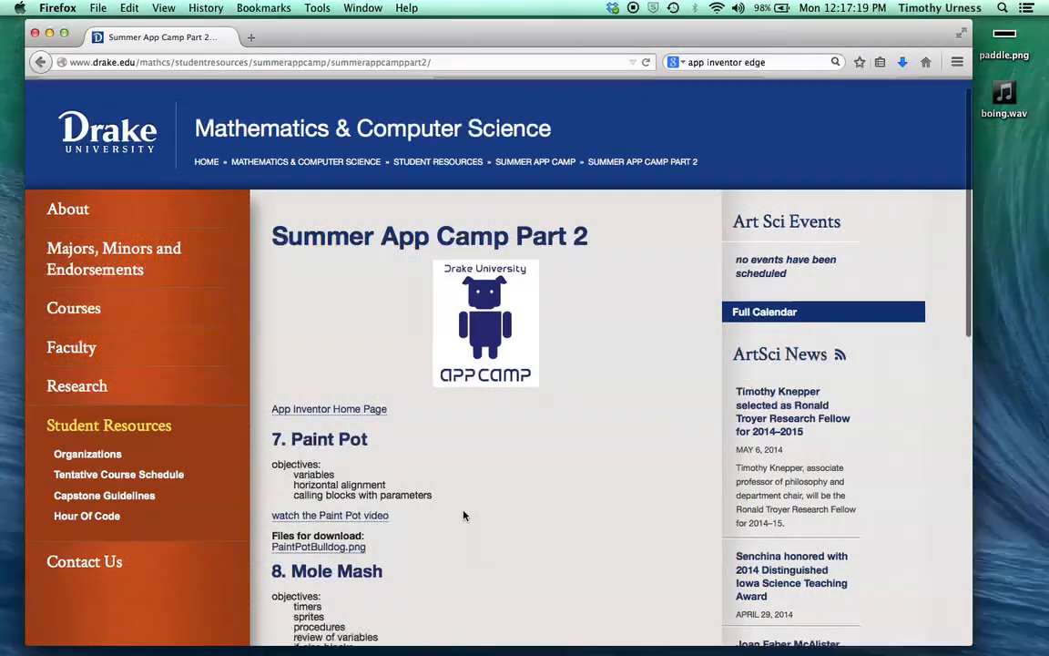
scroll(down, 3)
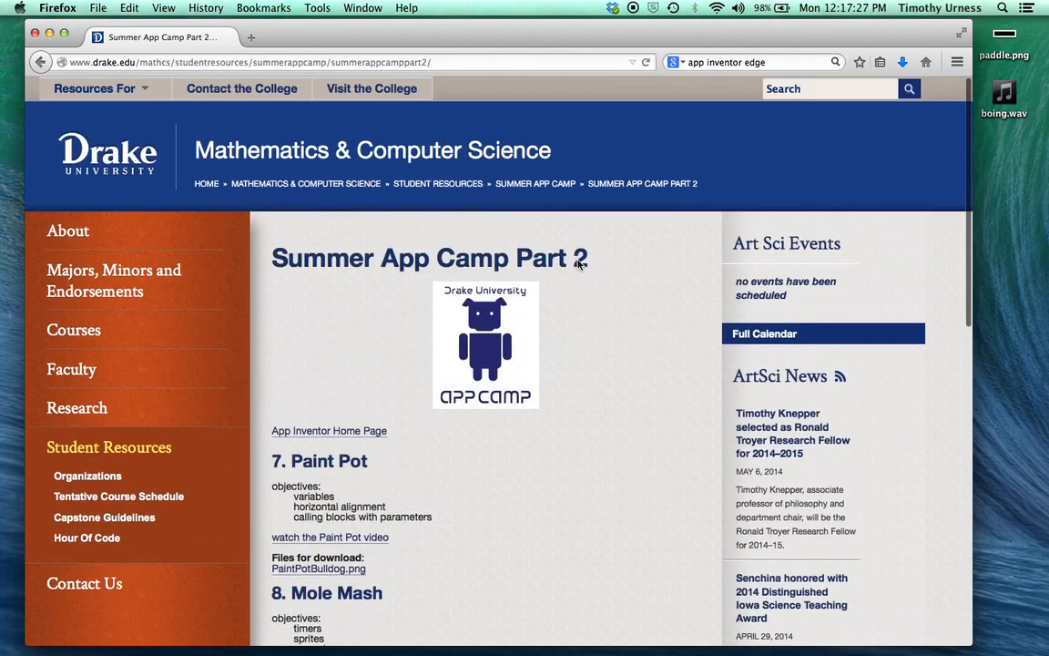
mouse_move(328, 430)
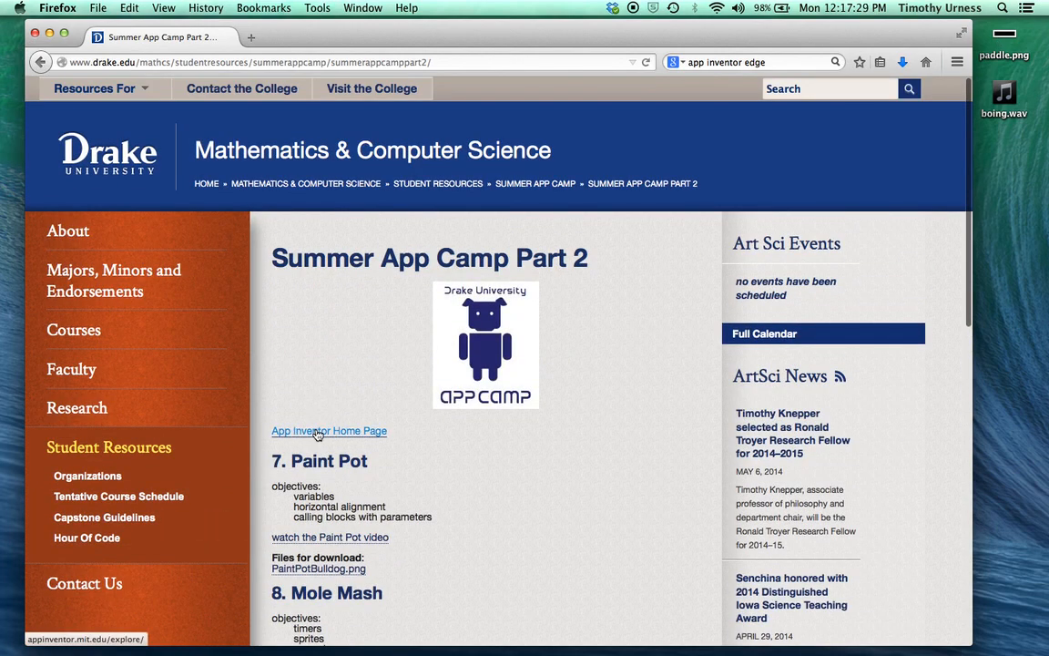
- Create a new App Inventor project named Pong from the projects list
click(328, 430)
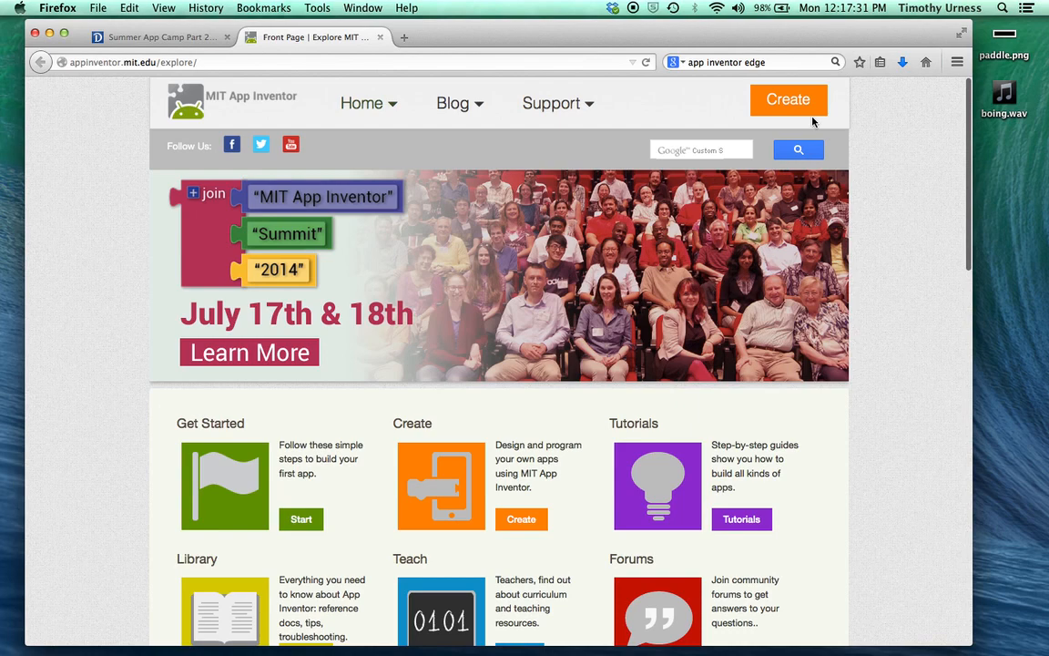
click(787, 98)
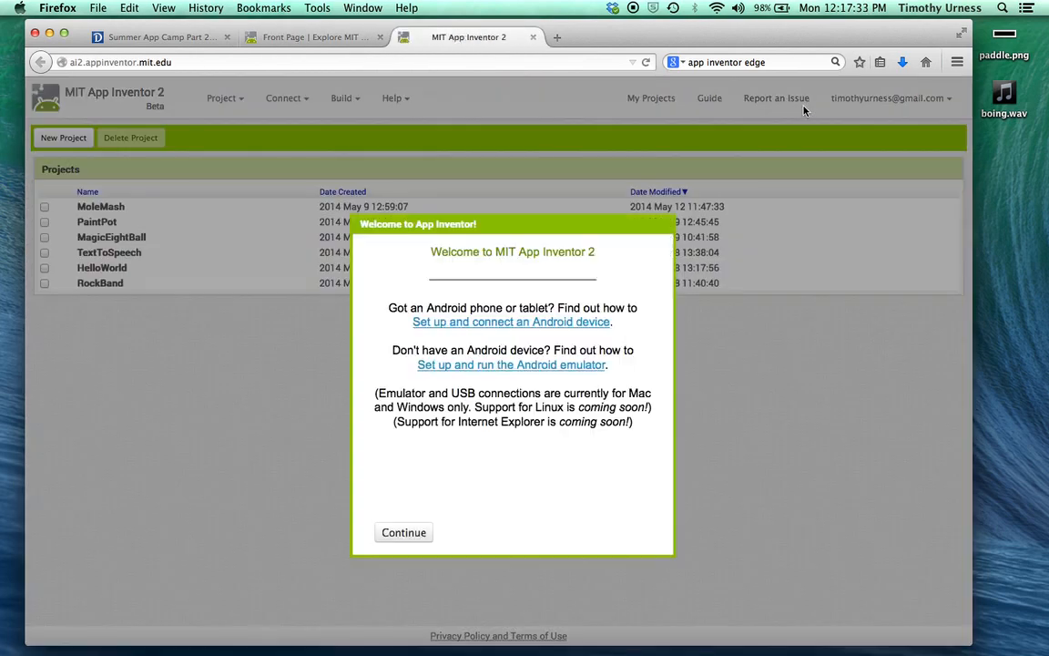
click(403, 532)
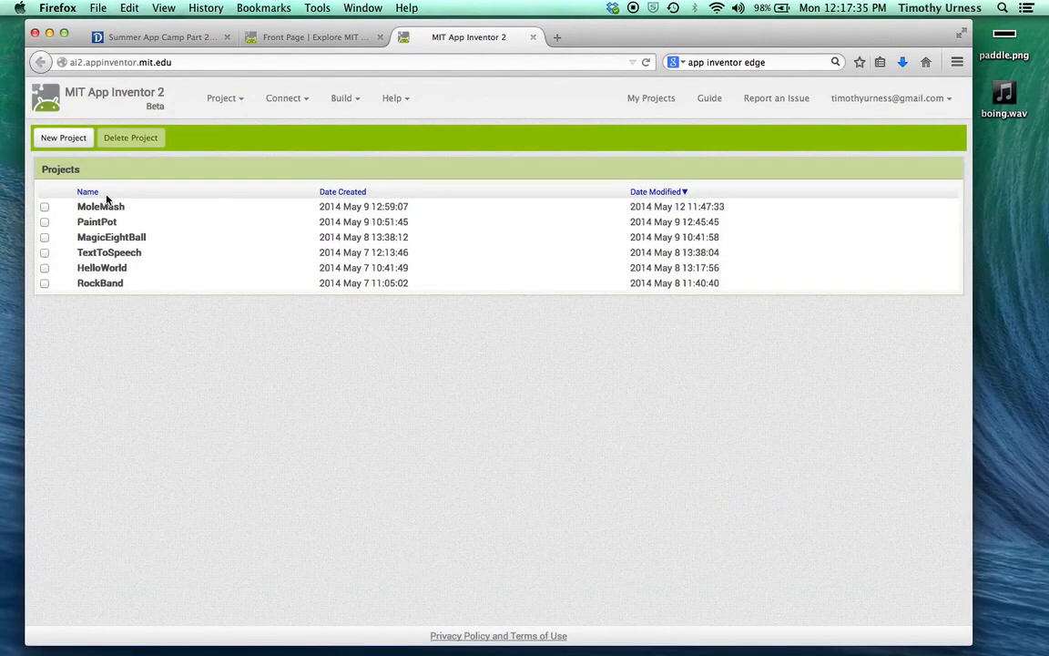
click(62, 139)
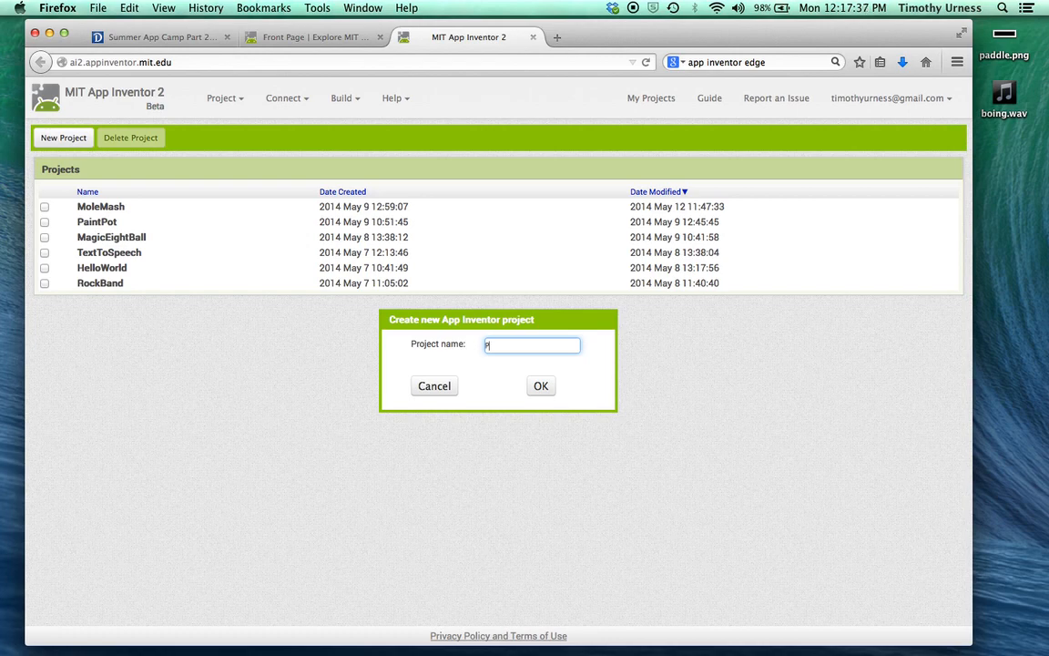
click(542, 386)
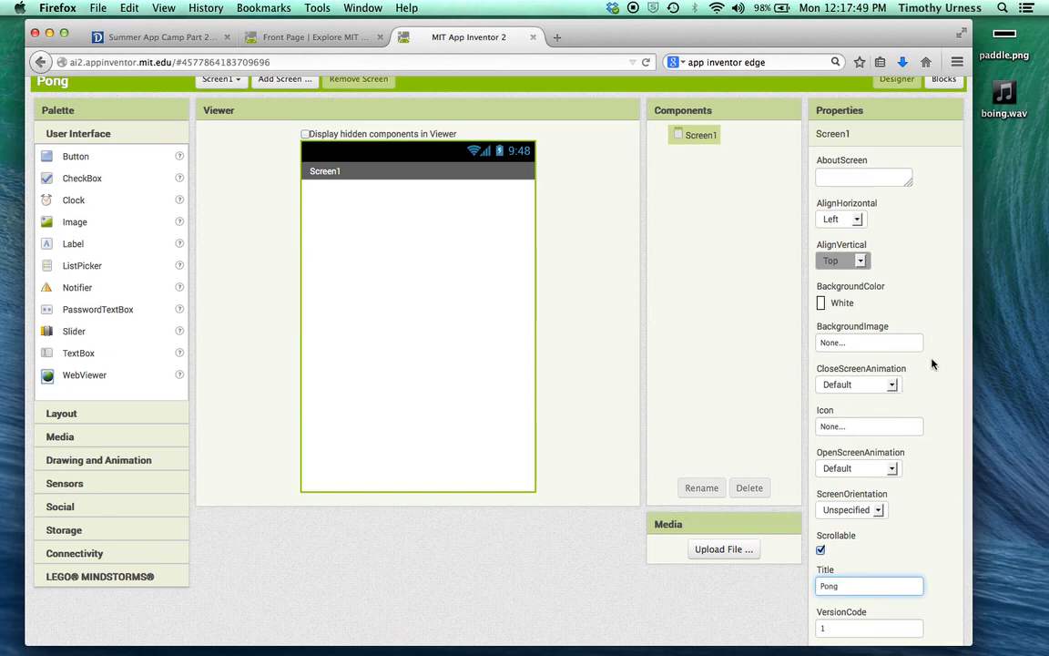
- Set Screen1's background colour to Black
click(820, 302)
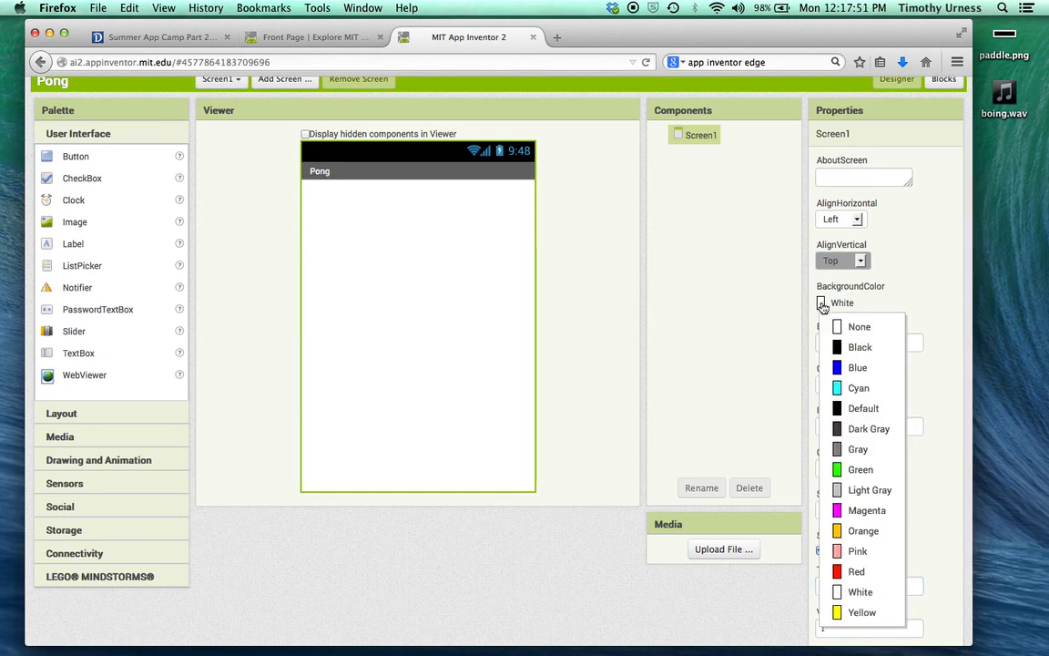
click(859, 346)
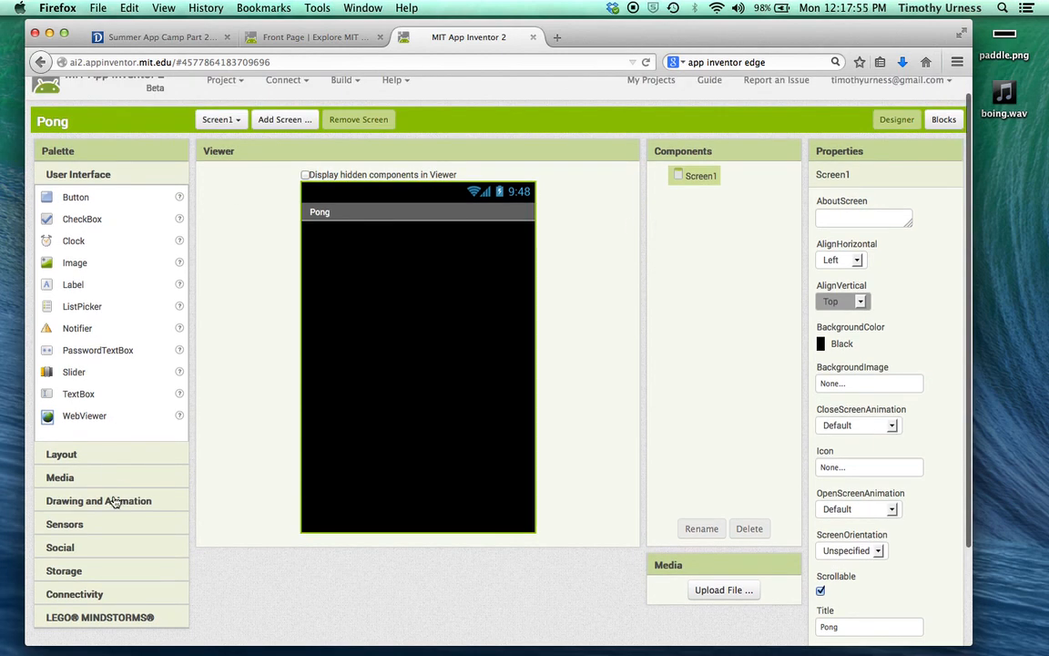
- Add a canvas named PongPlayingCanvas, filling the parent width and 350 pixels tall
click(99, 499)
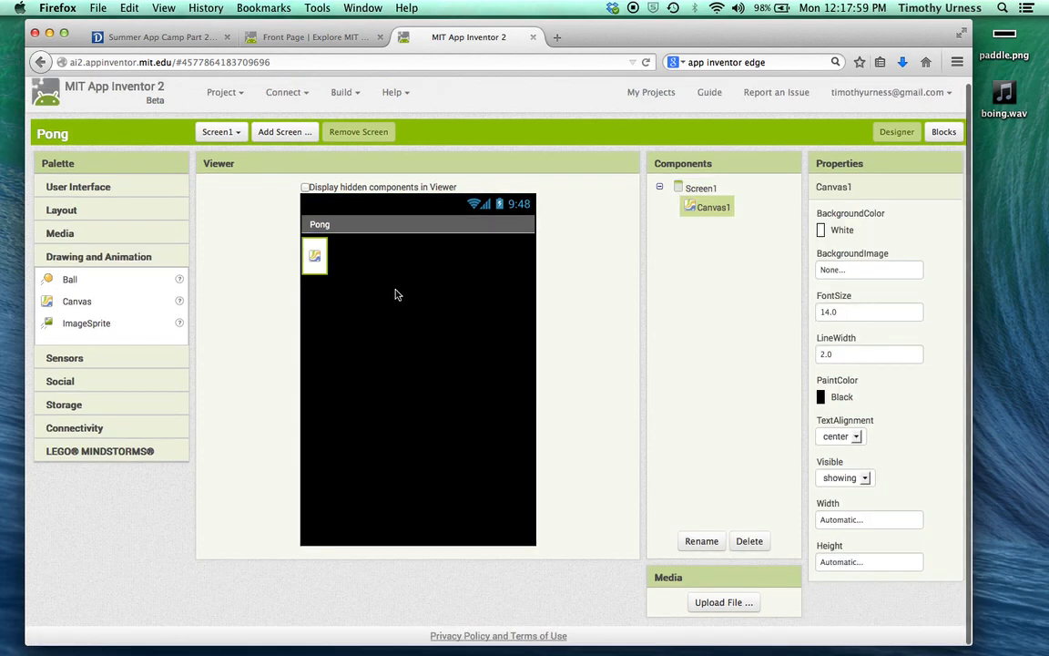
click(701, 541)
text(PongPlayingCanvas)
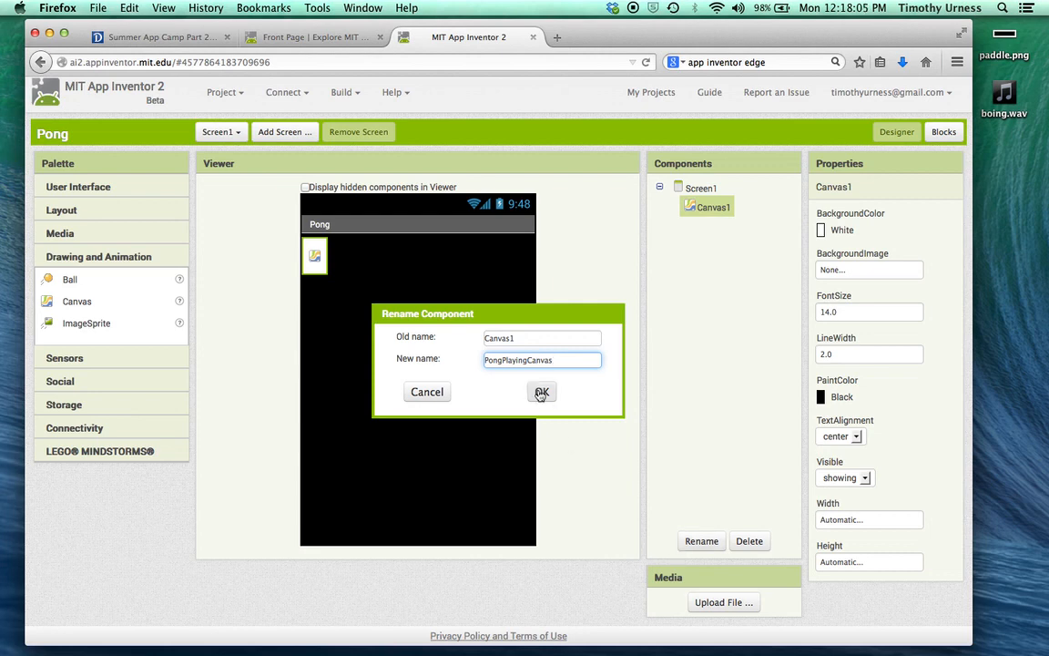
click(543, 392)
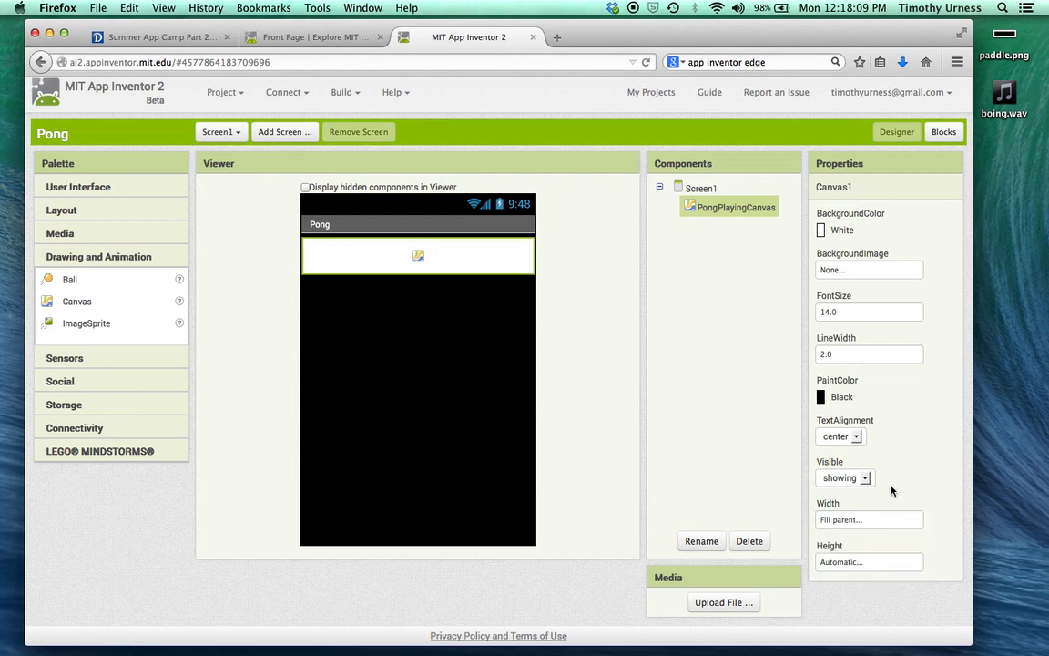
click(869, 562)
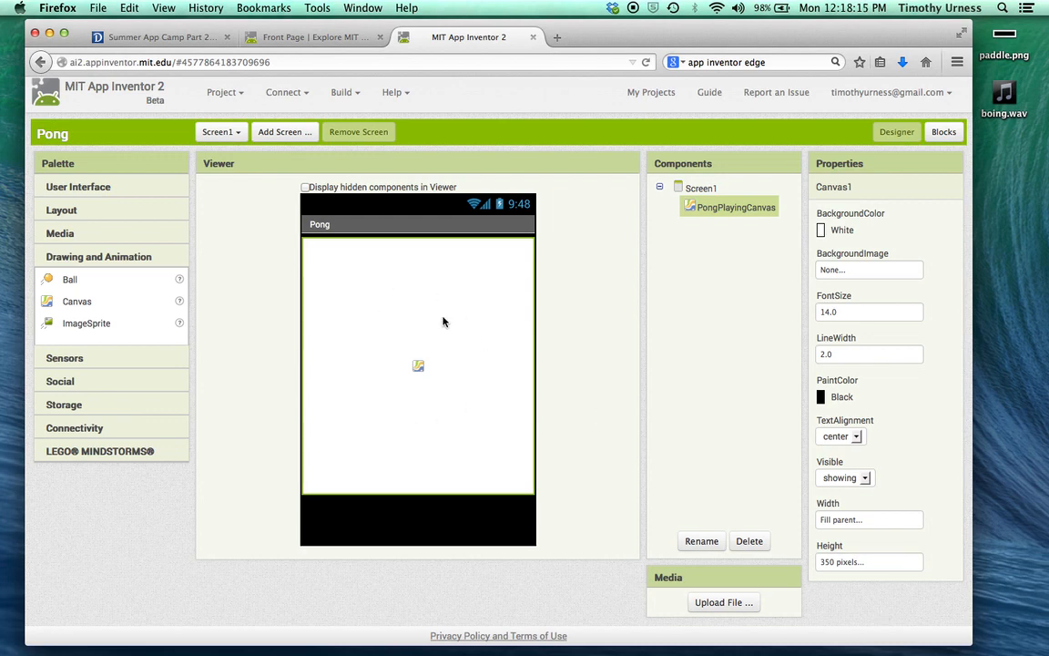
mouse_move(445, 320)
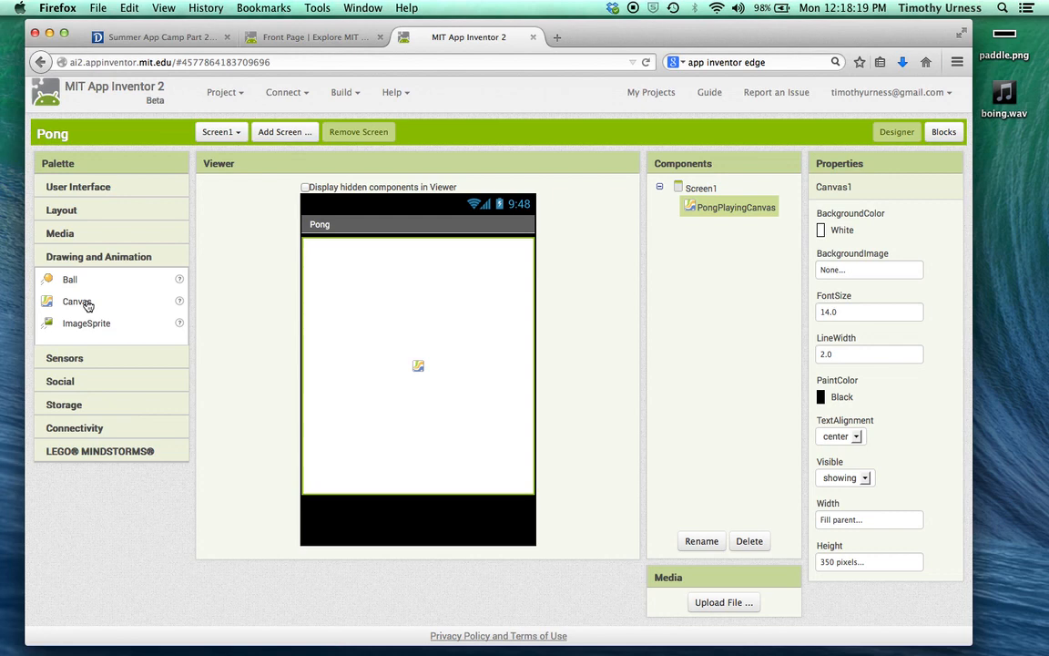
- Place a Ball, Ball1, on the playing canvas and review its properties
drag(69, 279, 372, 321)
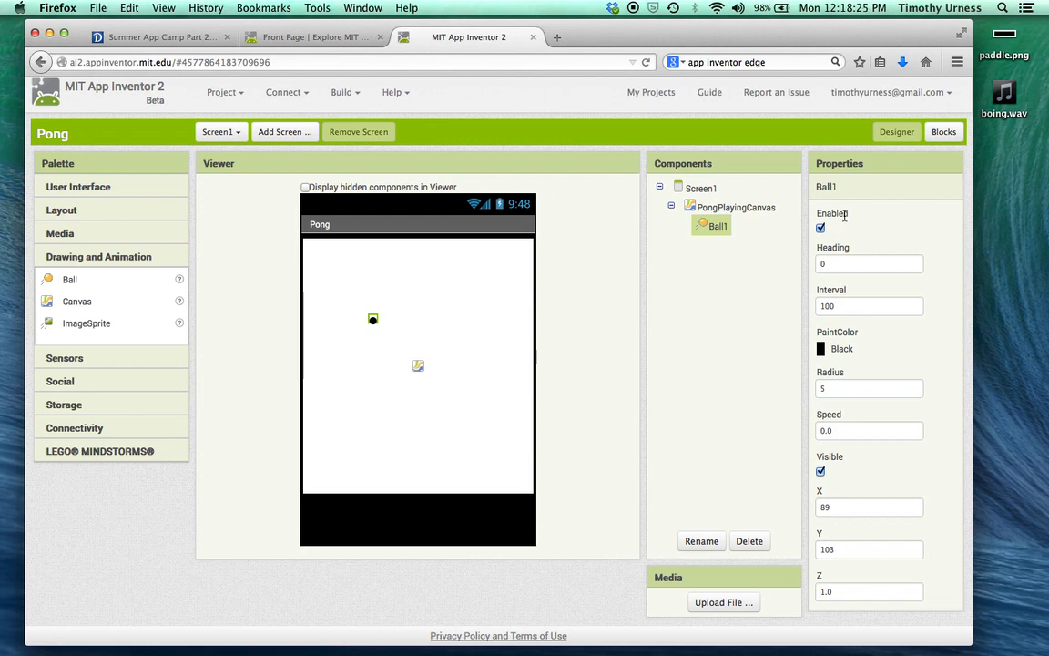
mouse_move(872, 284)
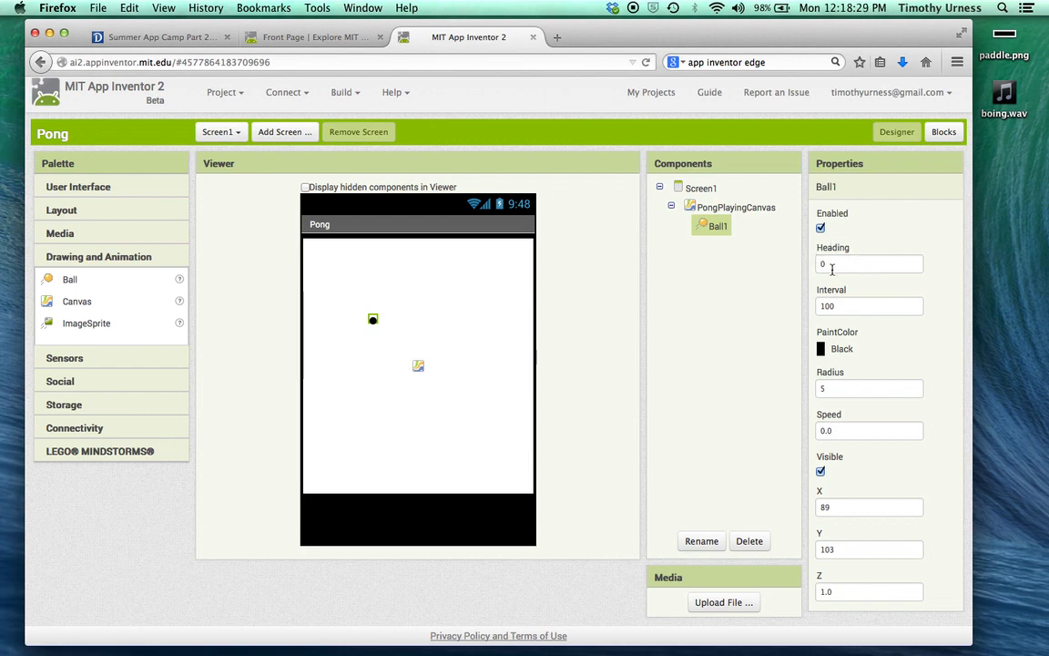
click(870, 264)
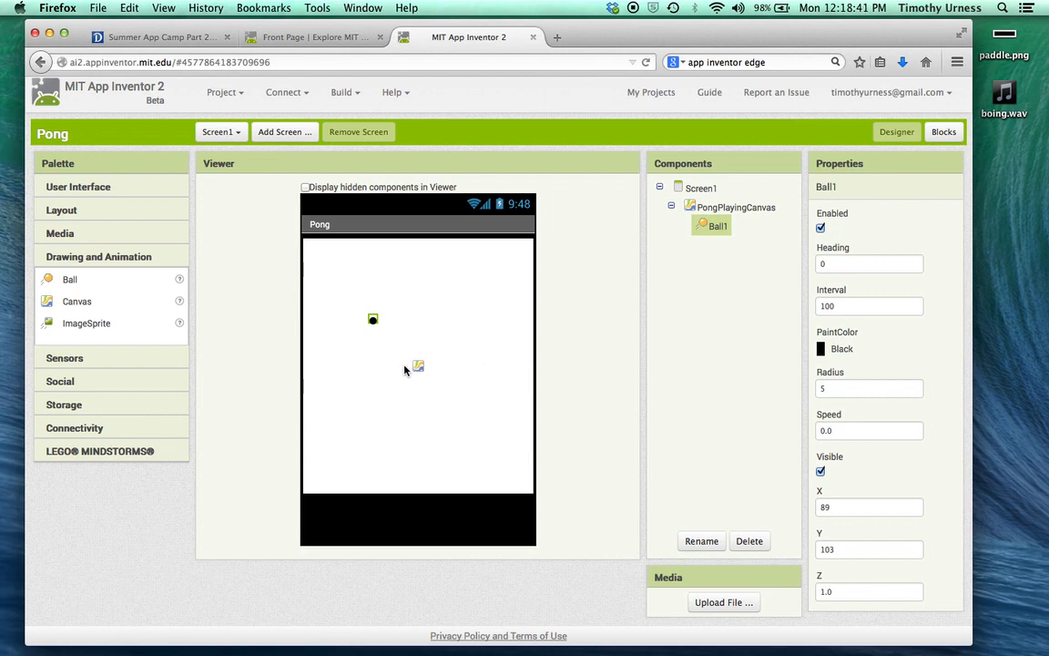
mouse_move(410, 494)
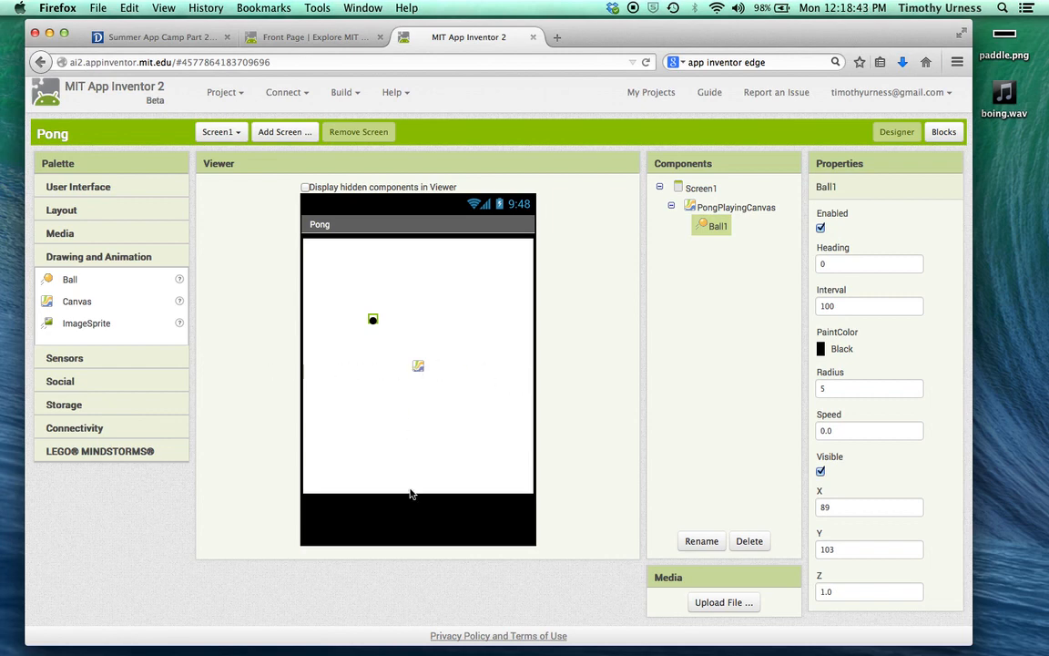
mouse_move(408, 503)
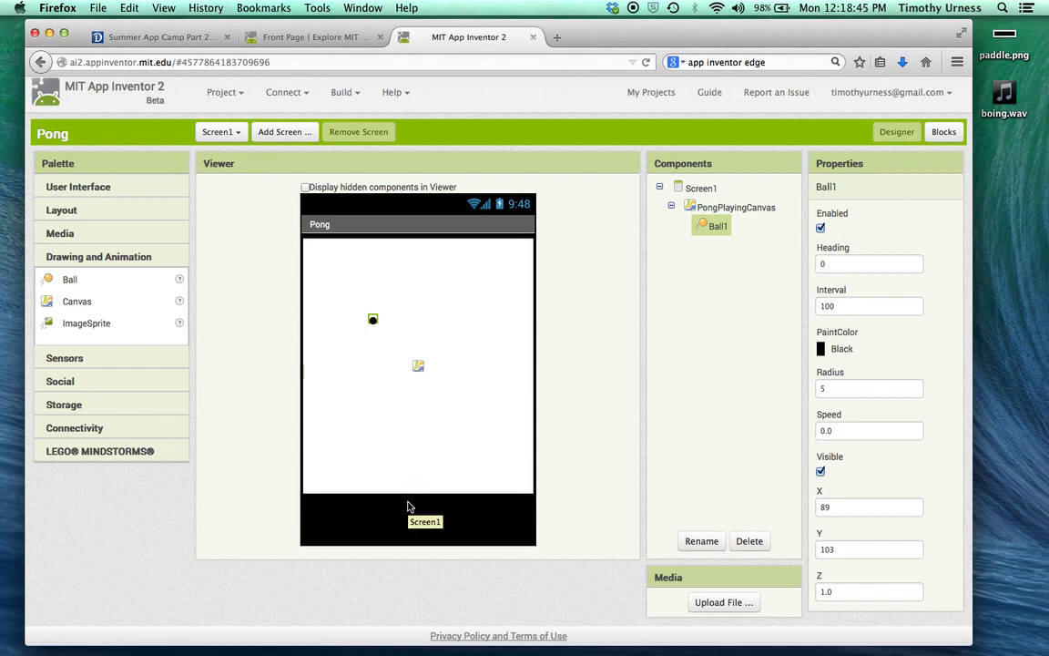
mouse_move(980, 478)
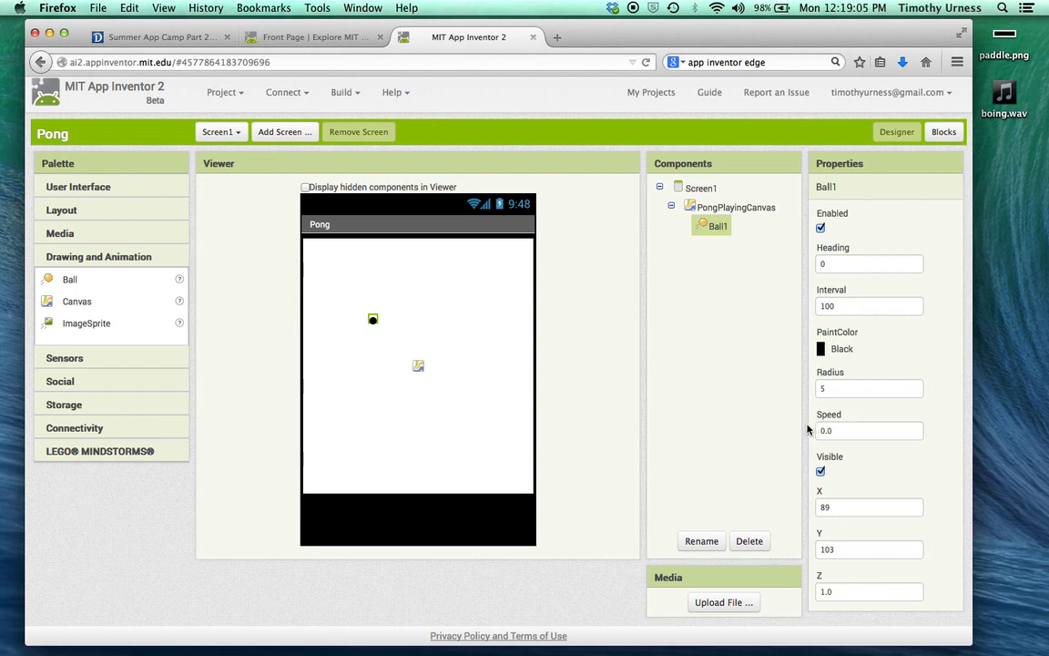
mouse_move(796, 281)
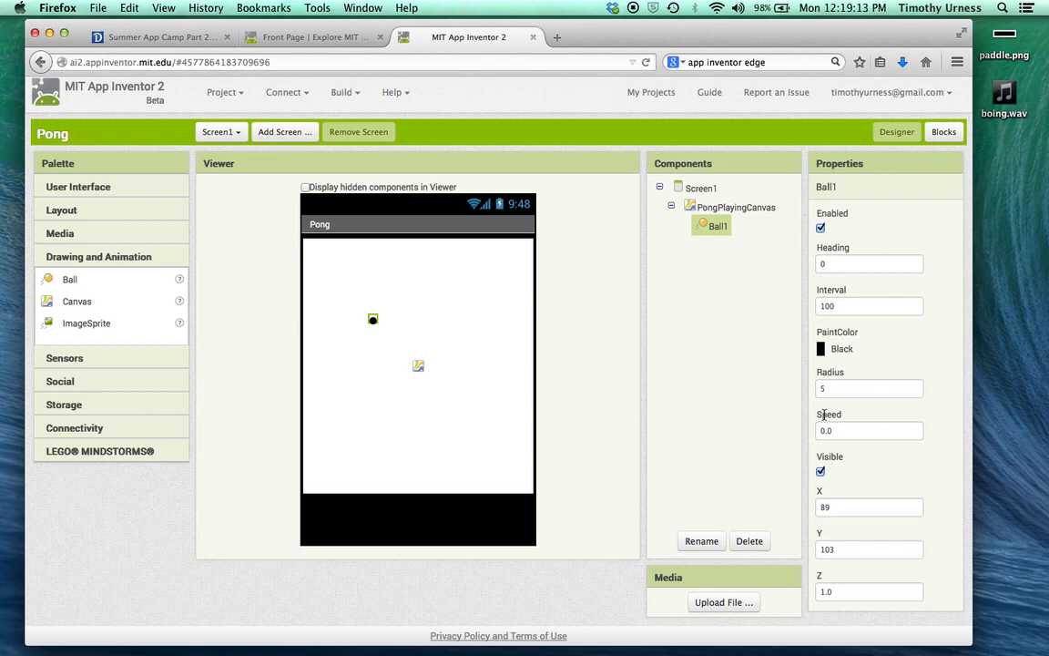
mouse_move(726, 365)
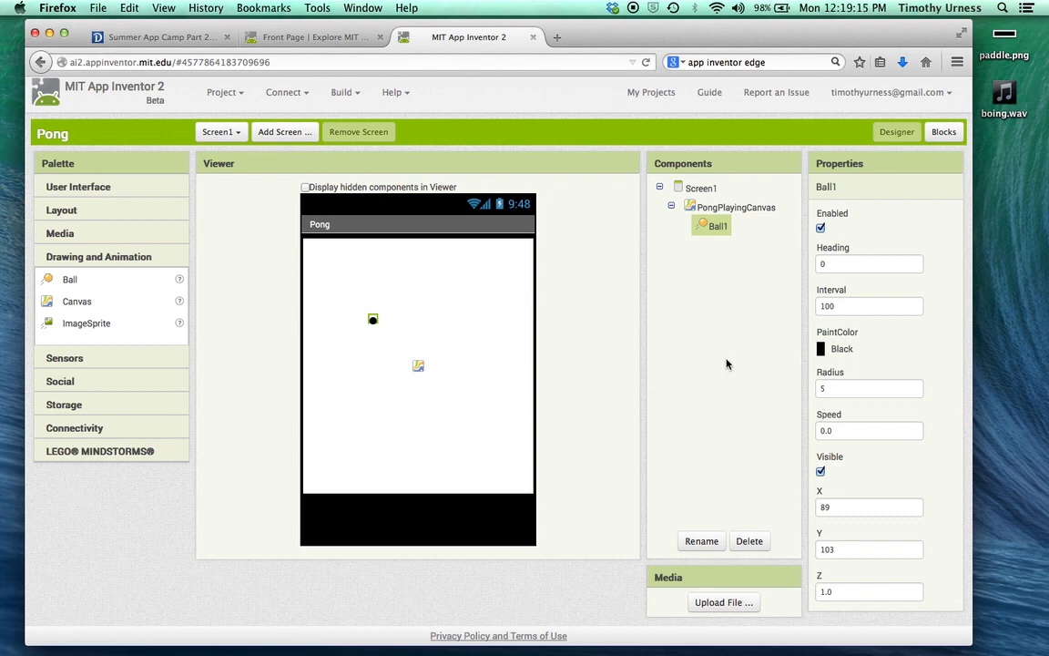
- Rename the ball PongBall and set its radius to 15
click(701, 539)
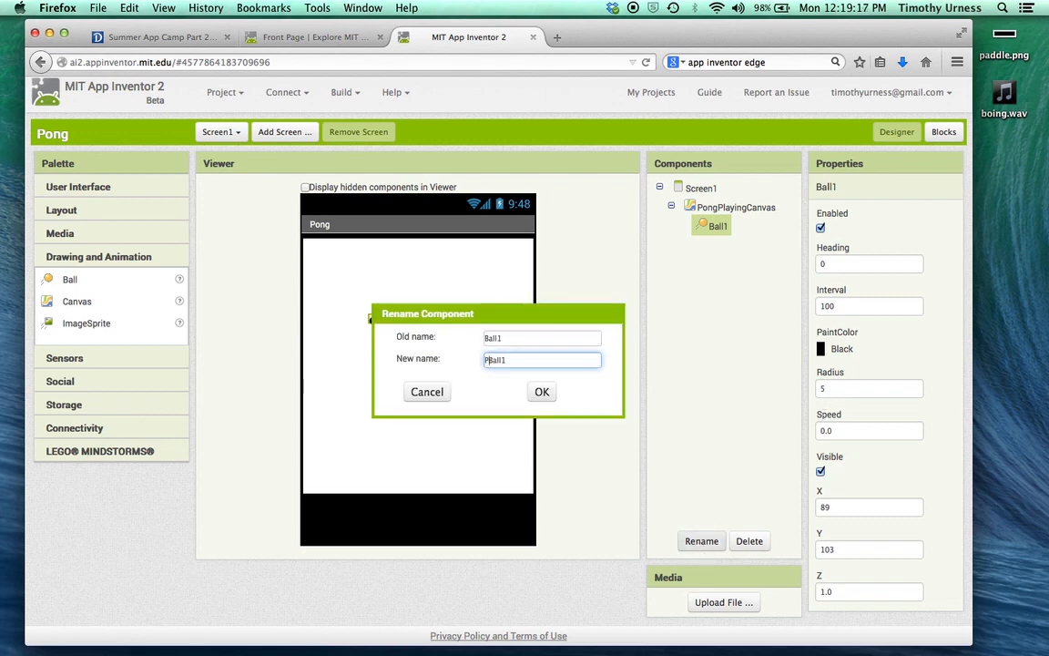
text(PongBall)
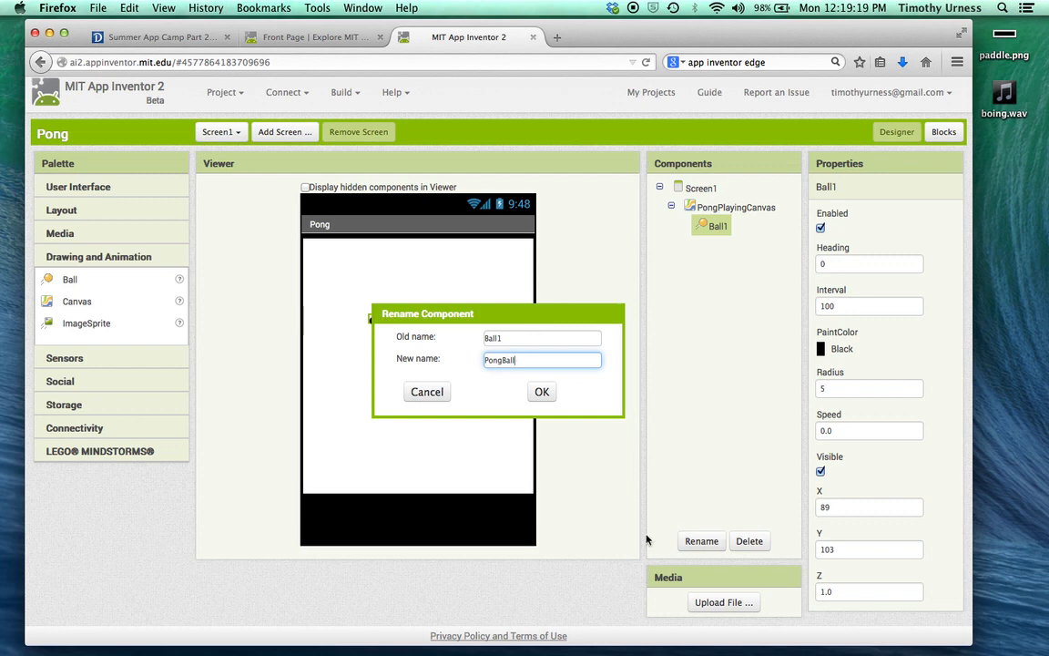
click(542, 392)
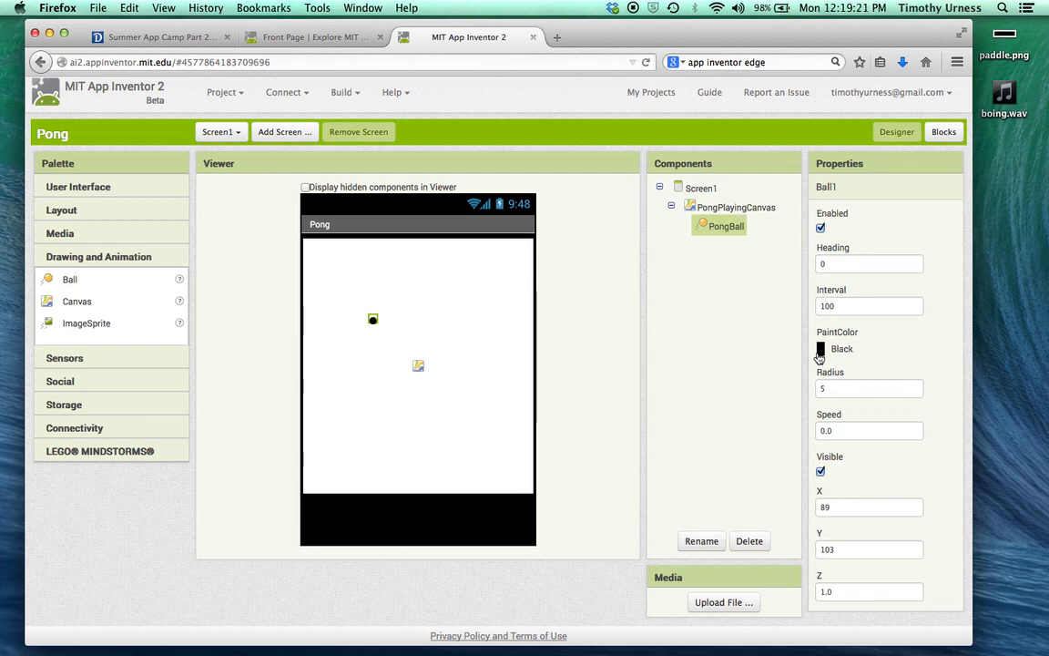
click(820, 350)
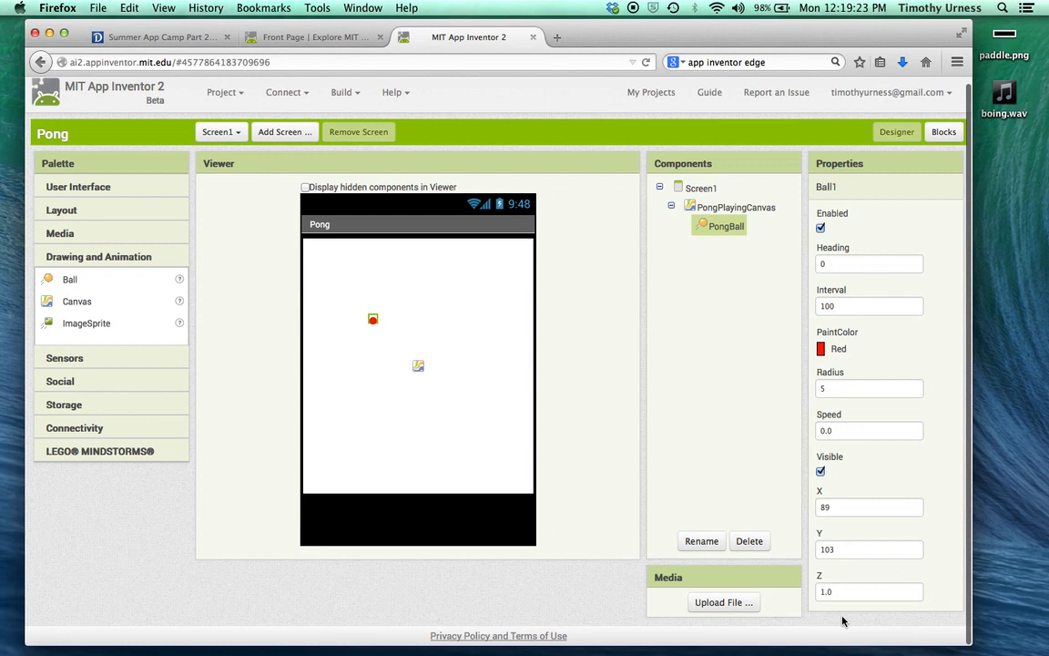
click(869, 388)
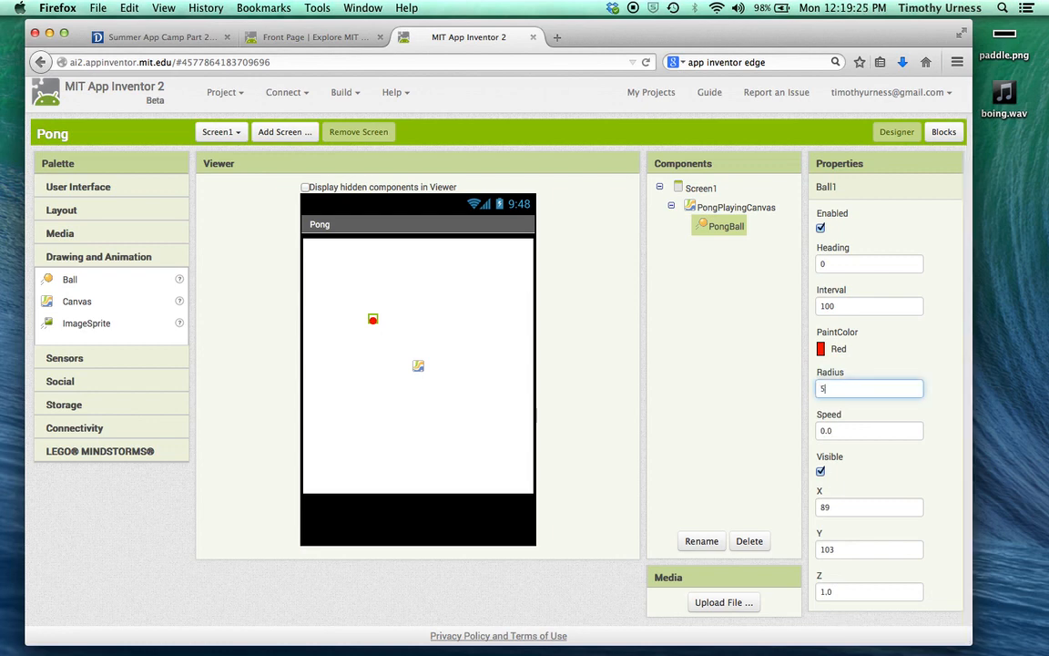
text(15)
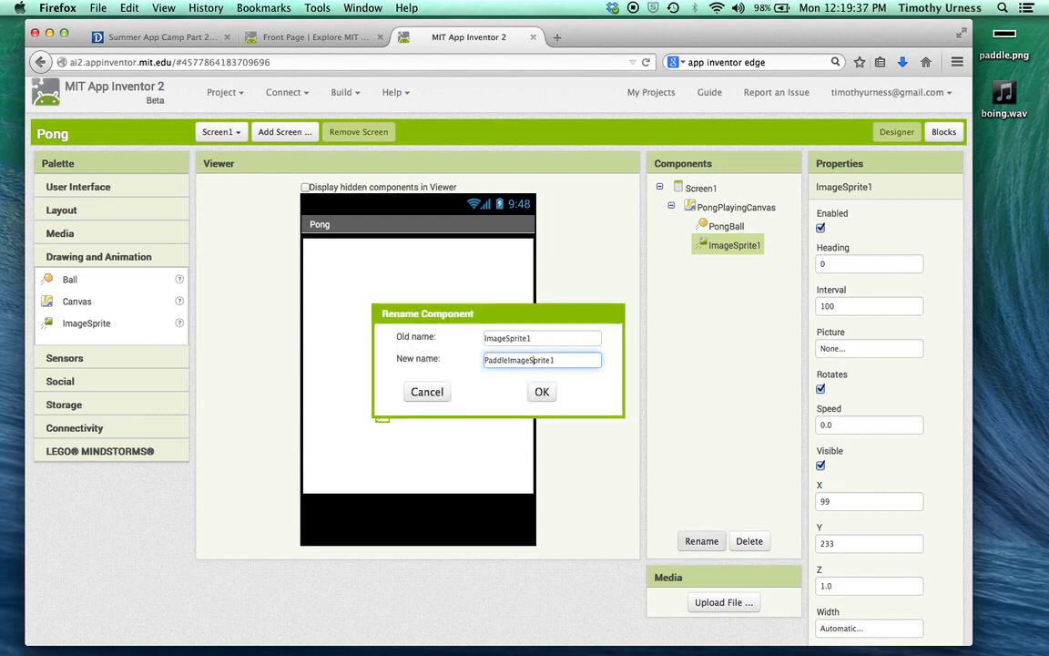
- Rename the image sprite to Paddle
key(backspace)
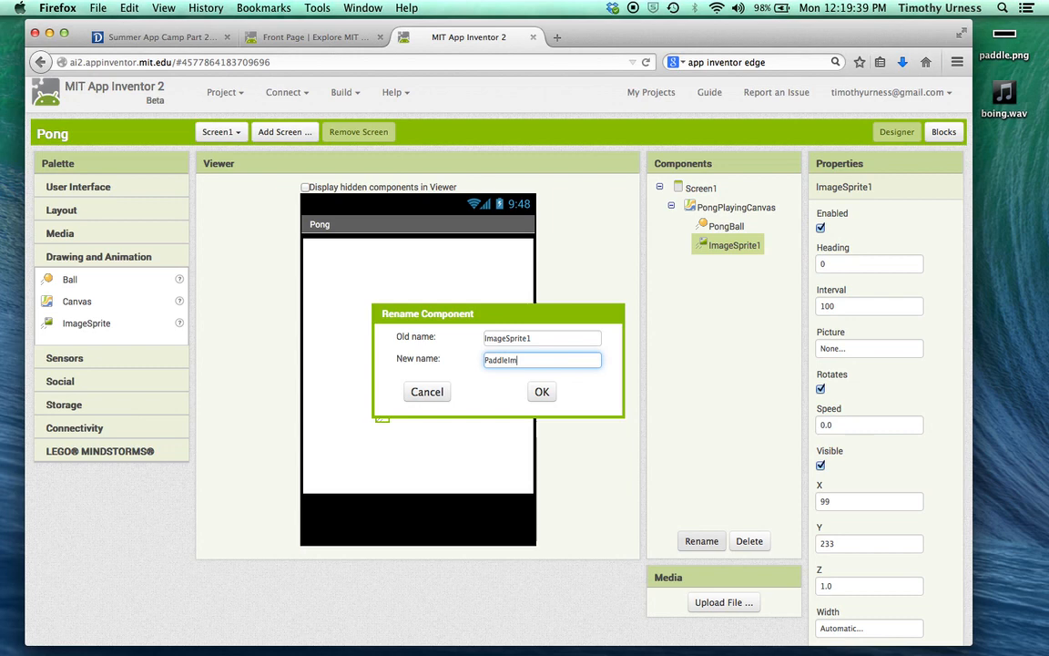
click(543, 391)
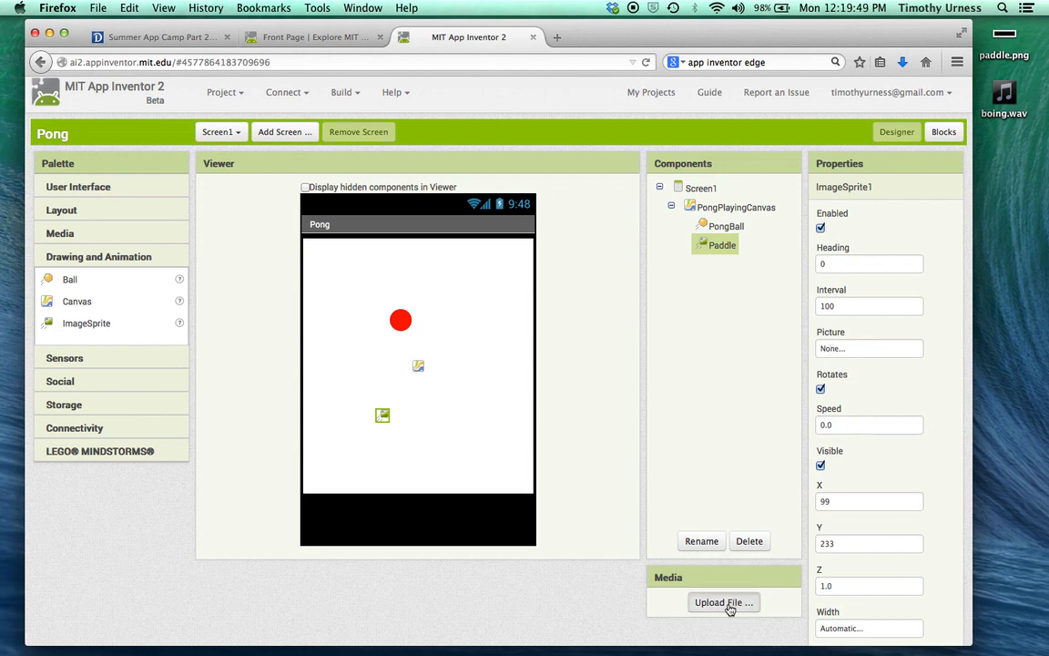
- Upload paddle.png and boing.wav from the Desktop into the project's media
click(724, 602)
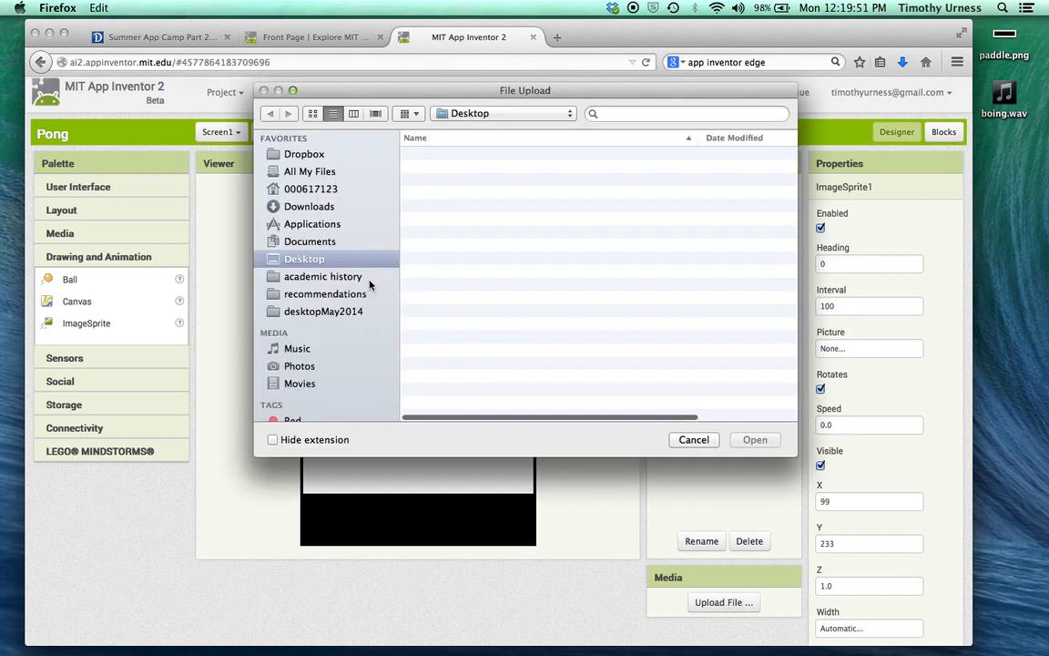
click(459, 180)
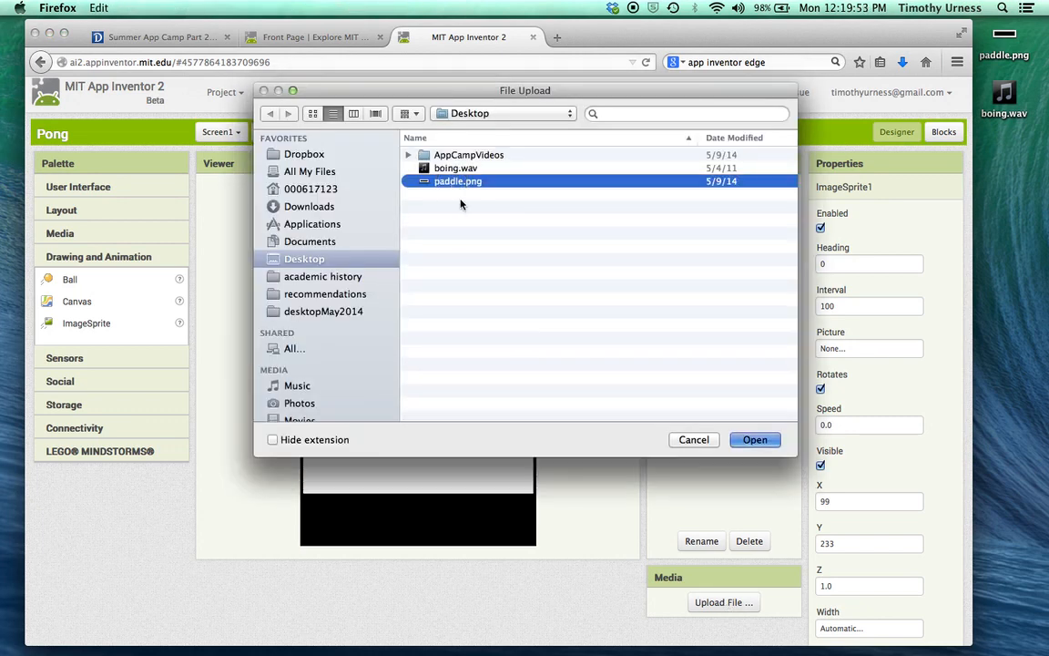
click(754, 439)
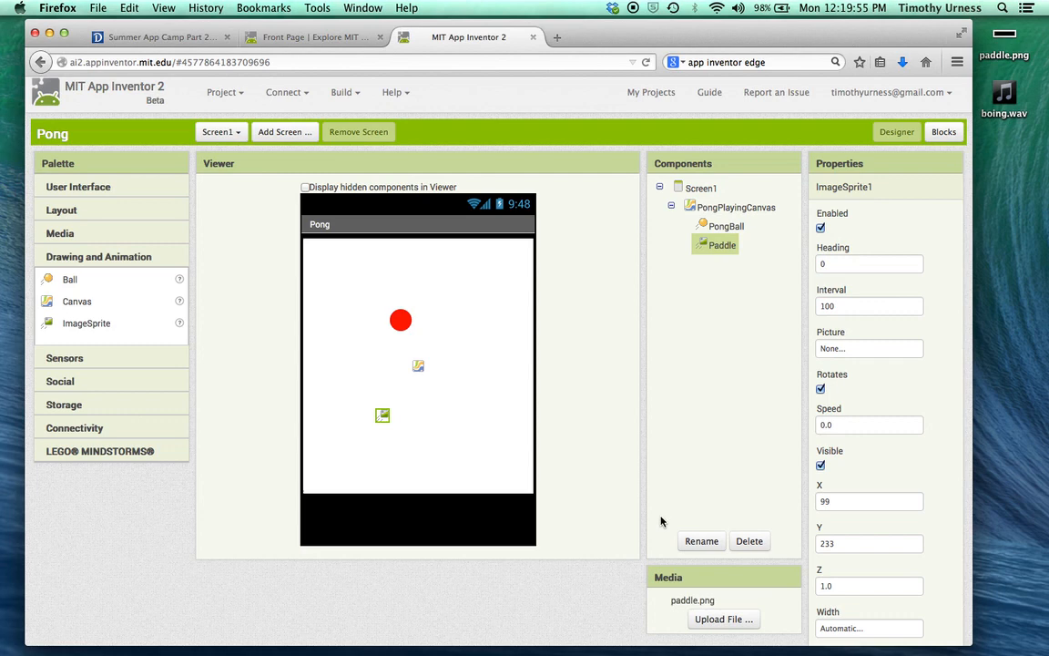
click(723, 619)
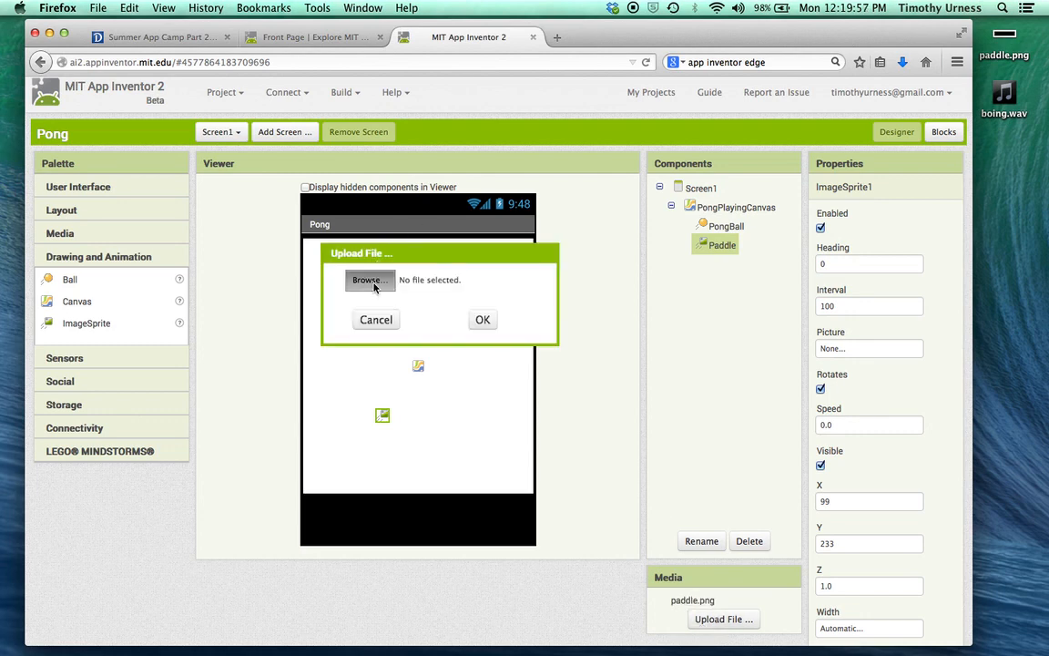
click(370, 281)
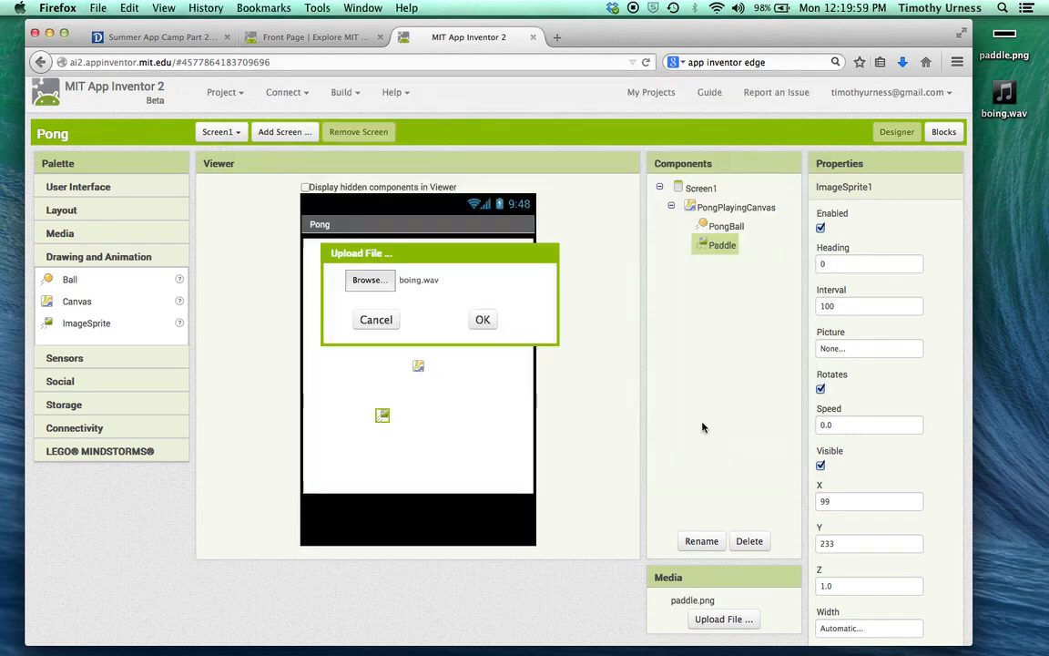
click(483, 319)
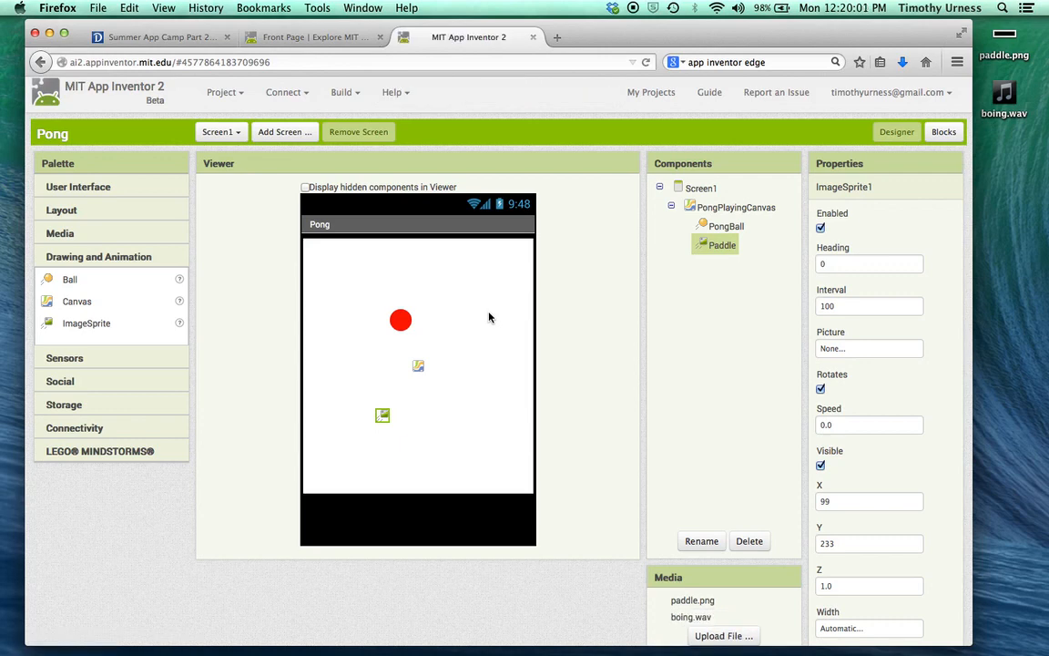
- Give the Paddle sprite the paddle.png picture and place it near the canvas bottom
click(869, 347)
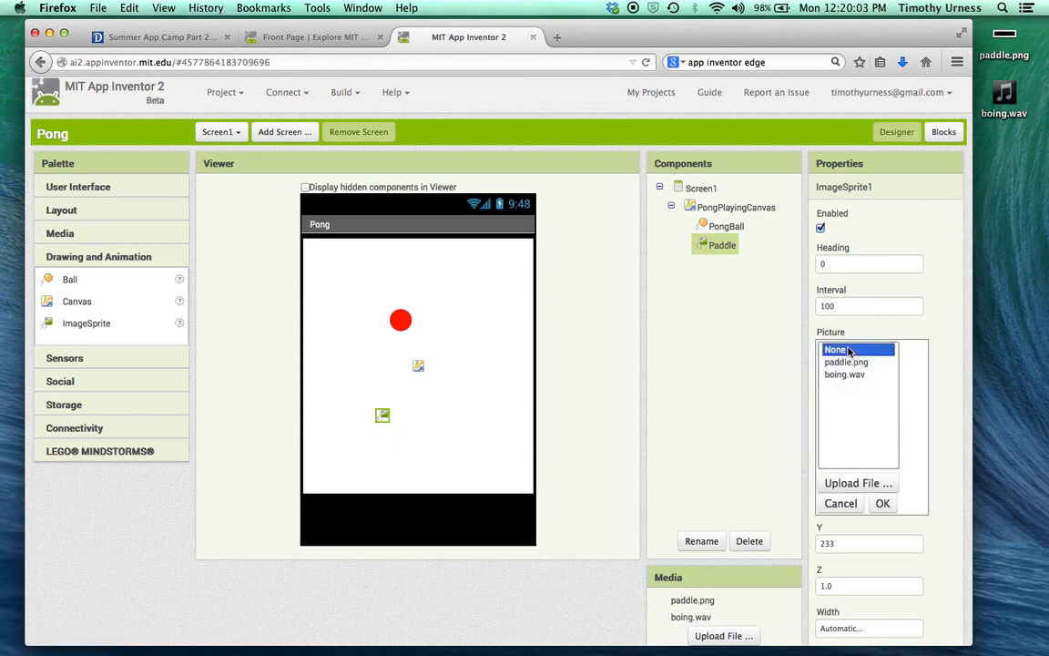
click(882, 503)
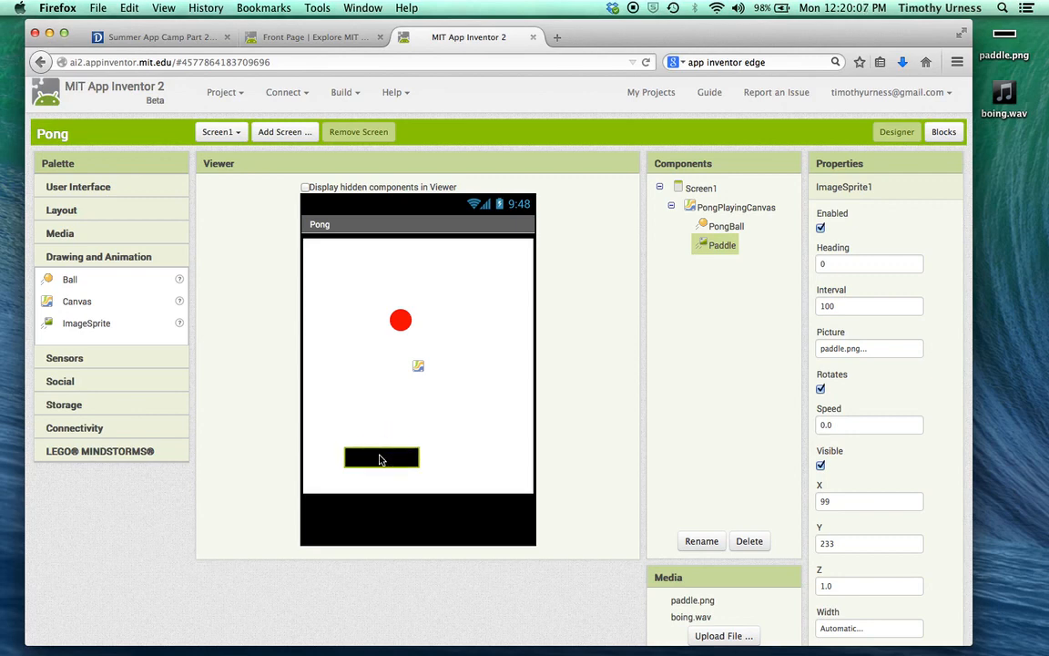
drag(383, 457, 382, 465)
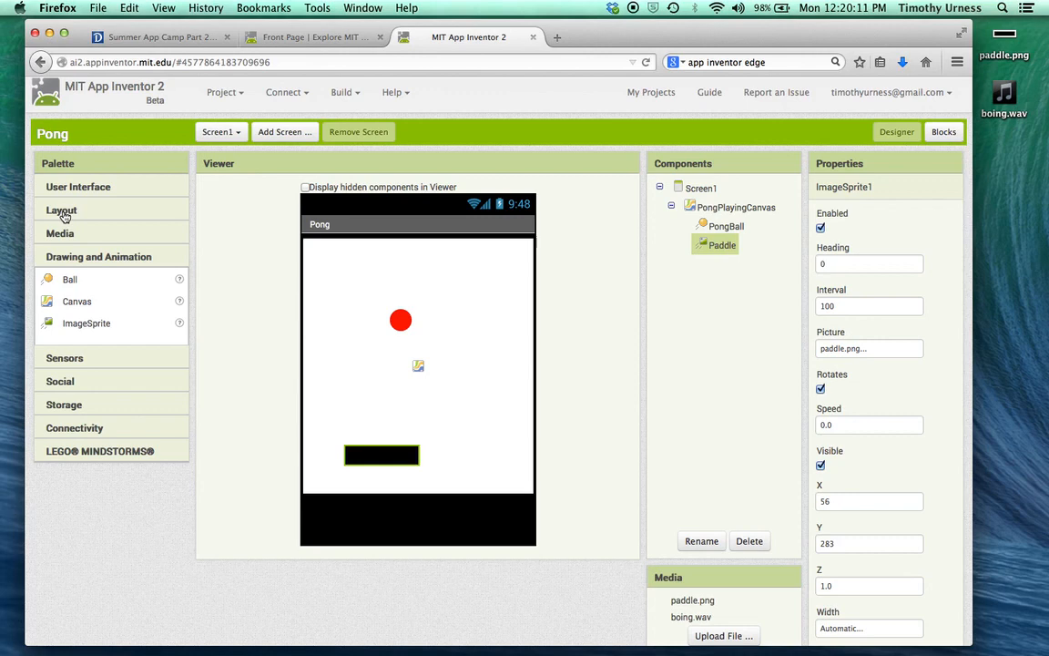
- Add a HorizontalArrangement below the canvas with a button StartButton reading Start
click(62, 210)
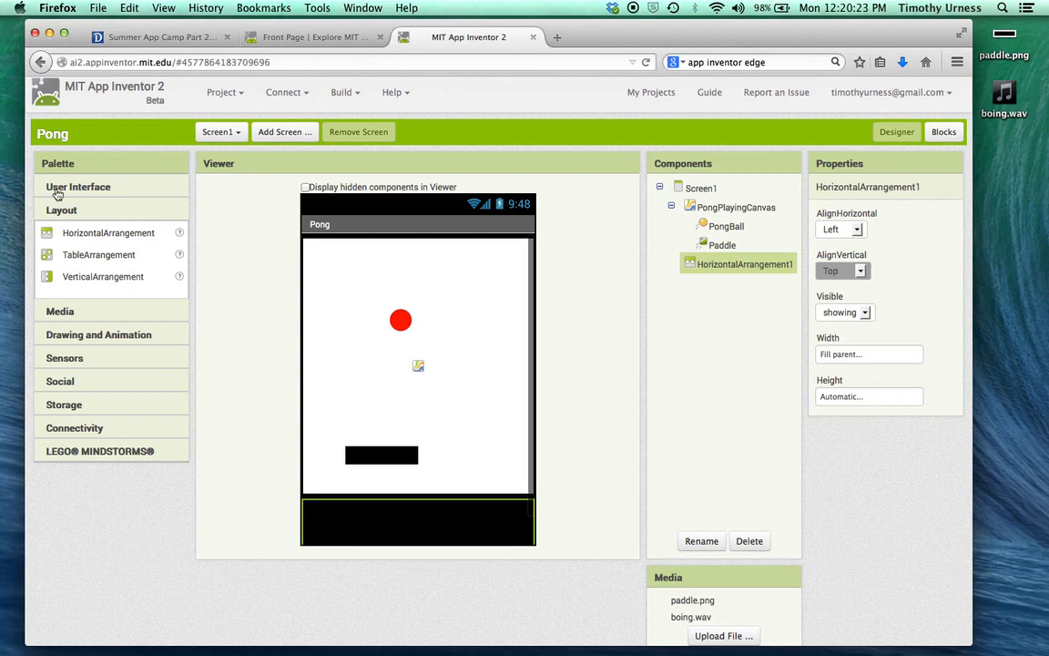
click(78, 186)
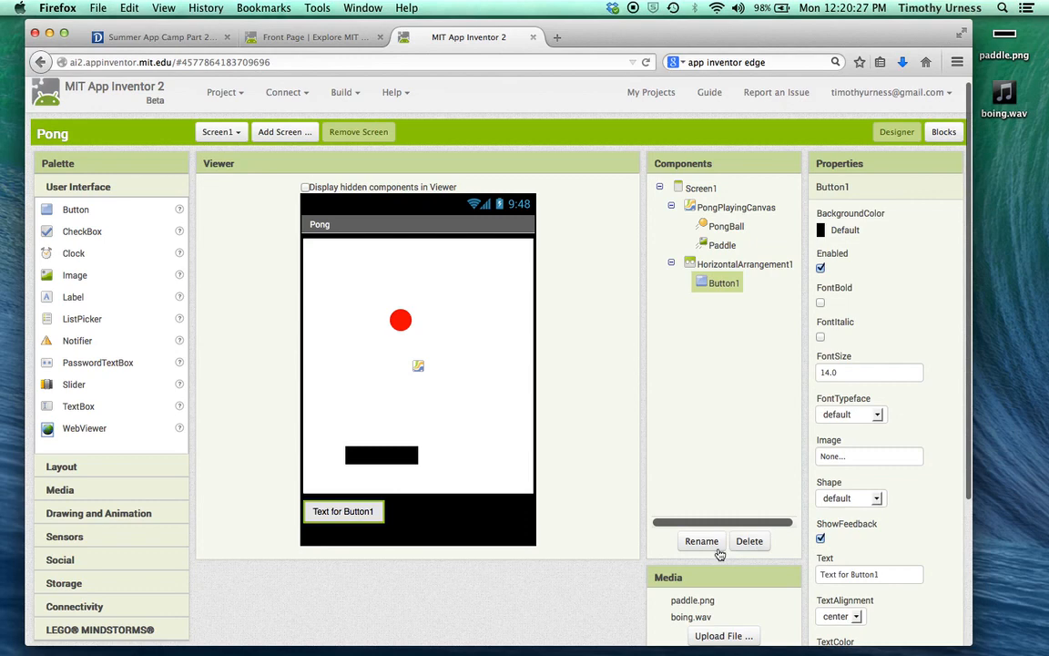
click(702, 539)
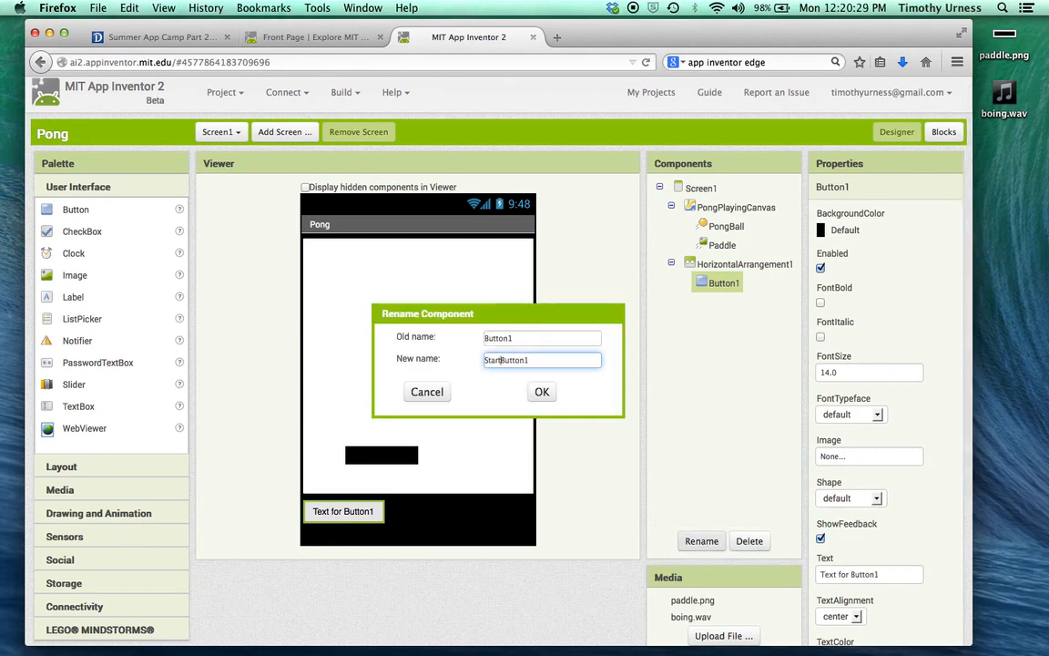
key(BackSpace)
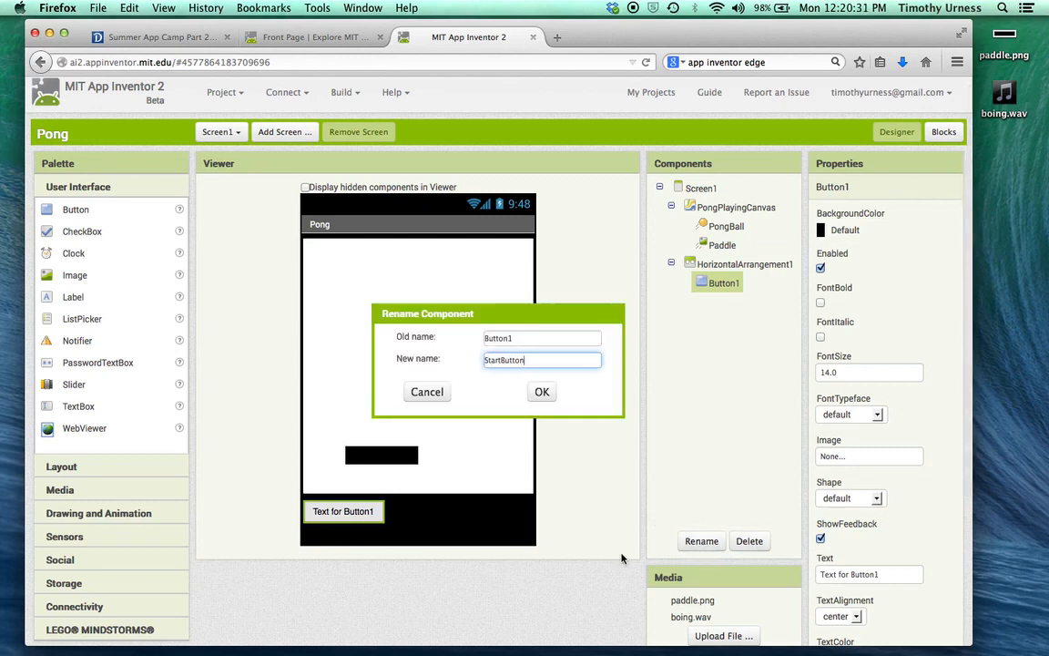
click(541, 392)
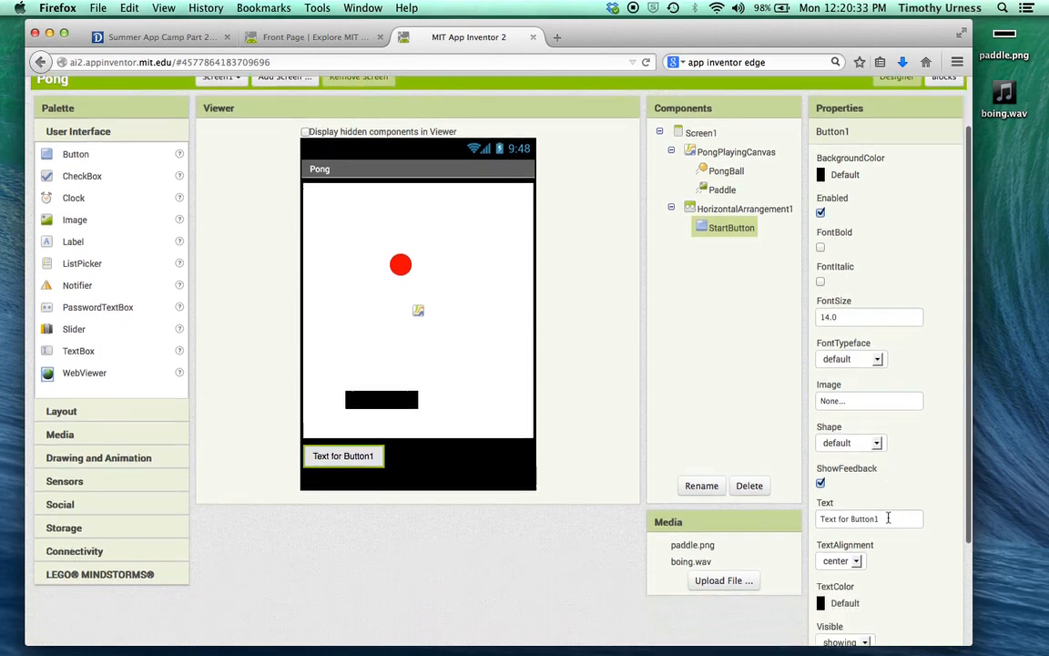
text(Start)
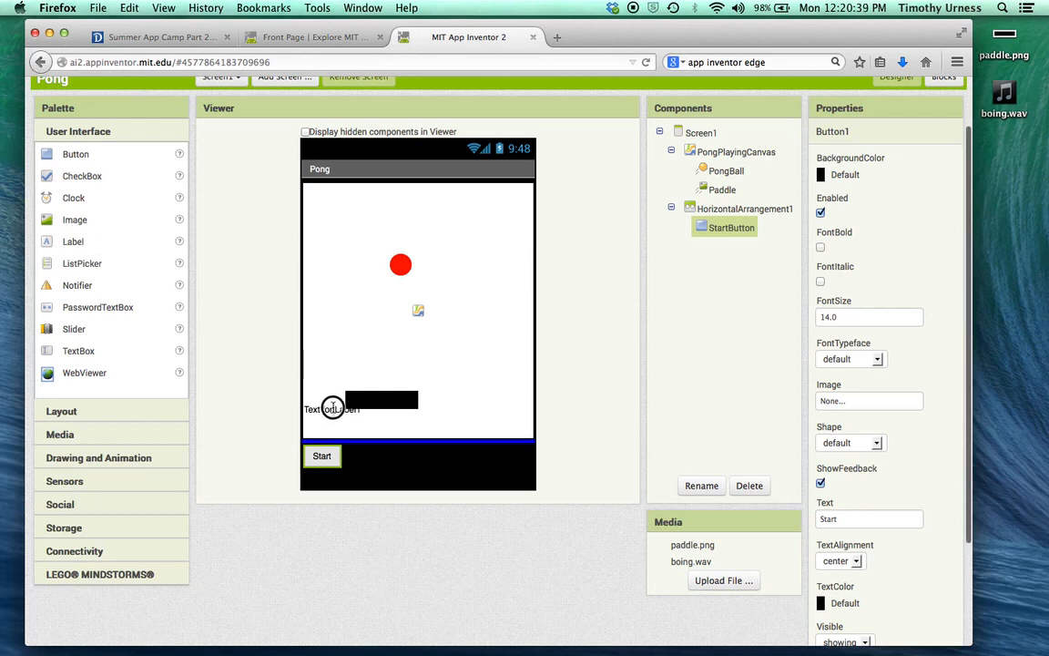
- Name the new label ScoreLabel with white text 'Score:' at font size 24
click(702, 507)
text(ScoreLabel1)
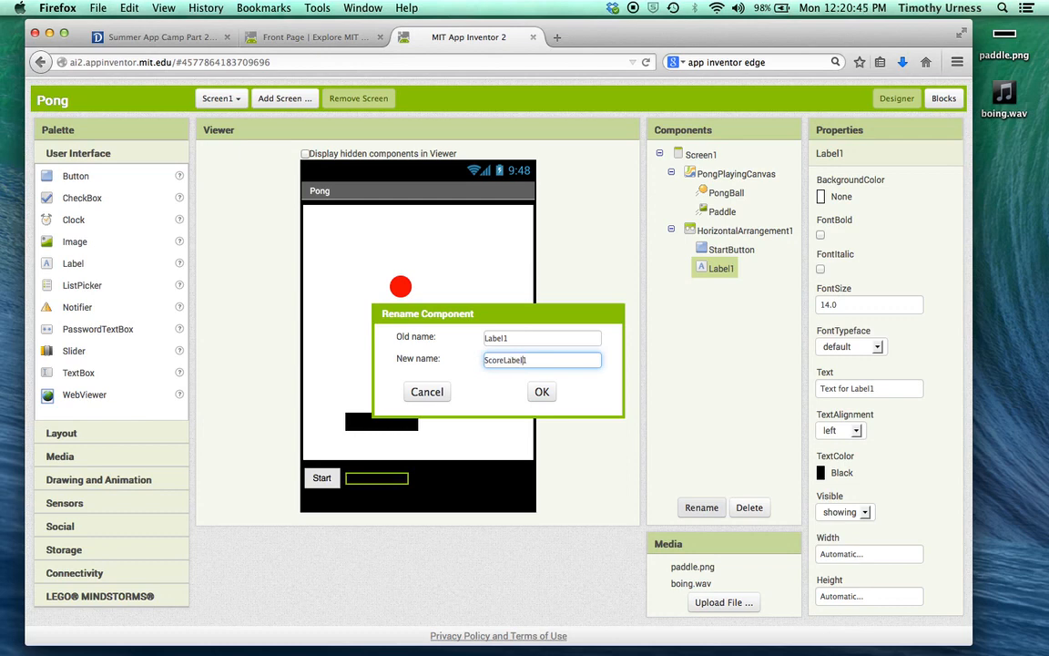
click(542, 392)
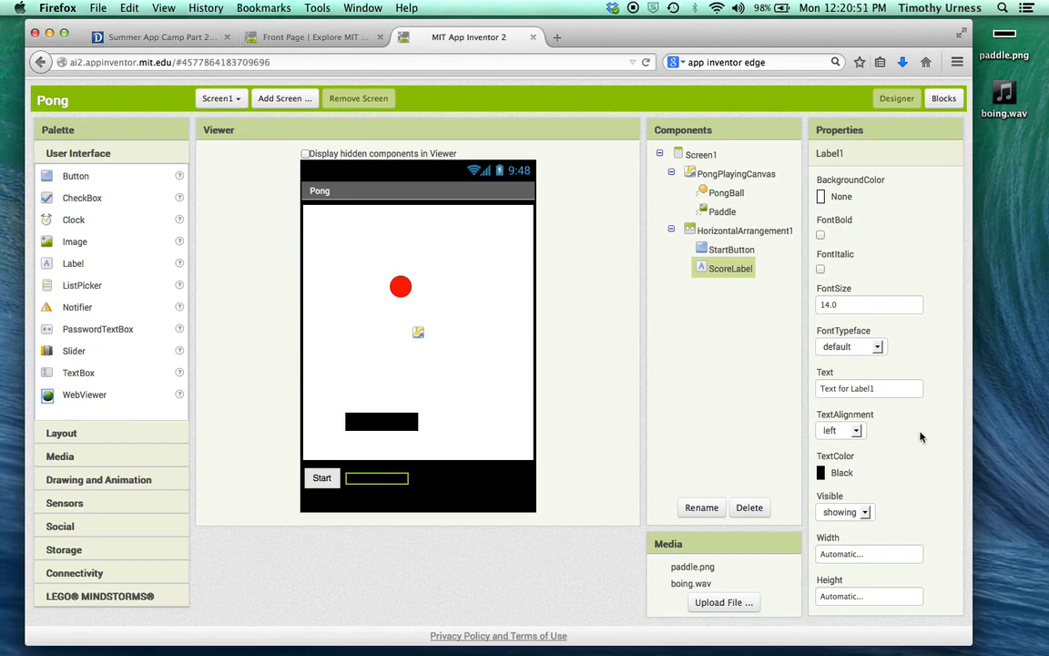
click(866, 409)
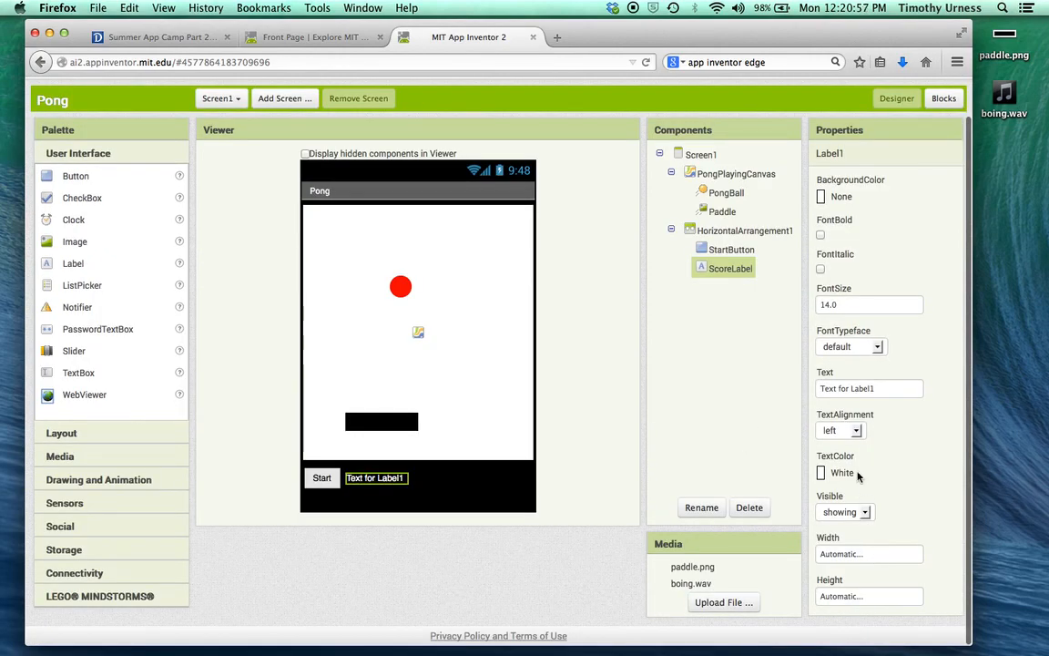
text(Sco)
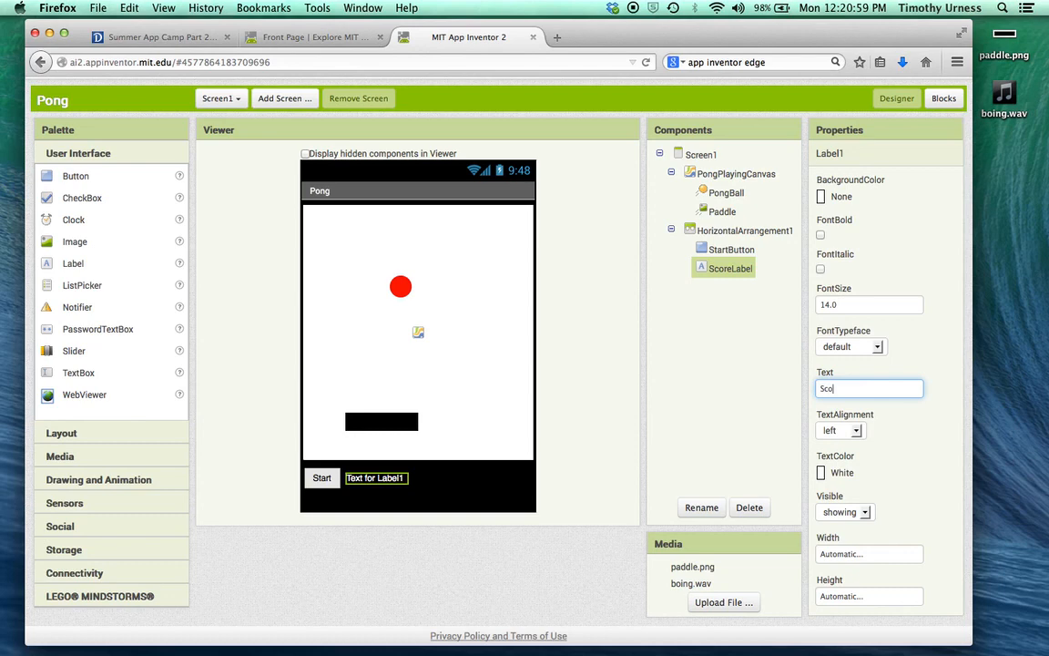
text(Score:)
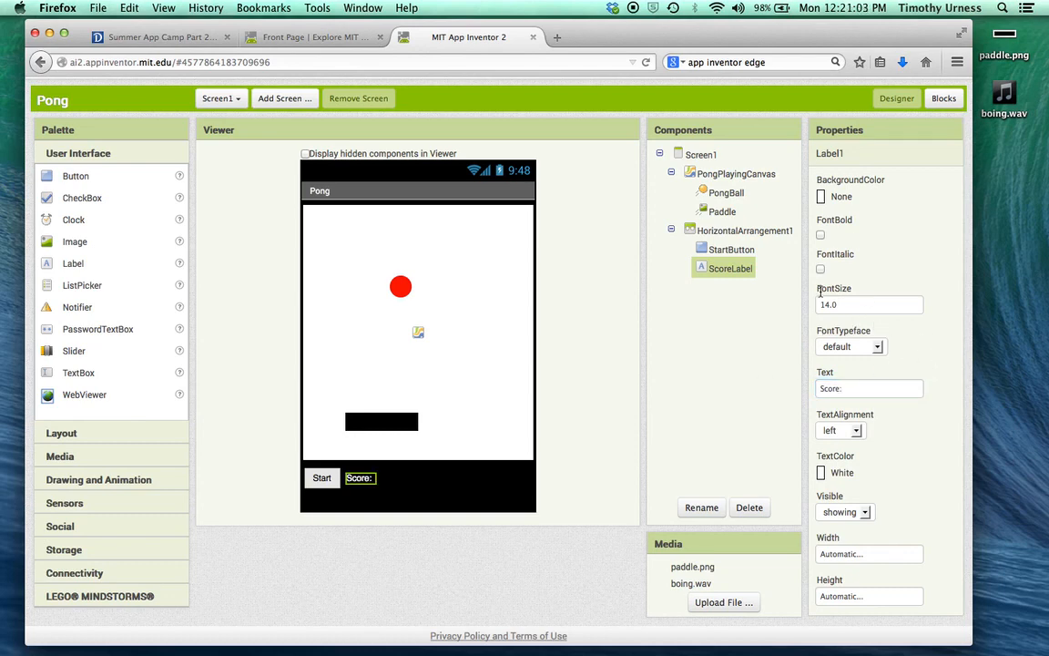
text(24.0)
text(ScoreValueL)
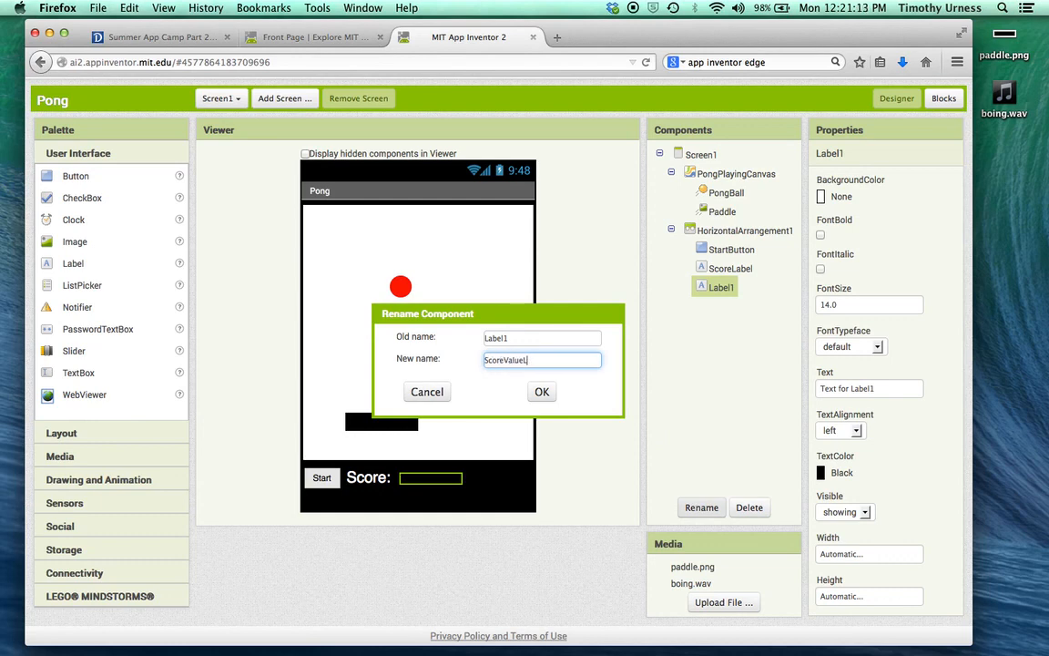
- Name the second label ScoreValue with font size 24 and text '0'
click(543, 392)
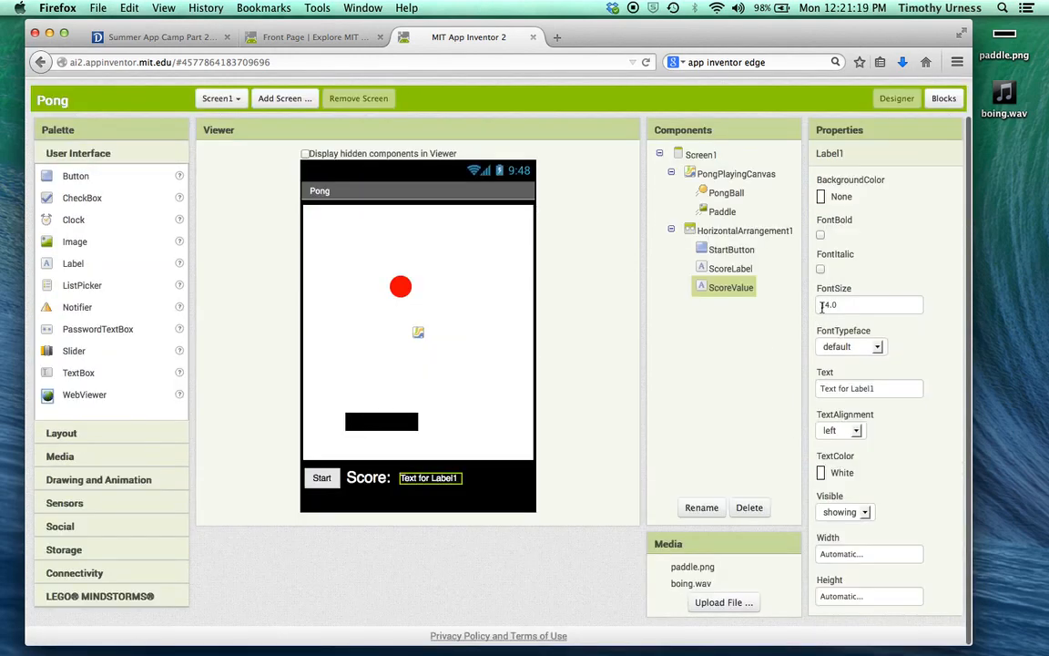
text(24.0)
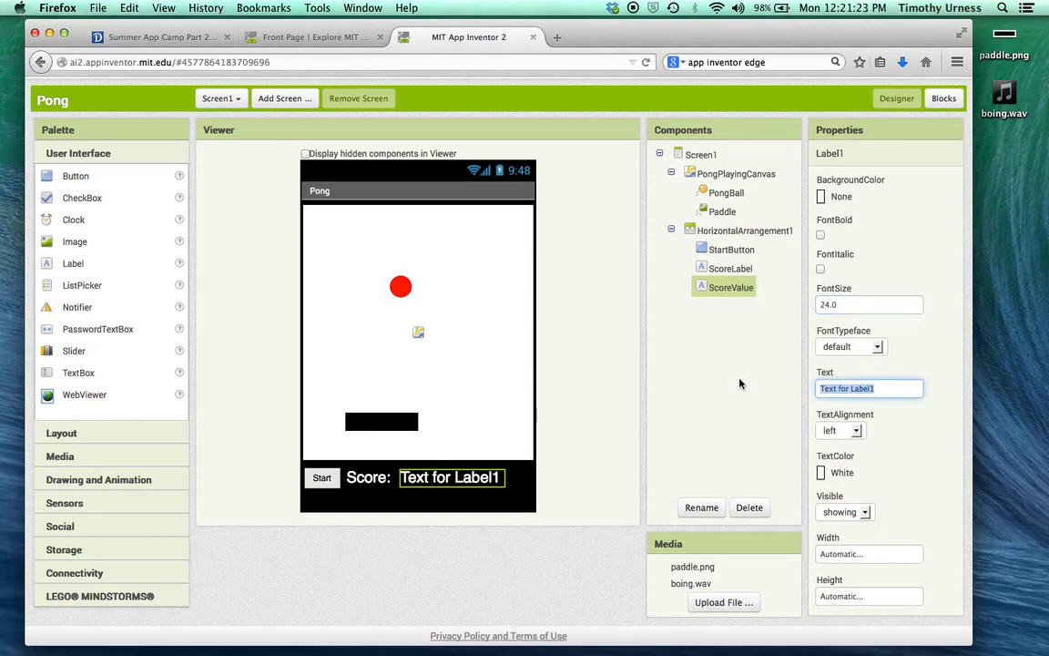
text(0)
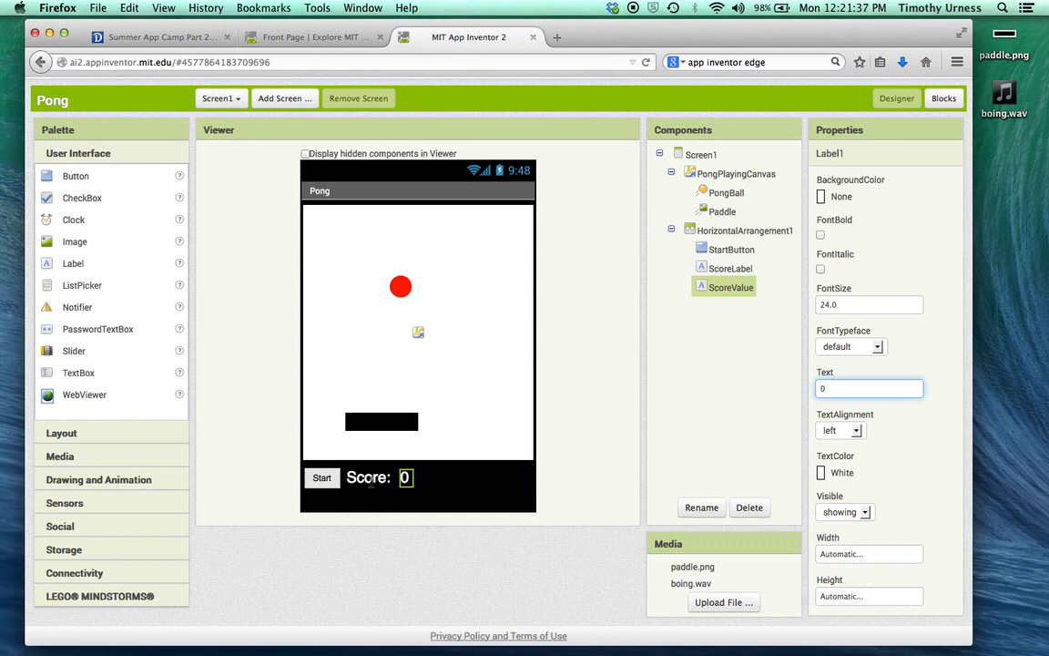
mouse_move(405, 478)
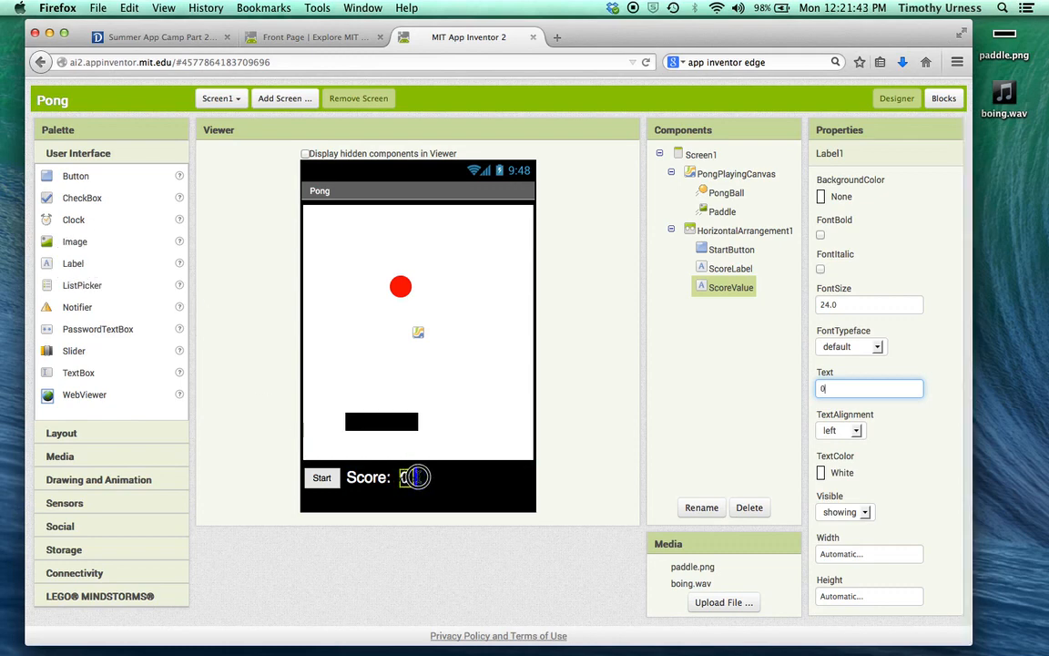
- Name the new label GameOverLabel with font size 24 and text 'Game Over'
click(701, 507)
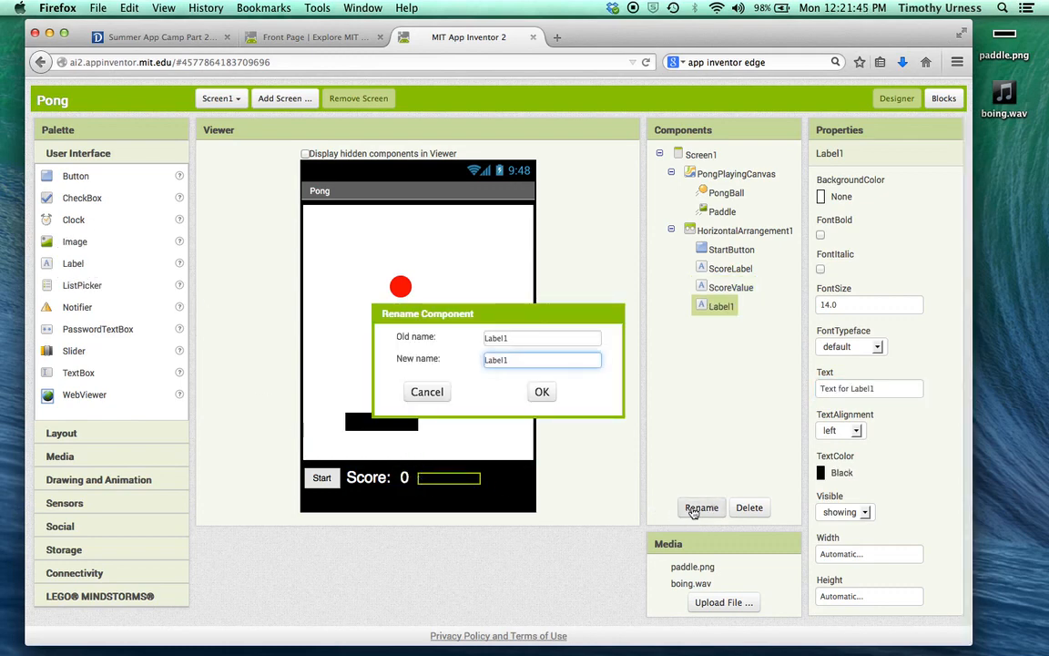
text(GameOverLabel1)
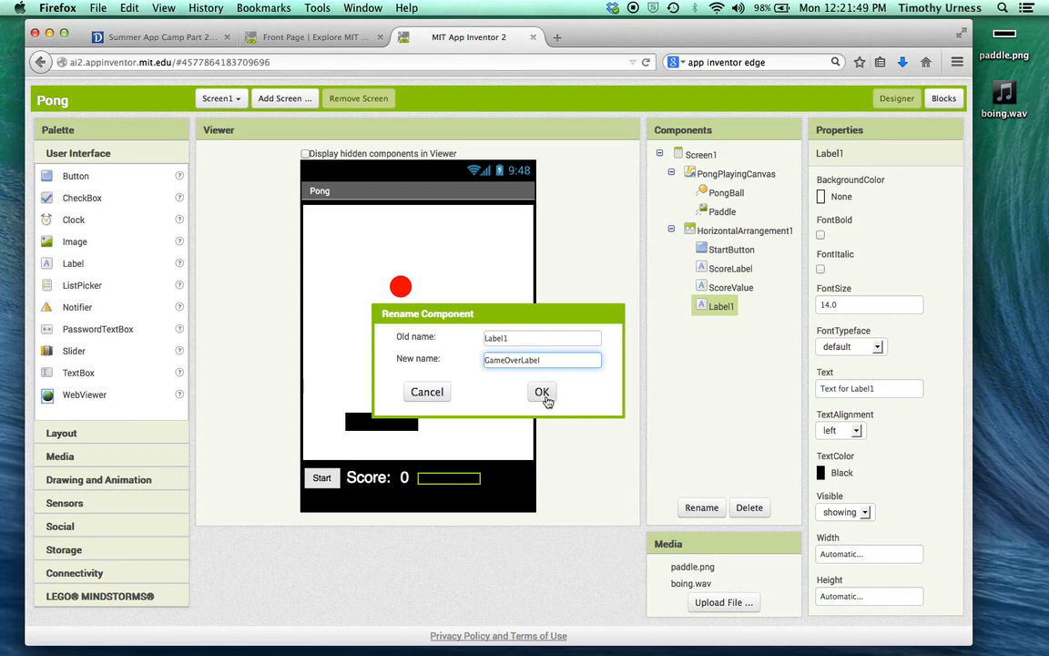
click(543, 391)
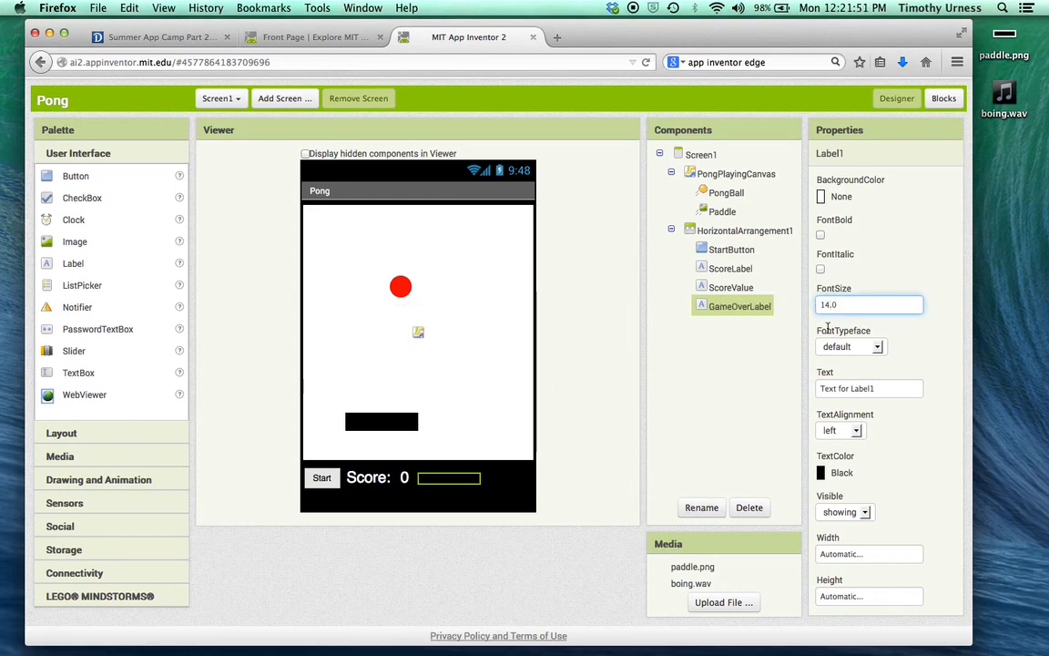
text(24.0)
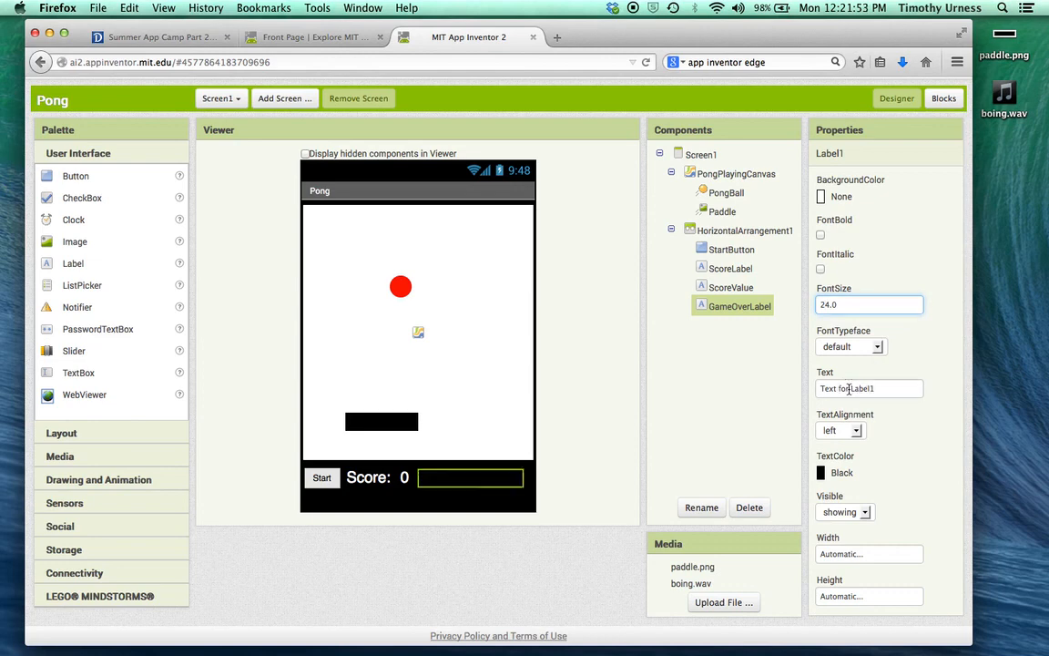
text(Cam)
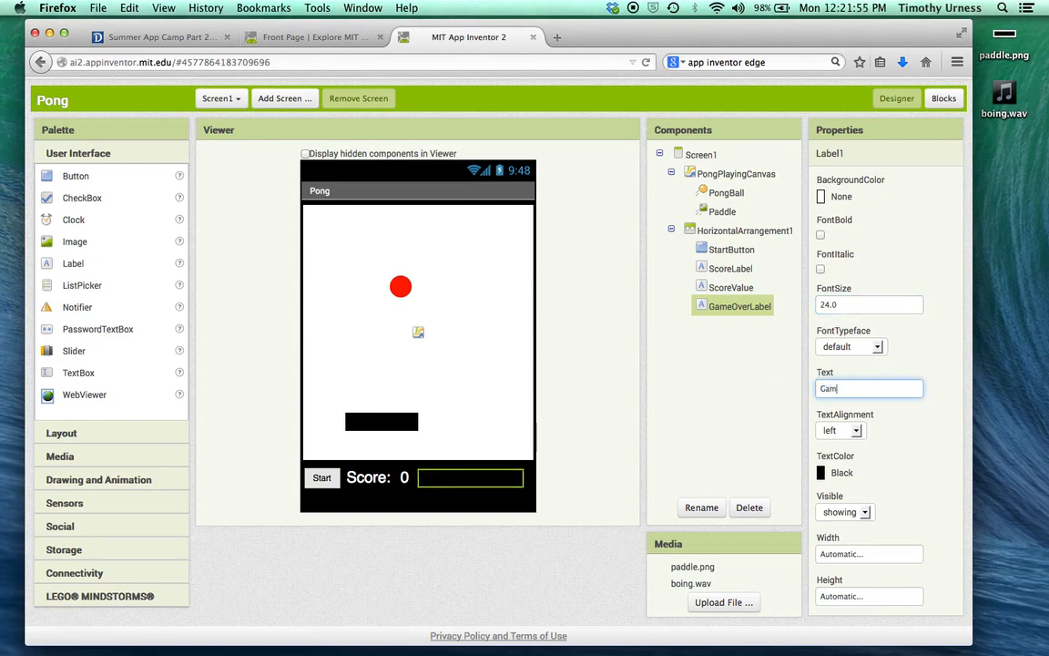
text(Game Over)
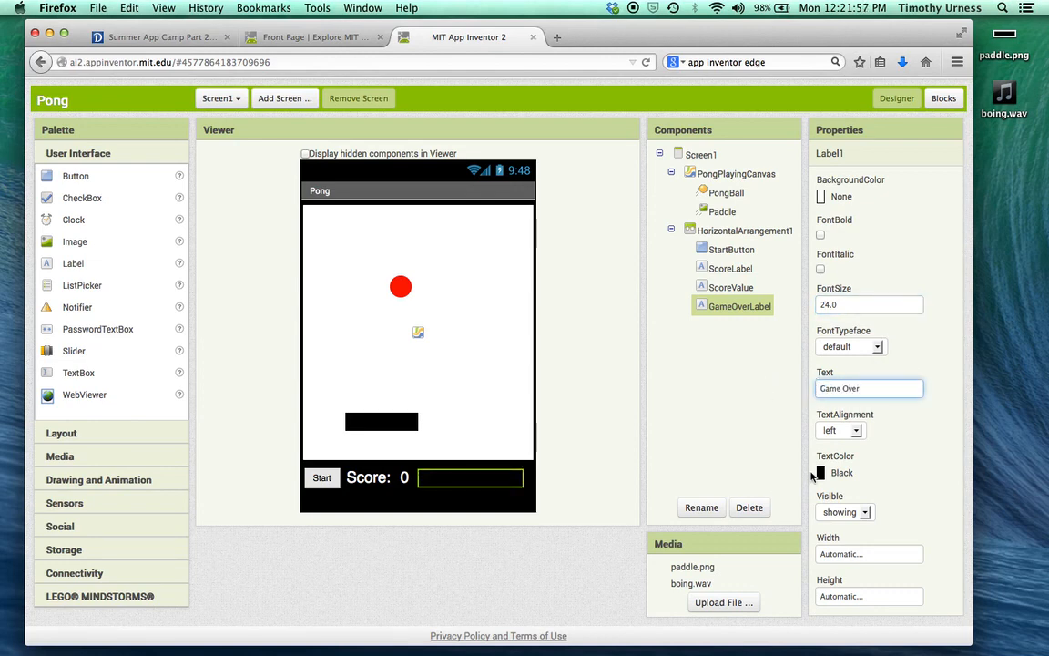
- Make the Game Over text red and bring up the Media components
click(841, 473)
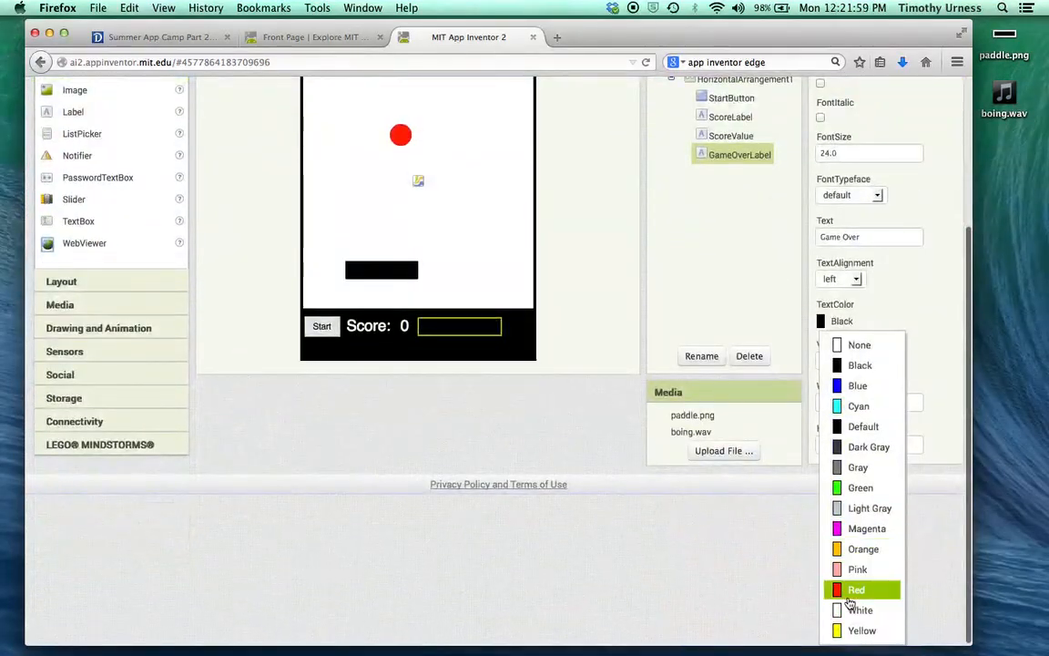
click(856, 590)
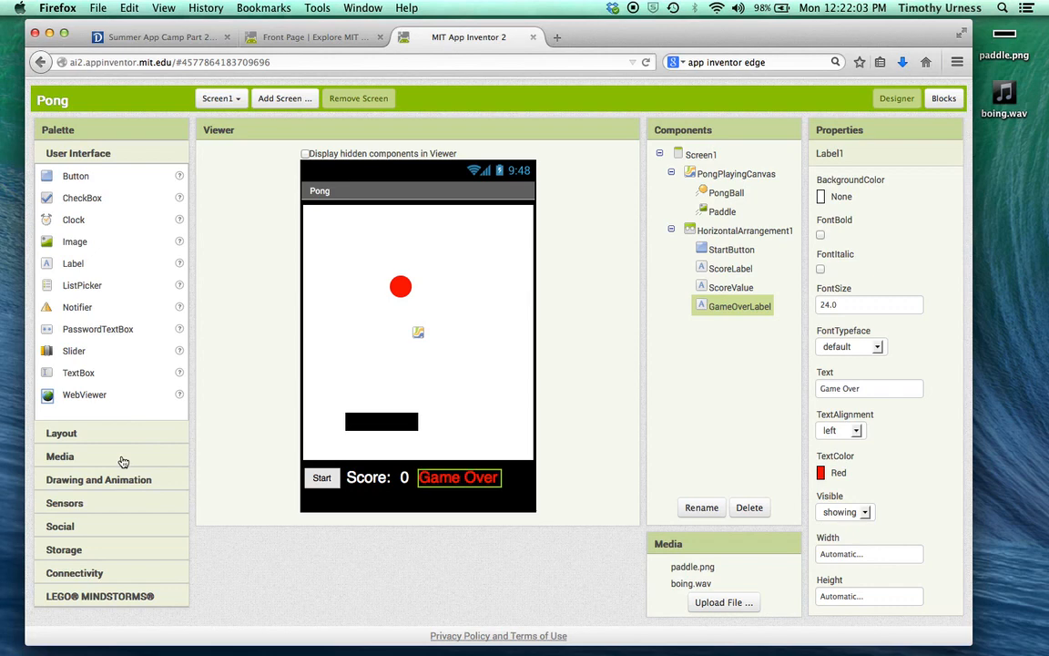
click(60, 199)
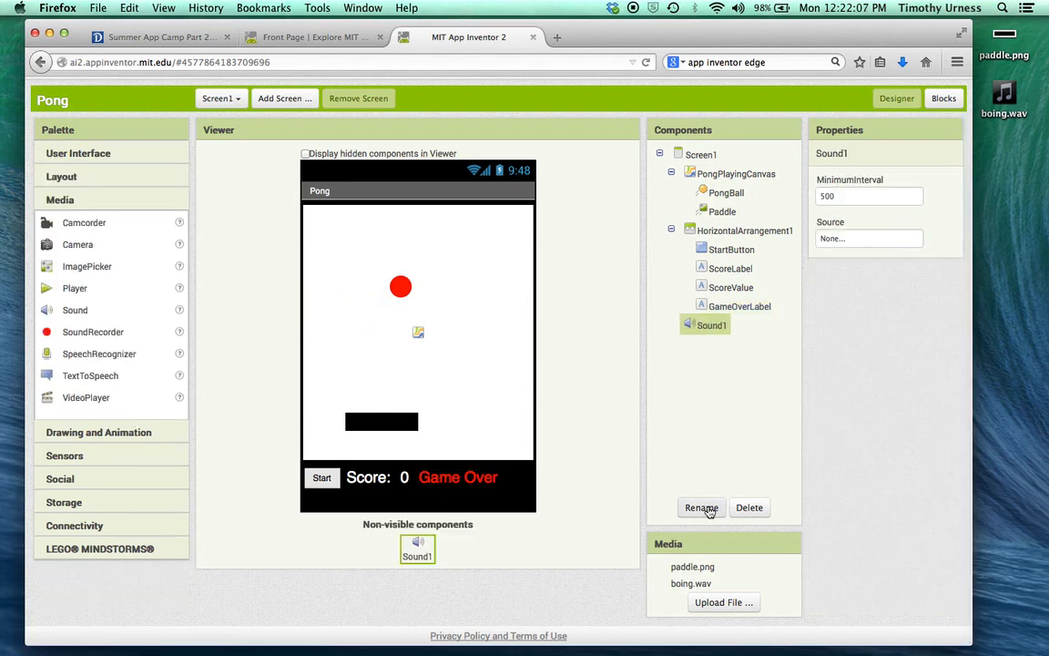
- Name the Sound component BoingSound and set its source to boing.wav
text(BoingSound1)
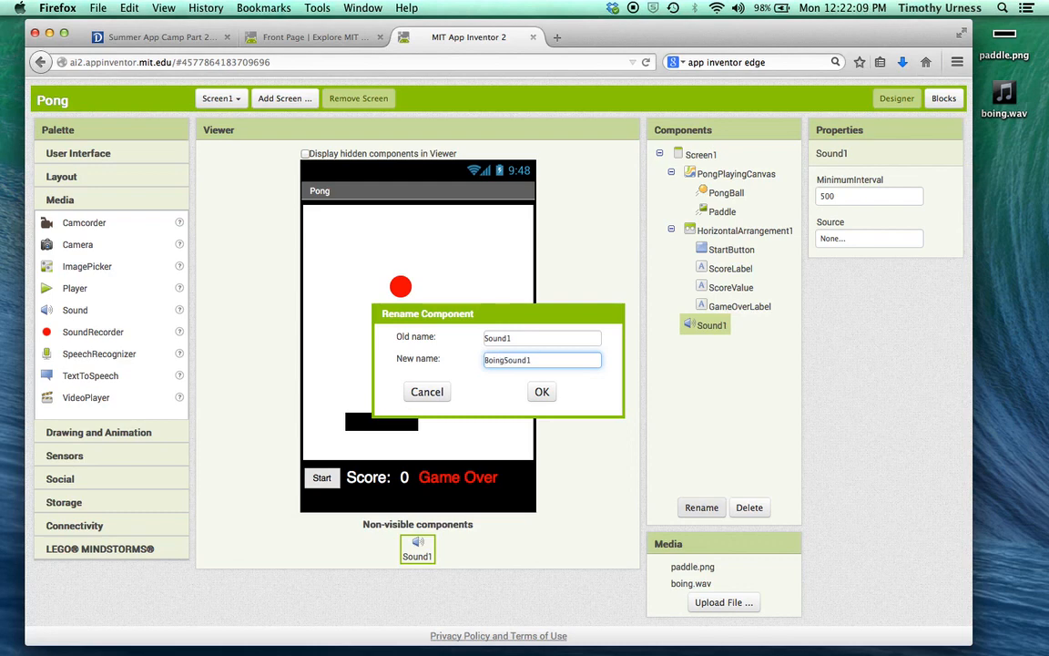
key(backspace)
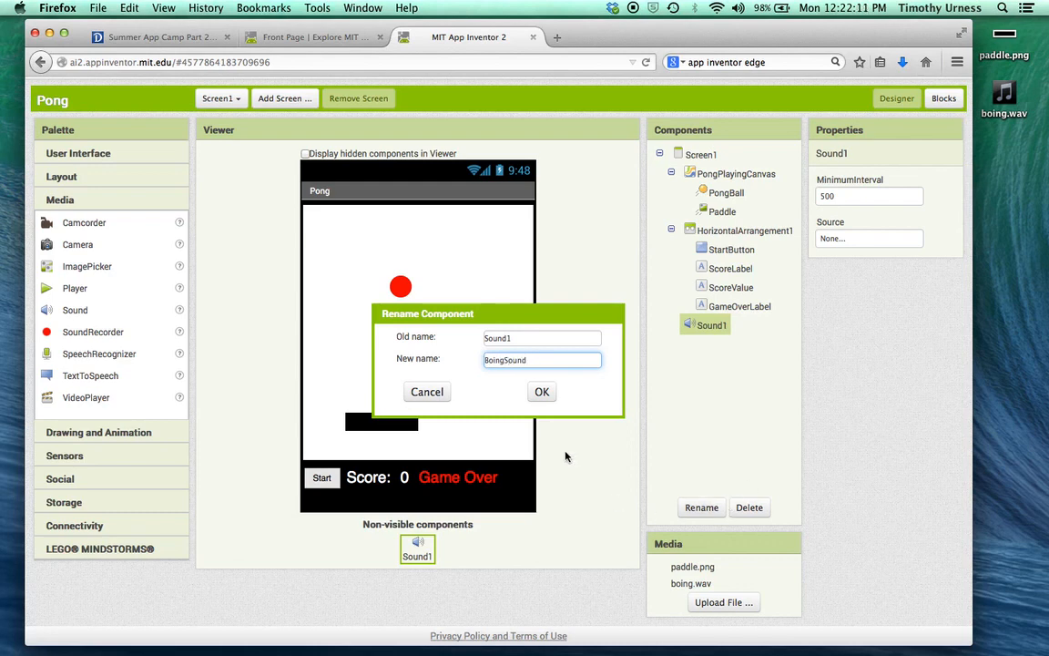
click(543, 392)
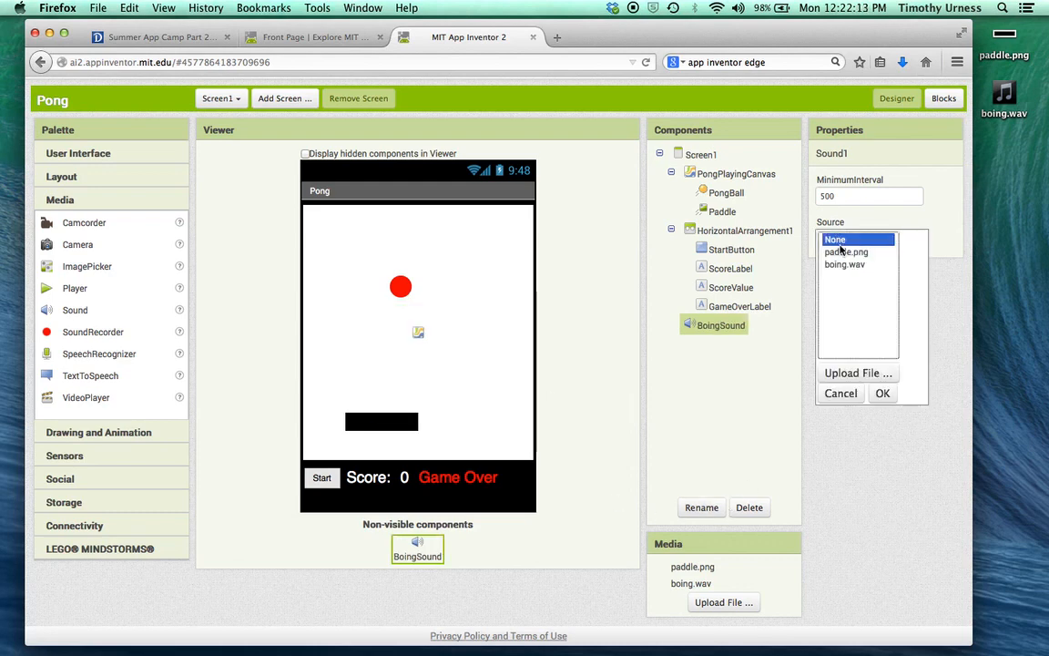
click(882, 393)
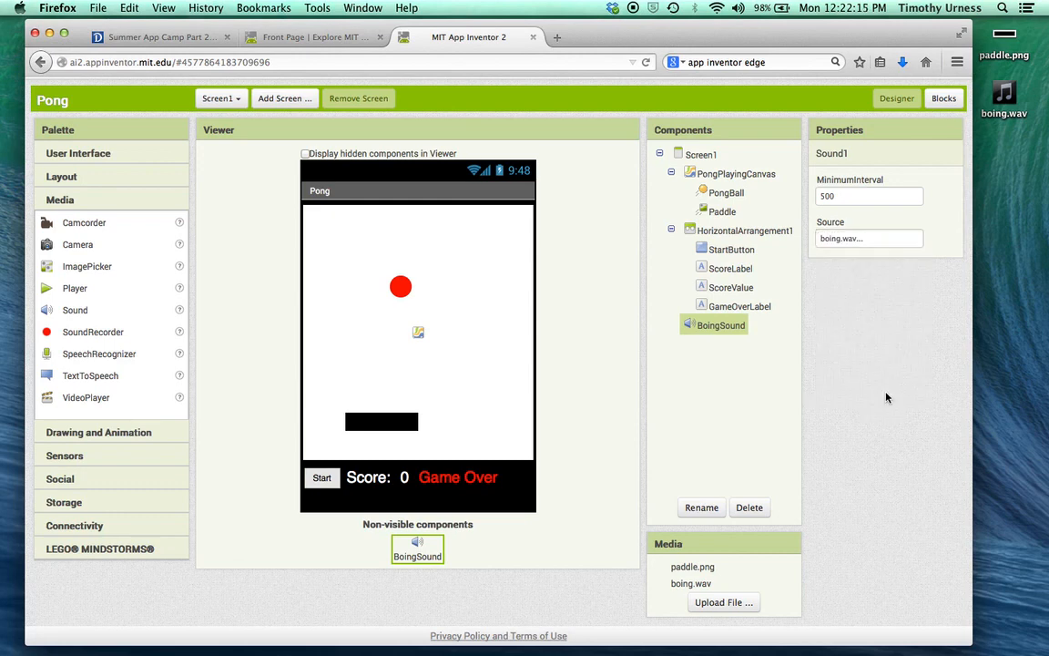
mouse_move(576, 423)
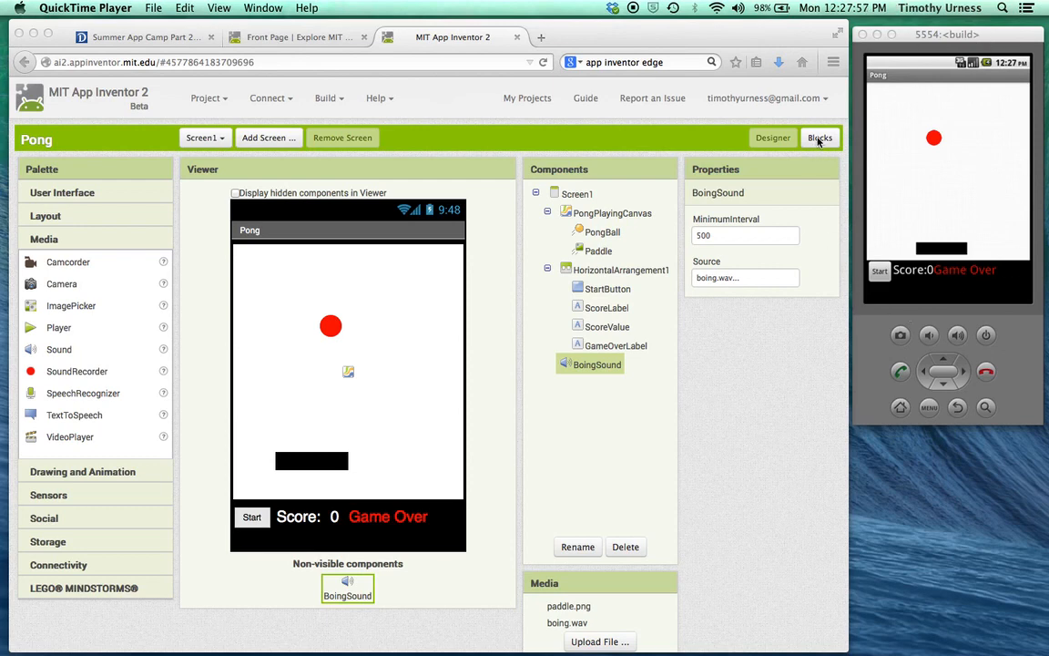
- Switch from the Designer to the Blocks editor for Pong
click(820, 138)
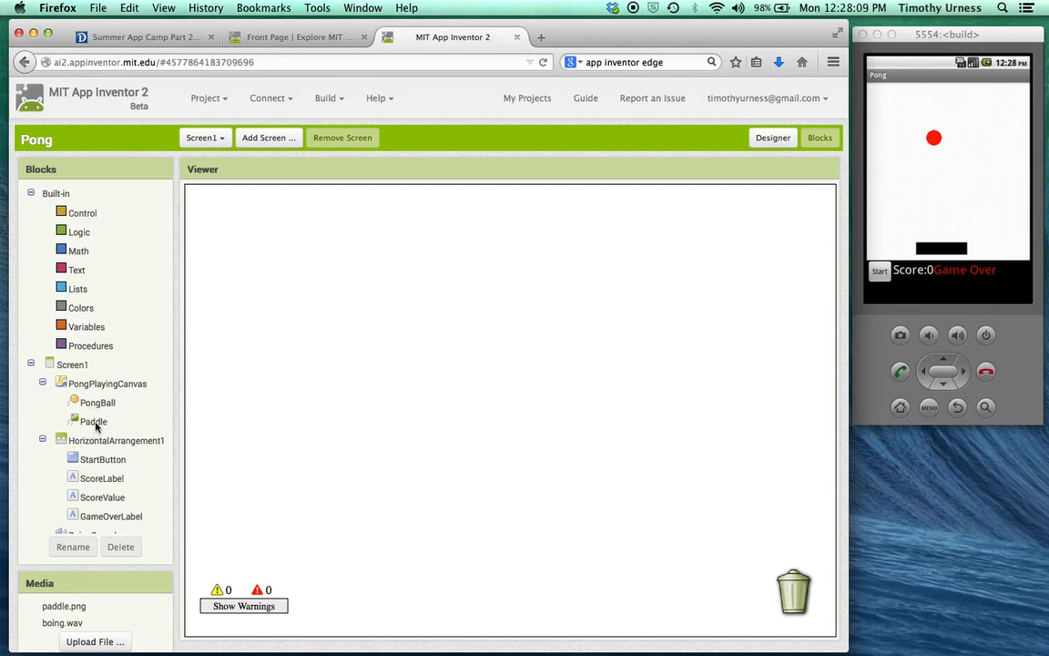
- Build Paddle.Dragged calling Paddle.MoveTo with x from currentX and currentY removed from y
click(95, 421)
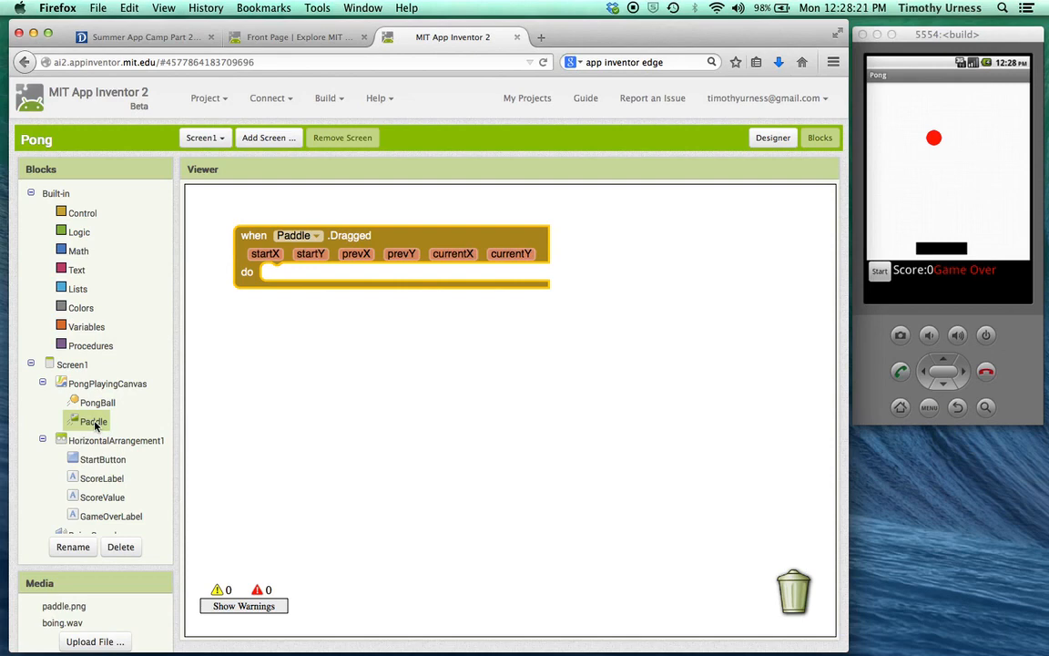
click(93, 421)
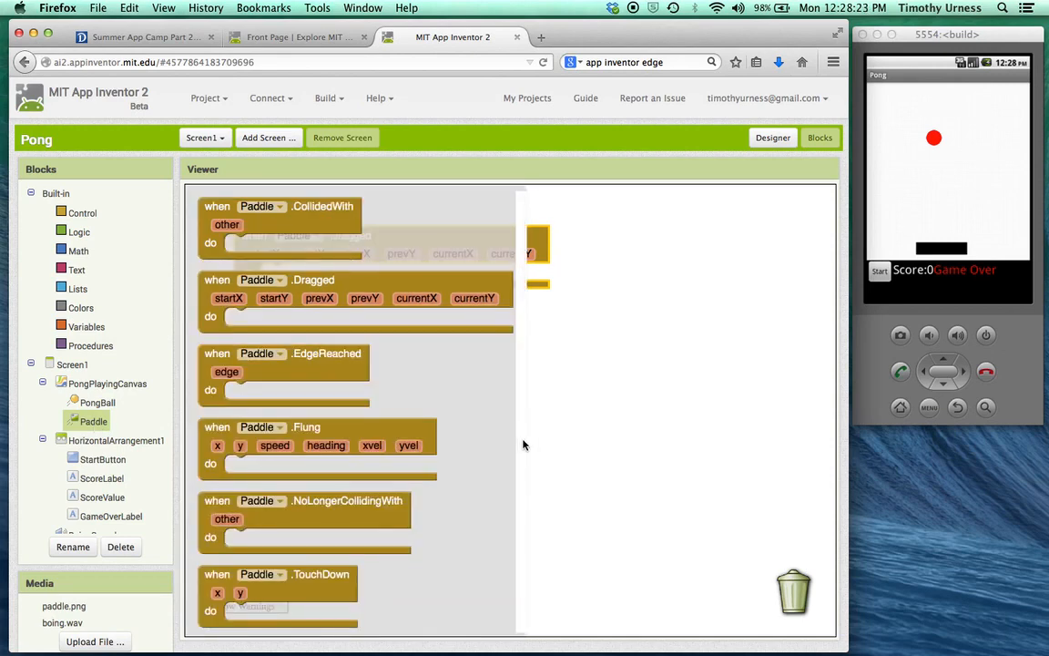
scroll(down, 3)
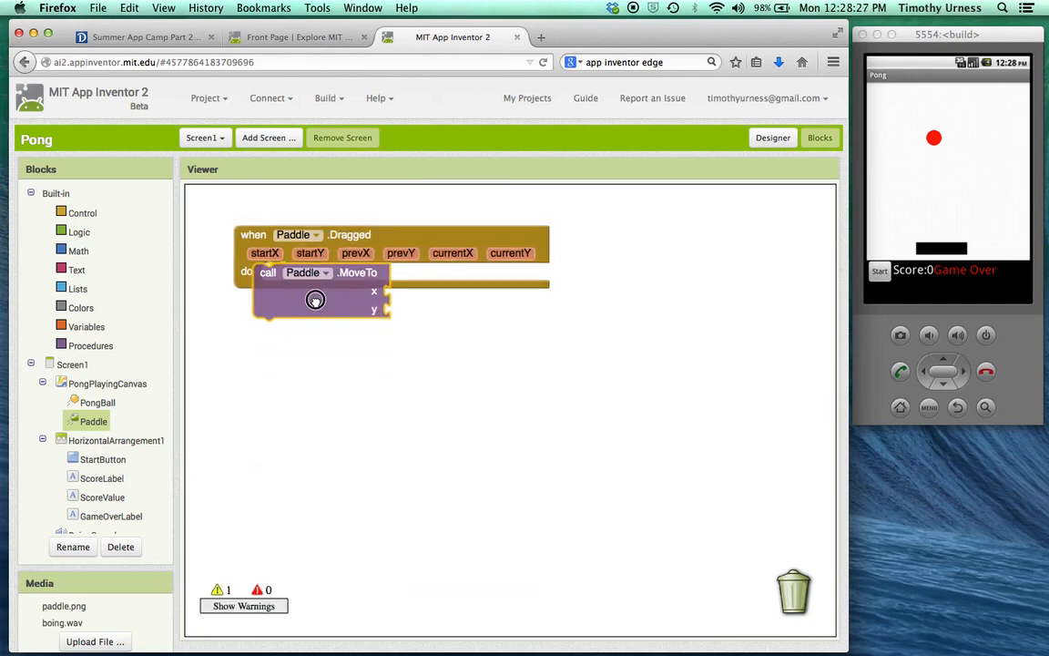
drag(315, 299, 315, 271)
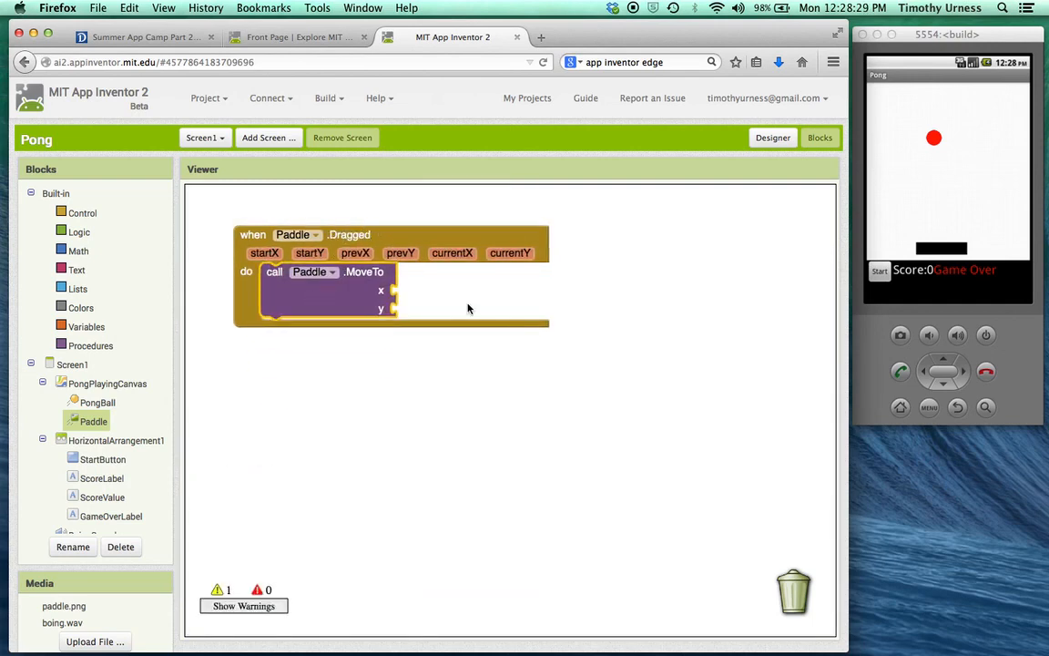
mouse_move(391, 322)
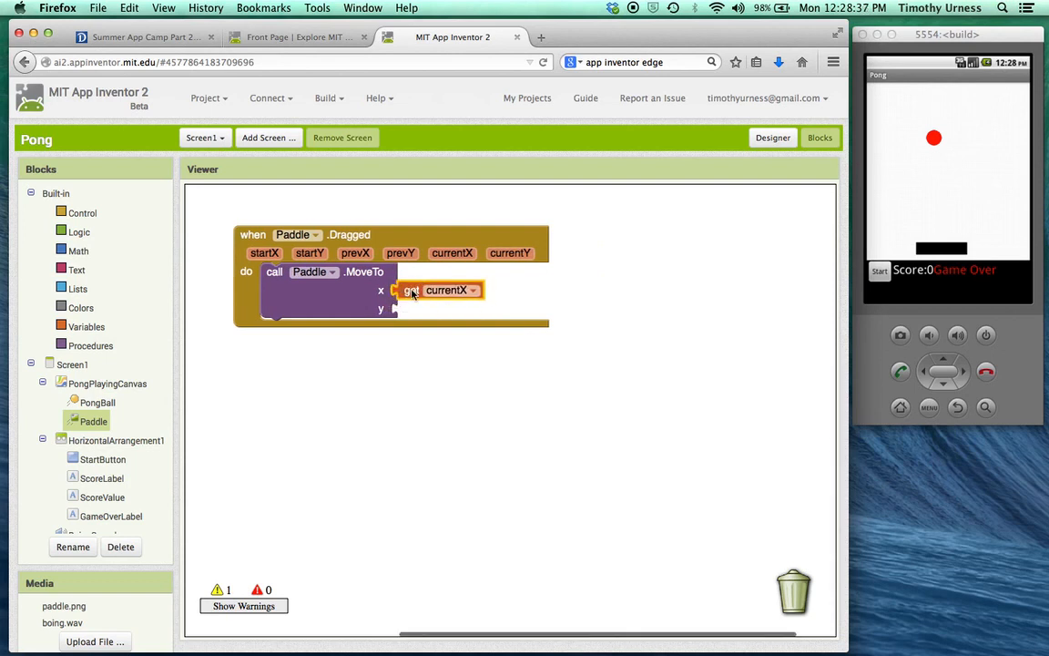
click(510, 252)
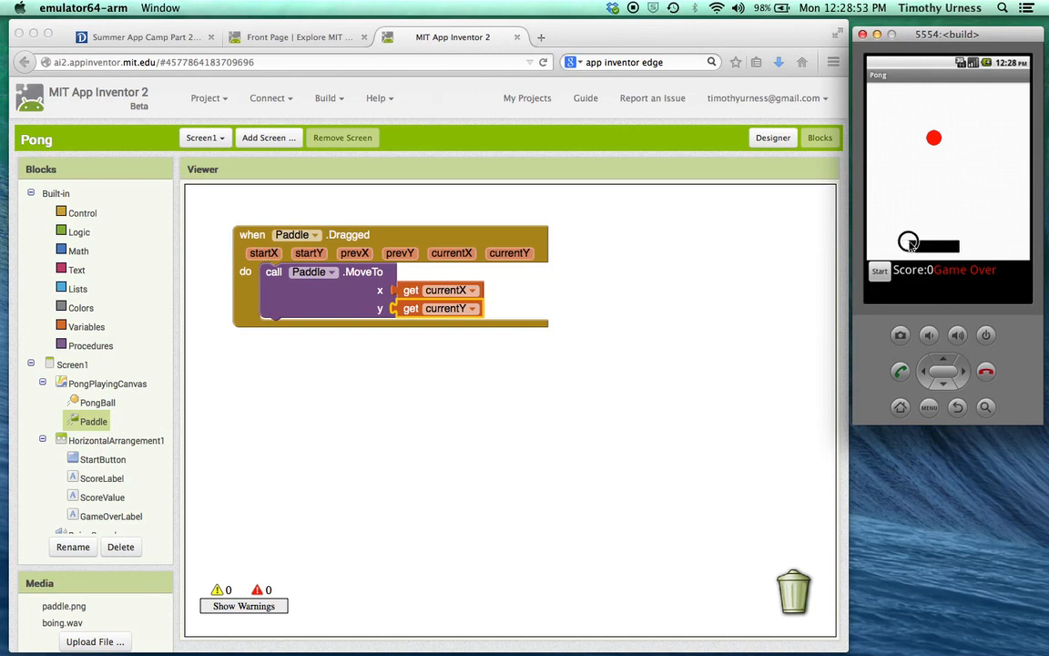
drag(437, 308, 729, 524)
text(315)
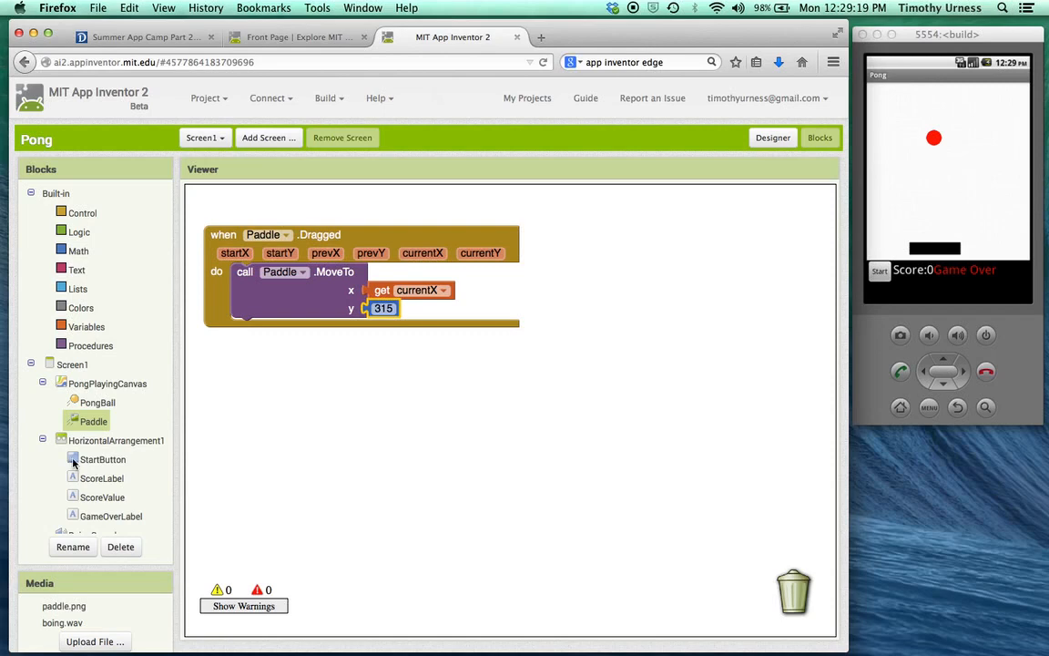
- In StartButton.Click set PongBall speed to 20 and add an empty set-heading block
click(102, 459)
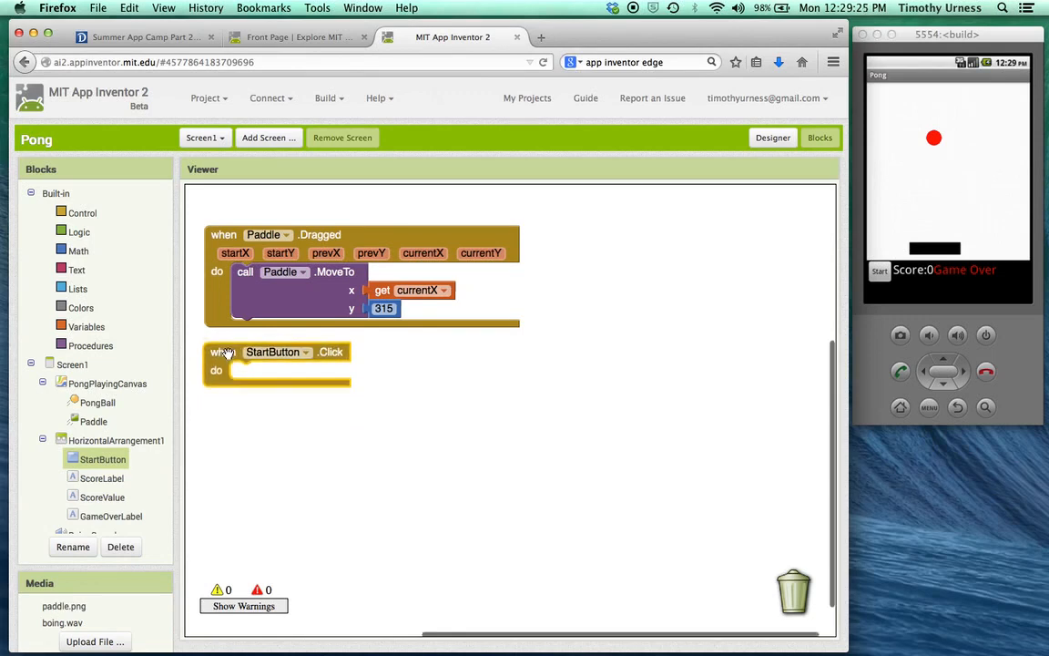
mouse_move(110, 422)
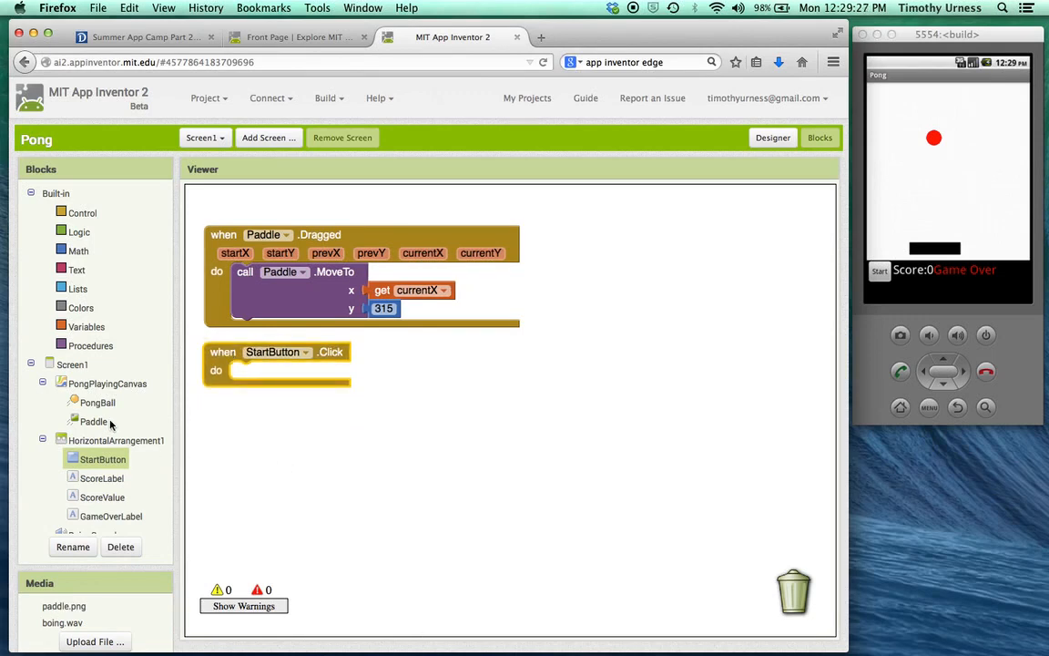
click(99, 403)
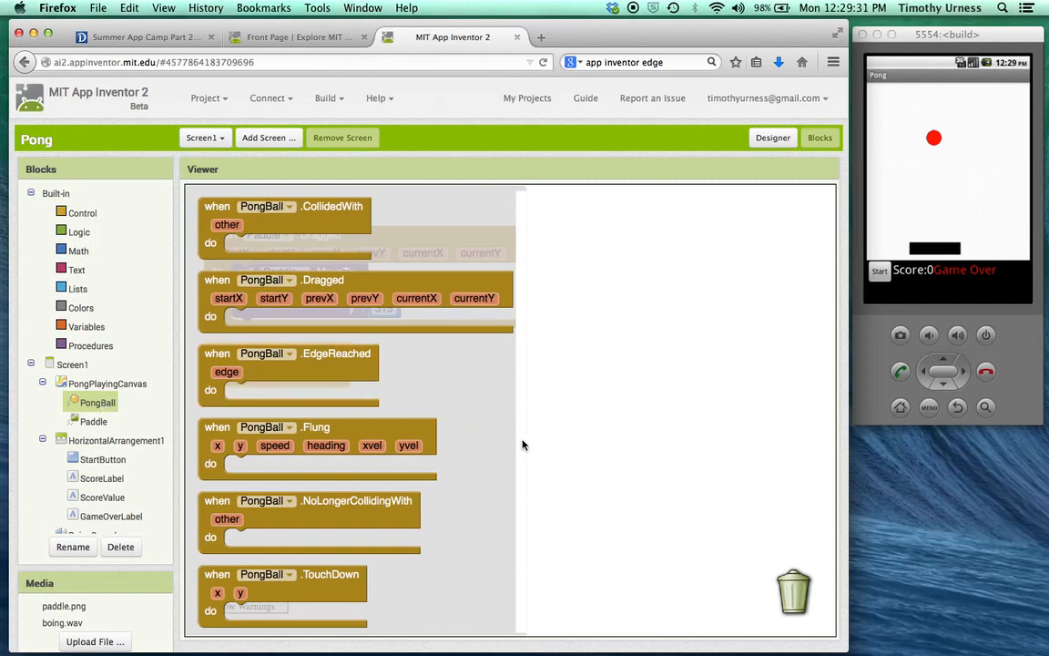
scroll(down, 3)
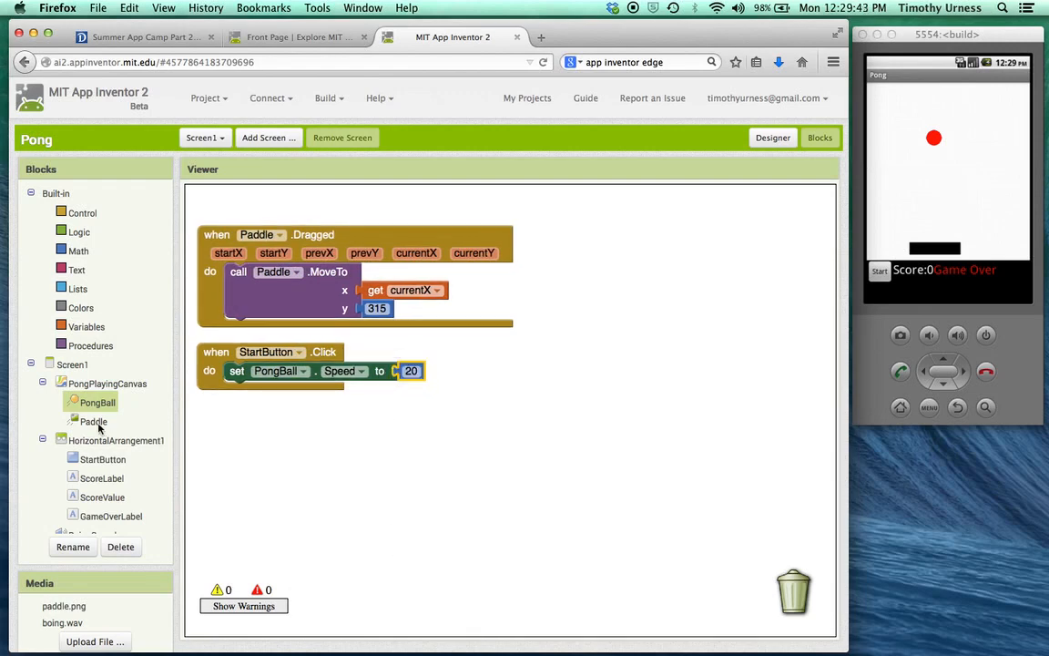
click(98, 403)
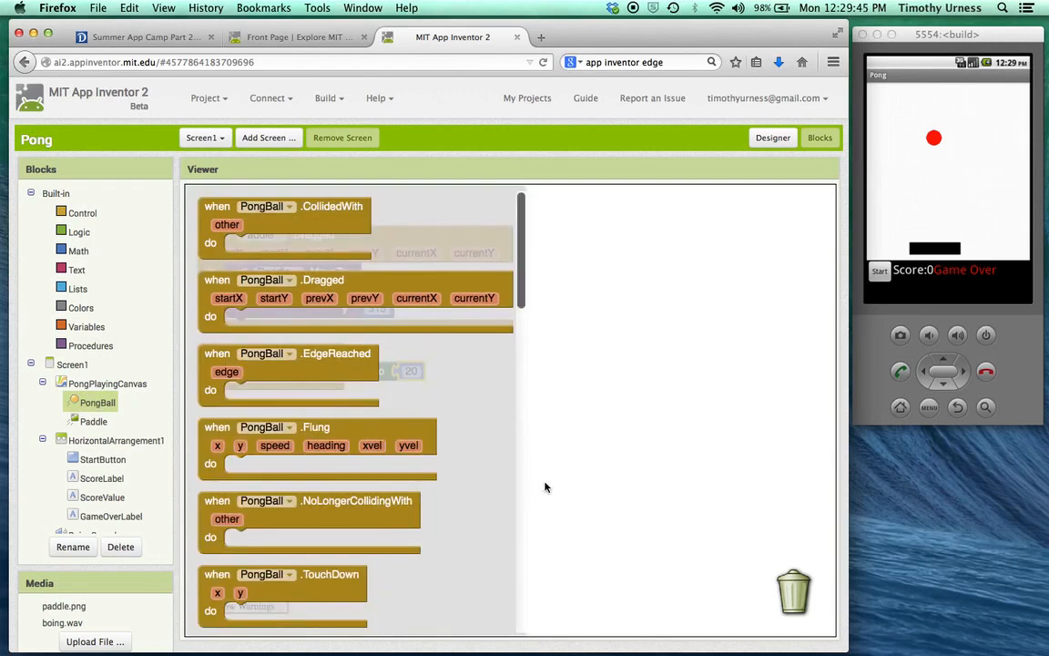
scroll(down, 3)
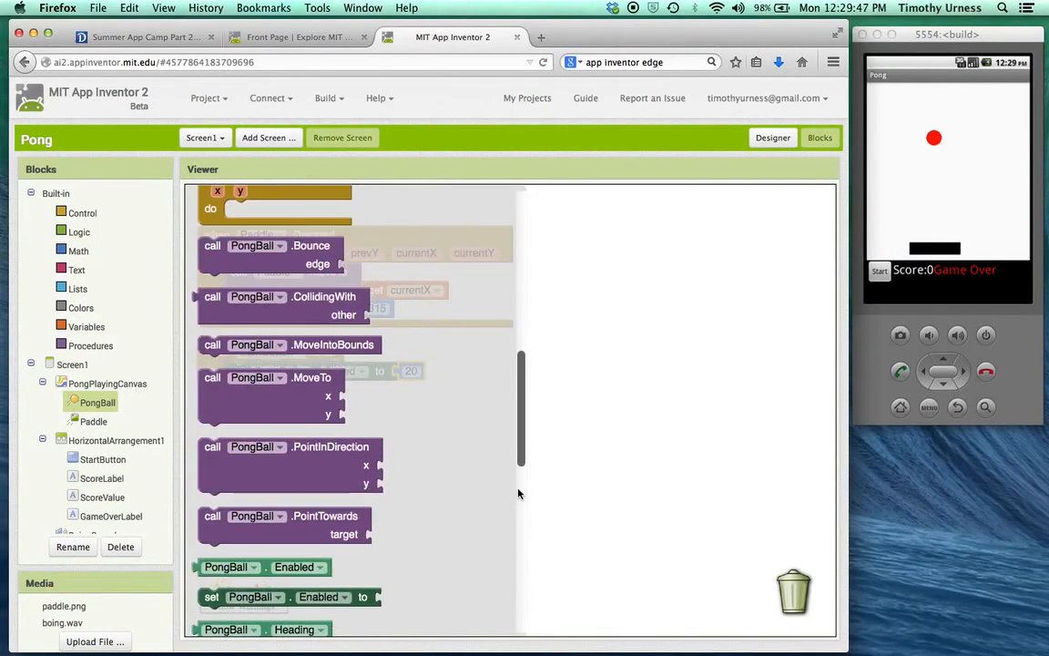
scroll(down, 3)
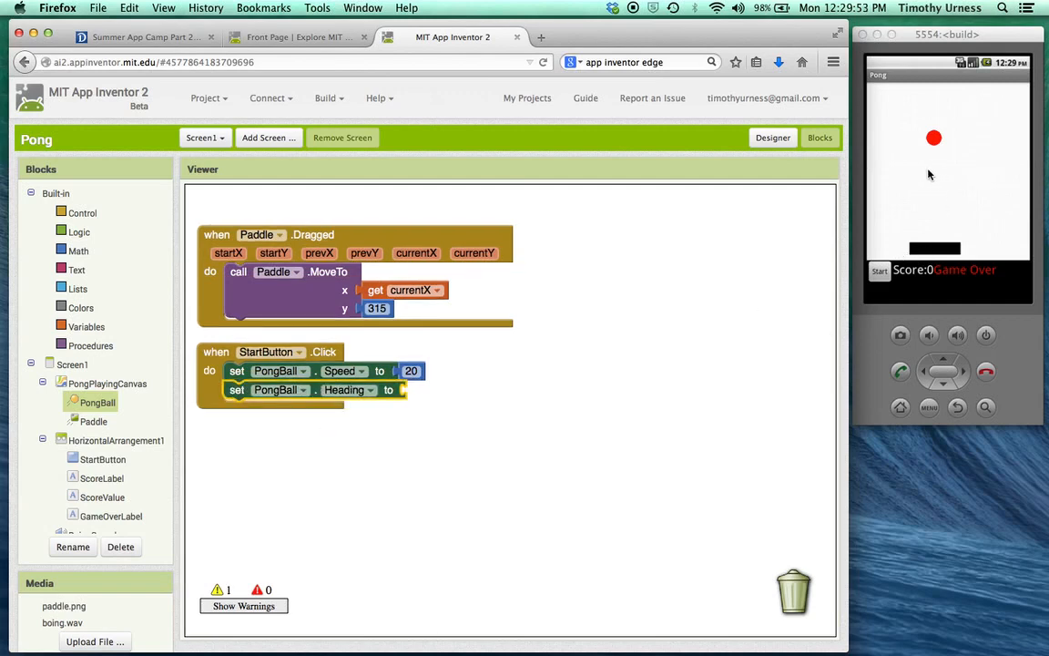
mouse_move(1027, 175)
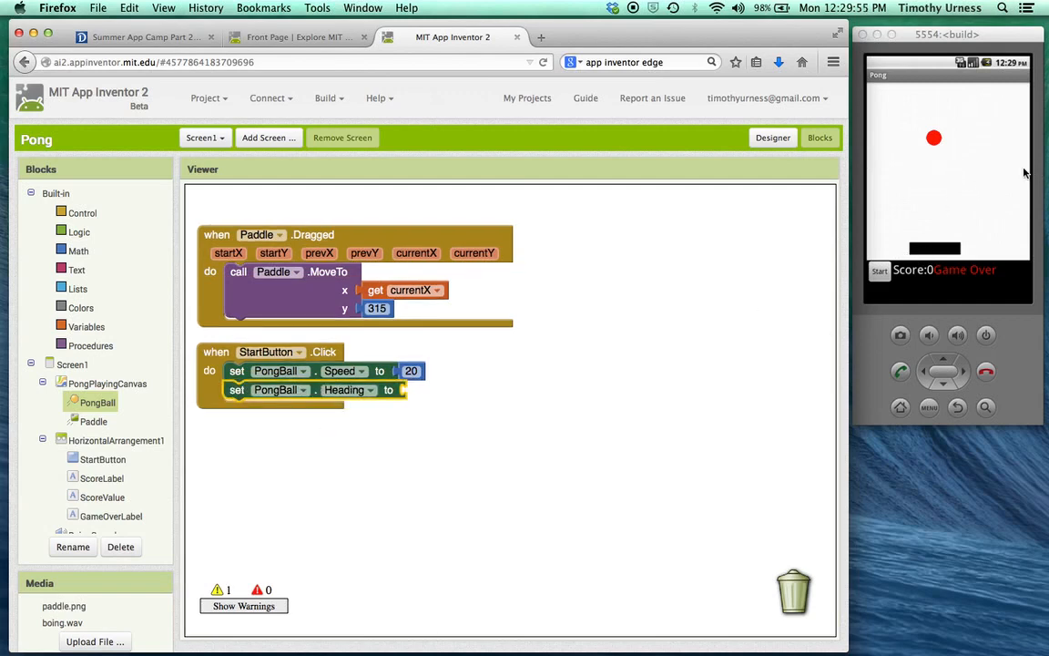
mouse_move(929, 171)
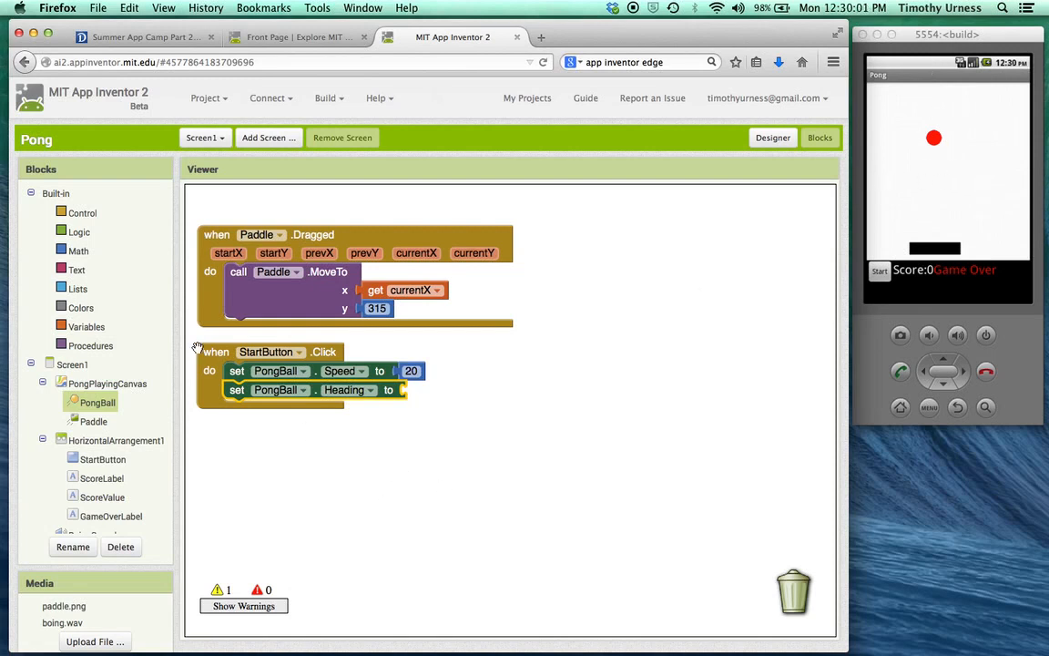
- Attach a random integer block to the heading and set its upper bound to 135
click(78, 251)
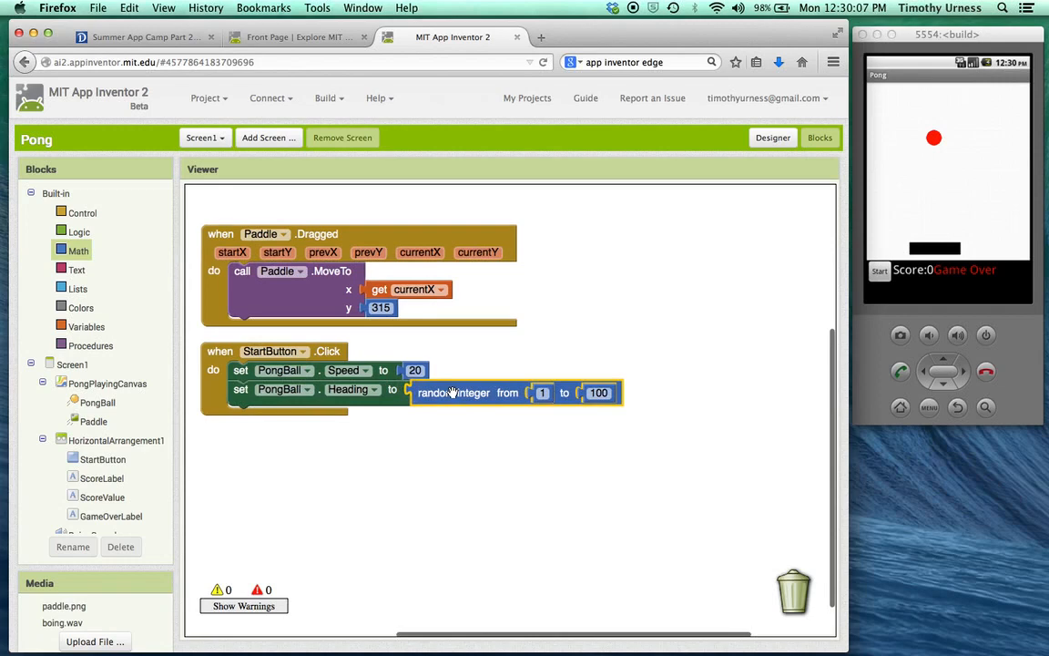
click(543, 394)
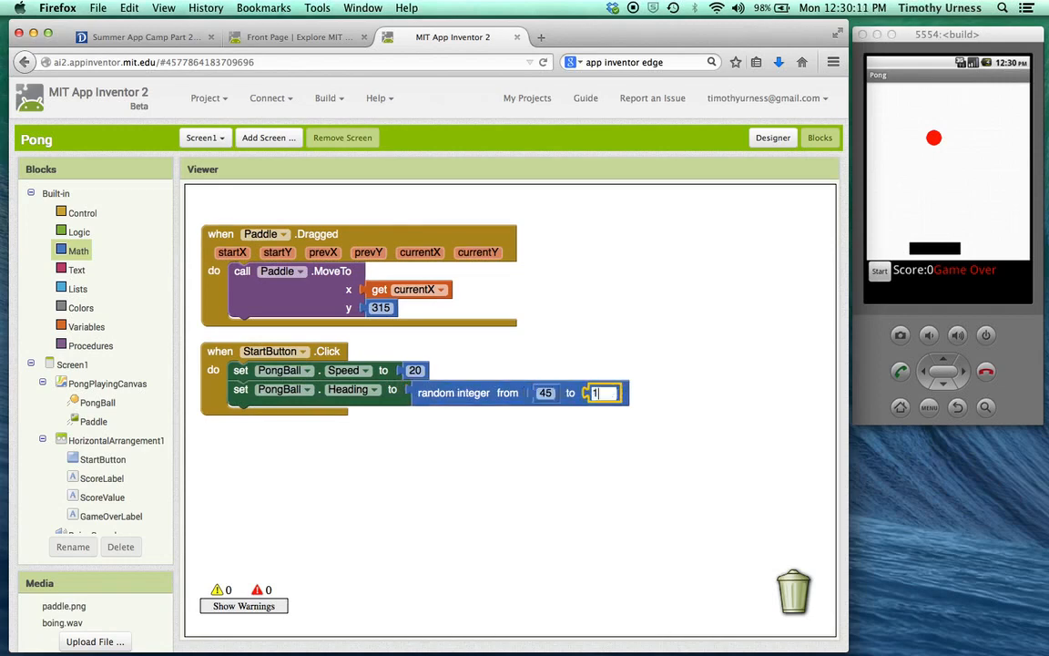
text(135)
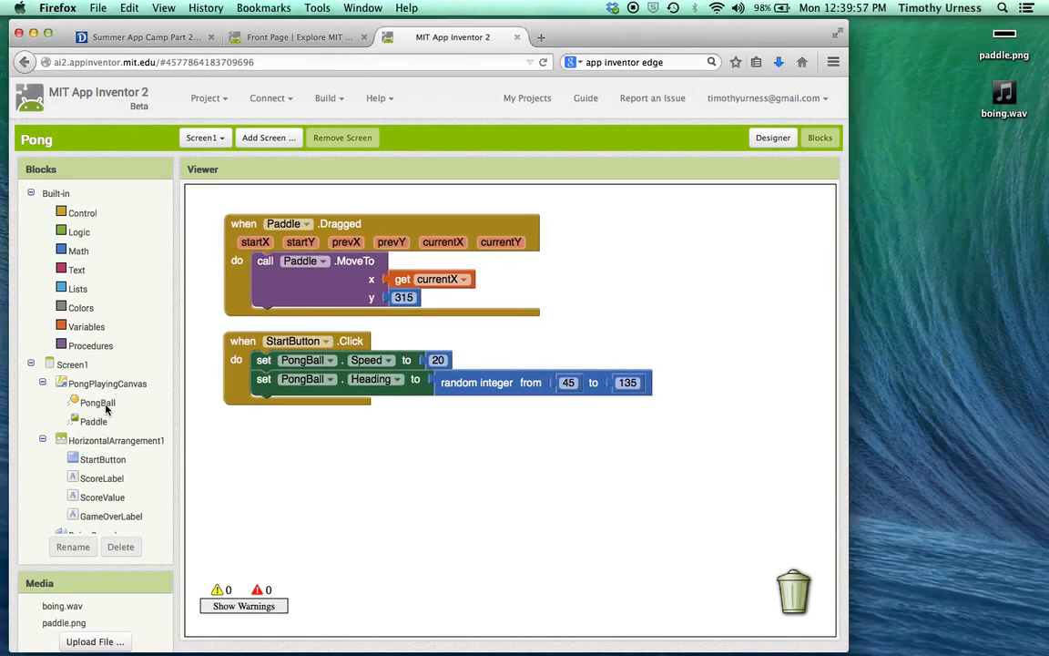
- Add a PongBall.EdgeReached handler with a PongBall.Bounce call inside it
click(98, 403)
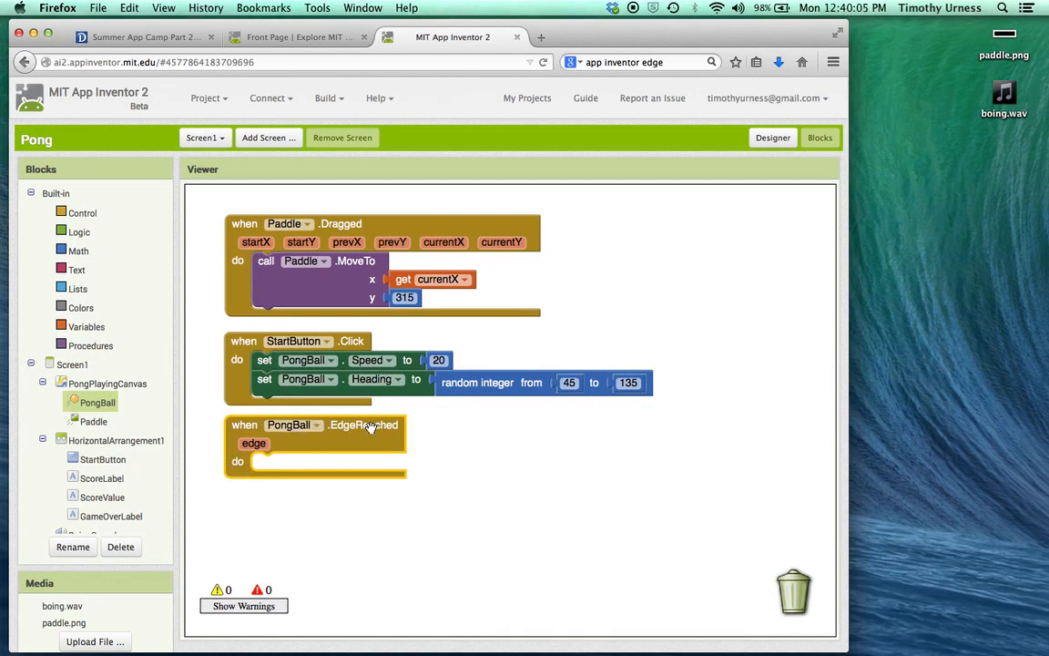
mouse_move(289, 527)
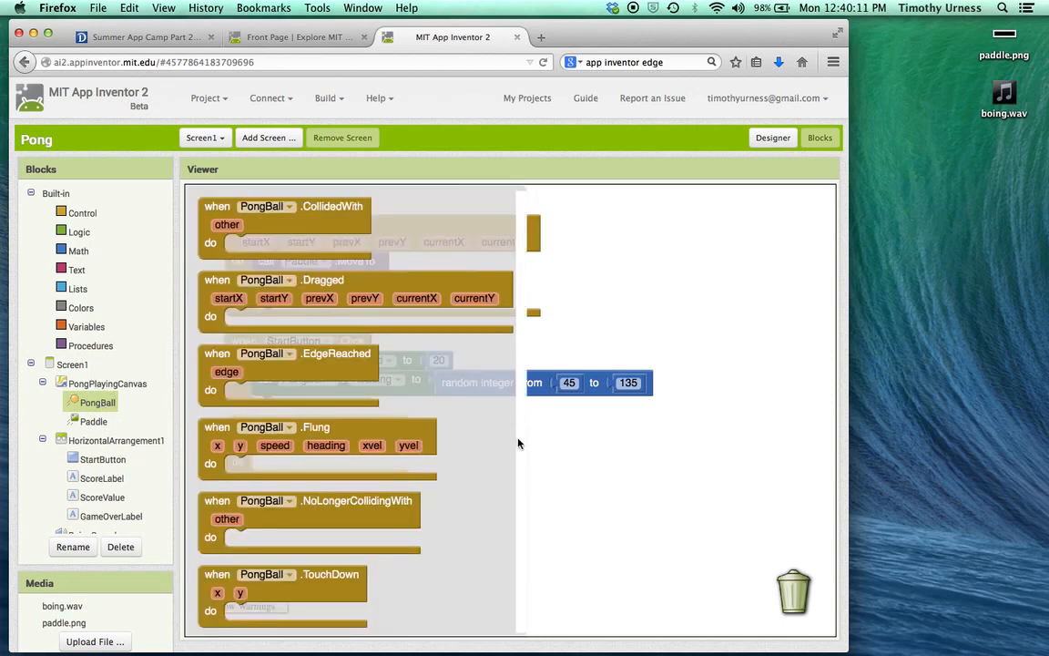
scroll(down, 3)
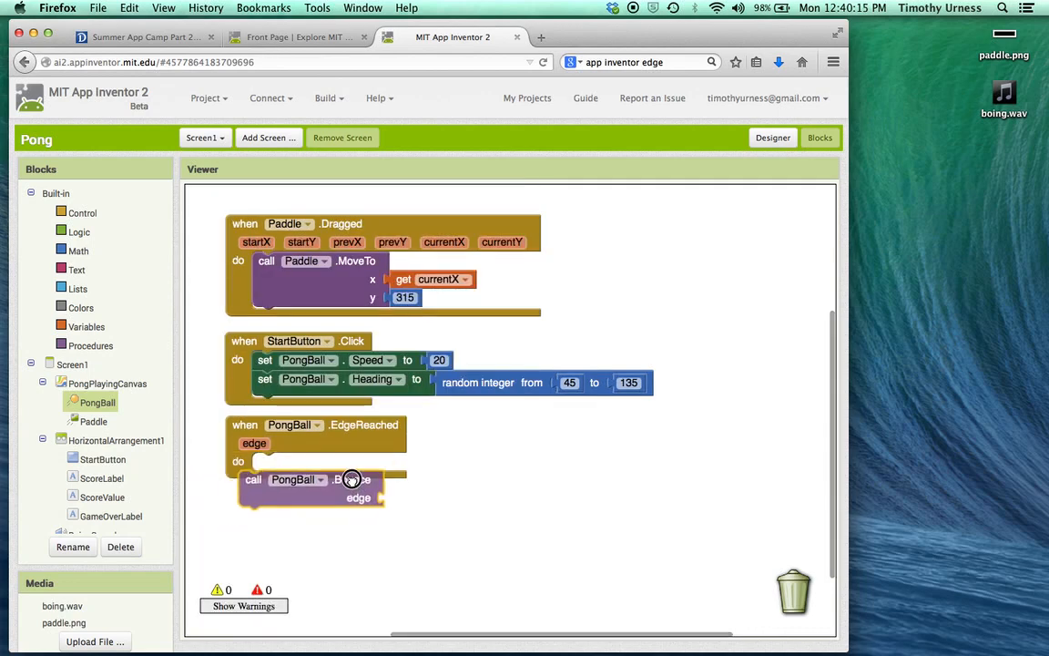
drag(354, 481, 347, 464)
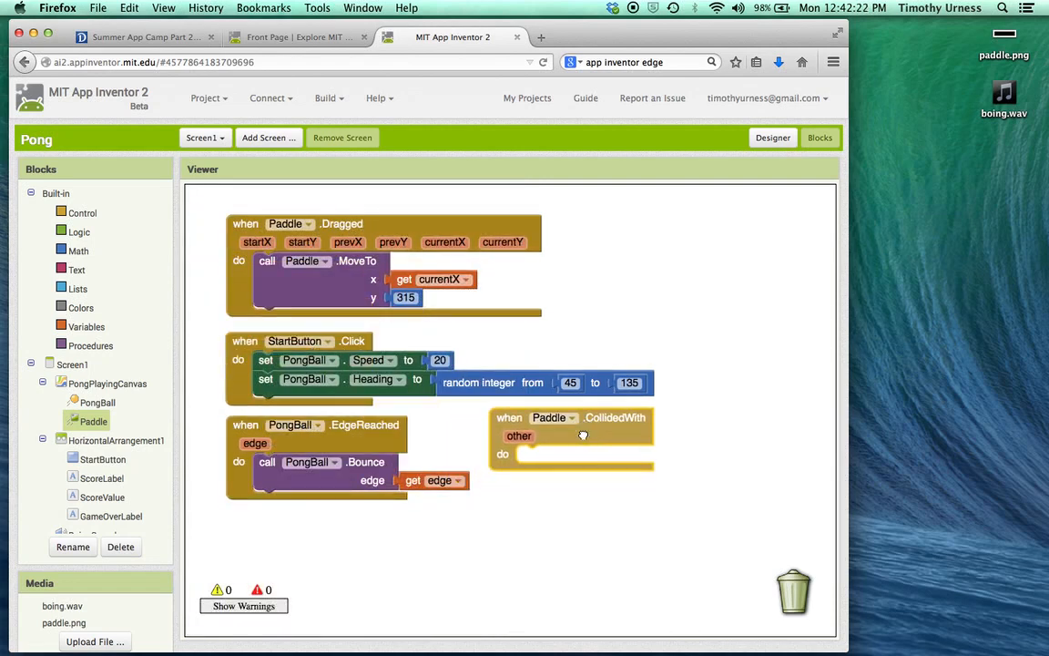
mouse_move(605, 426)
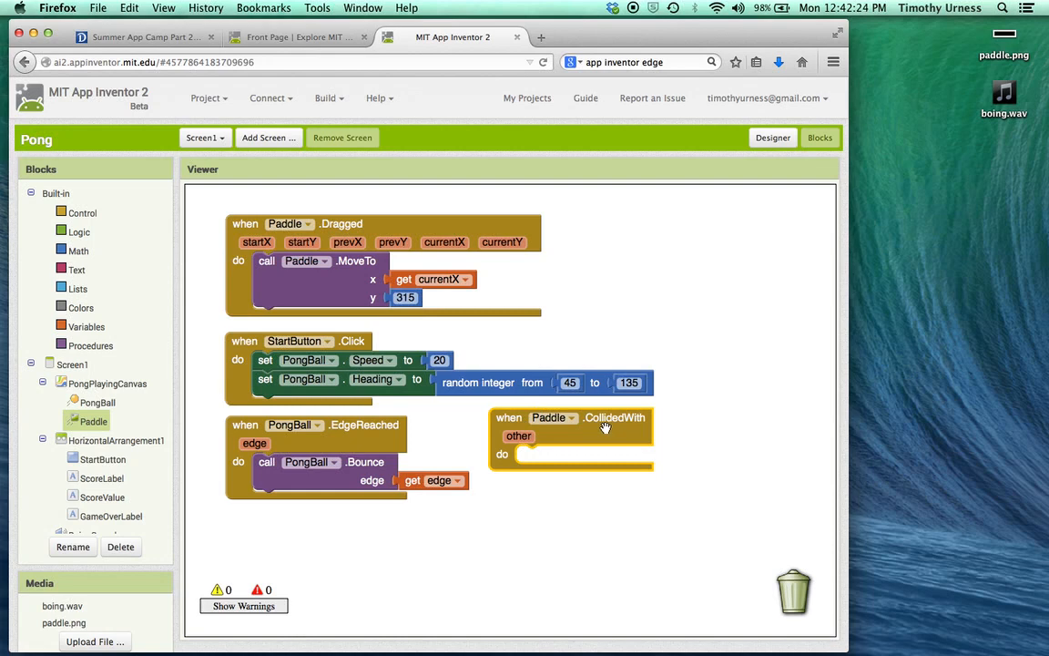
mouse_move(532, 521)
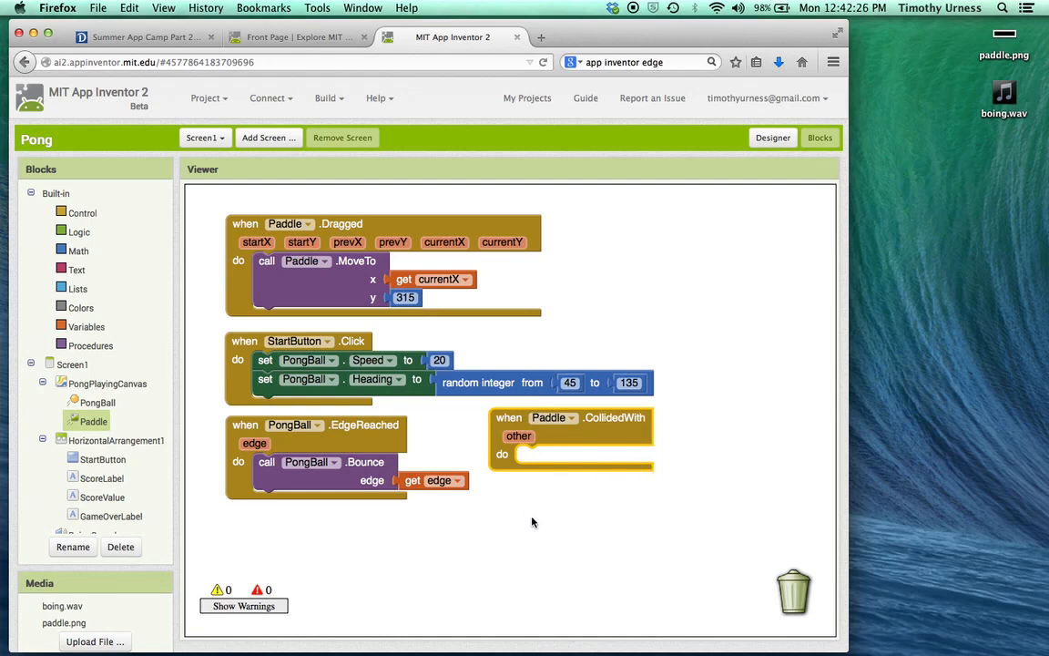
mouse_move(94, 383)
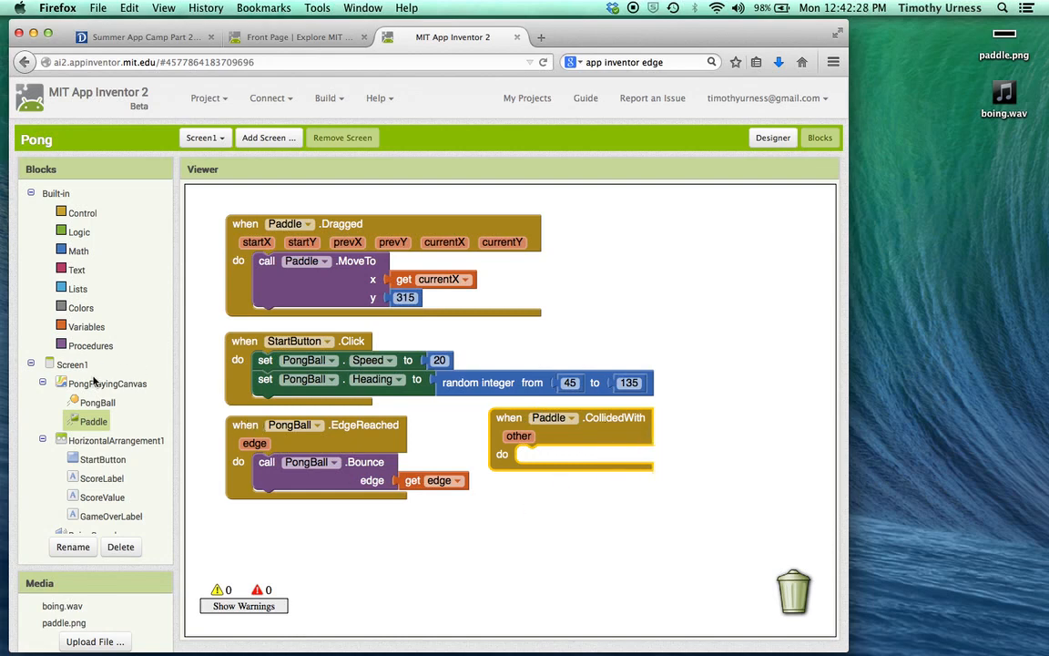
mouse_move(167, 445)
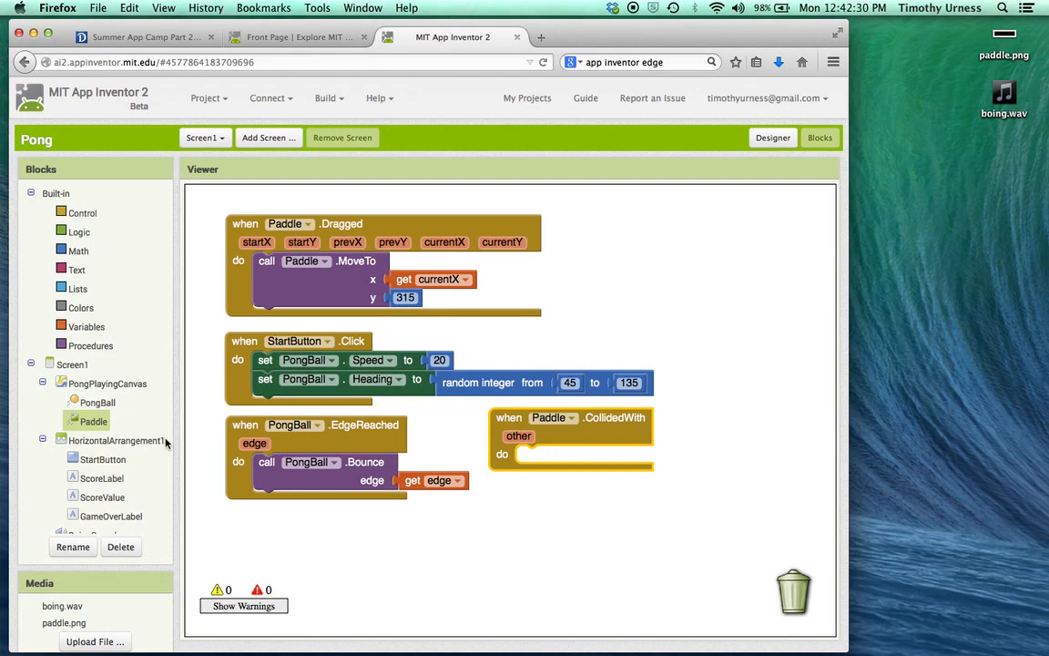
- Put a PongBall.Bounce call inside Paddle.CollidedWith and add a number block for its edge
click(99, 403)
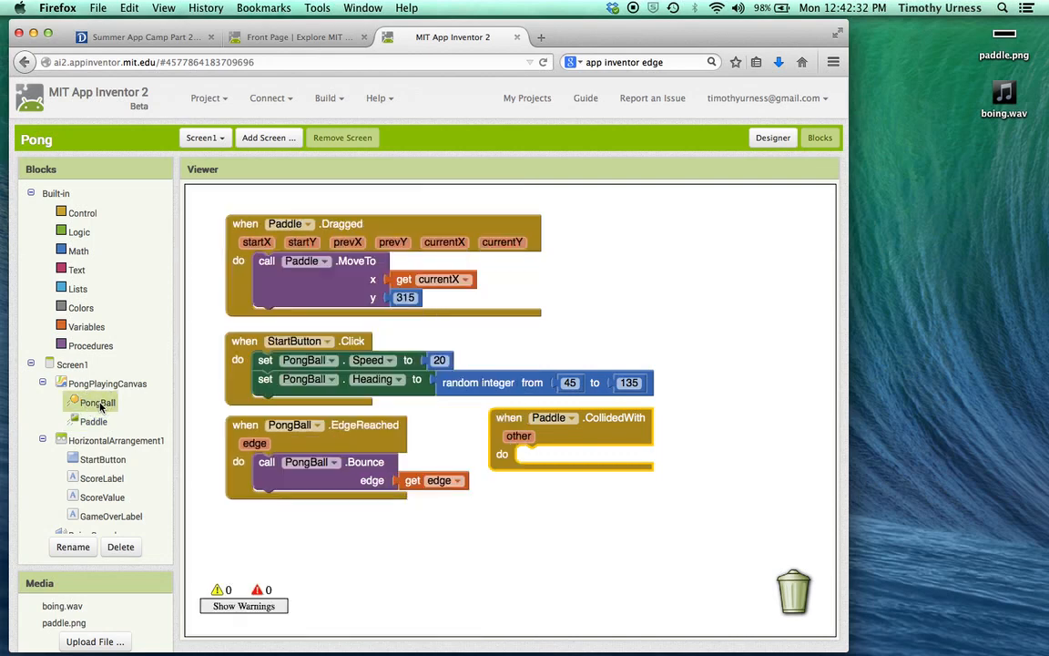
click(98, 402)
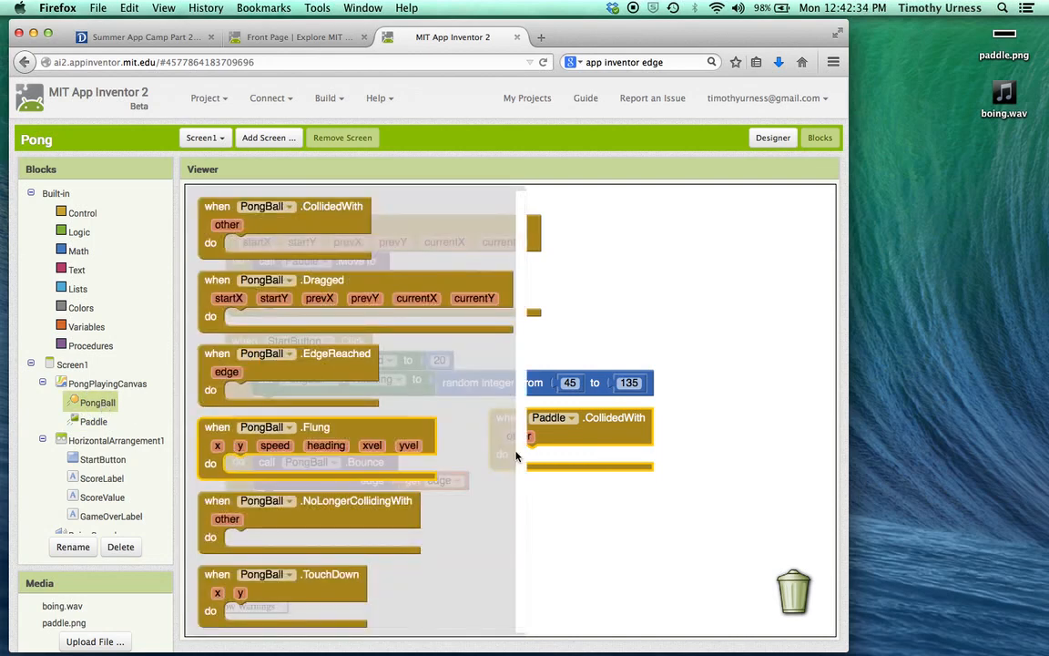
scroll(down, 3)
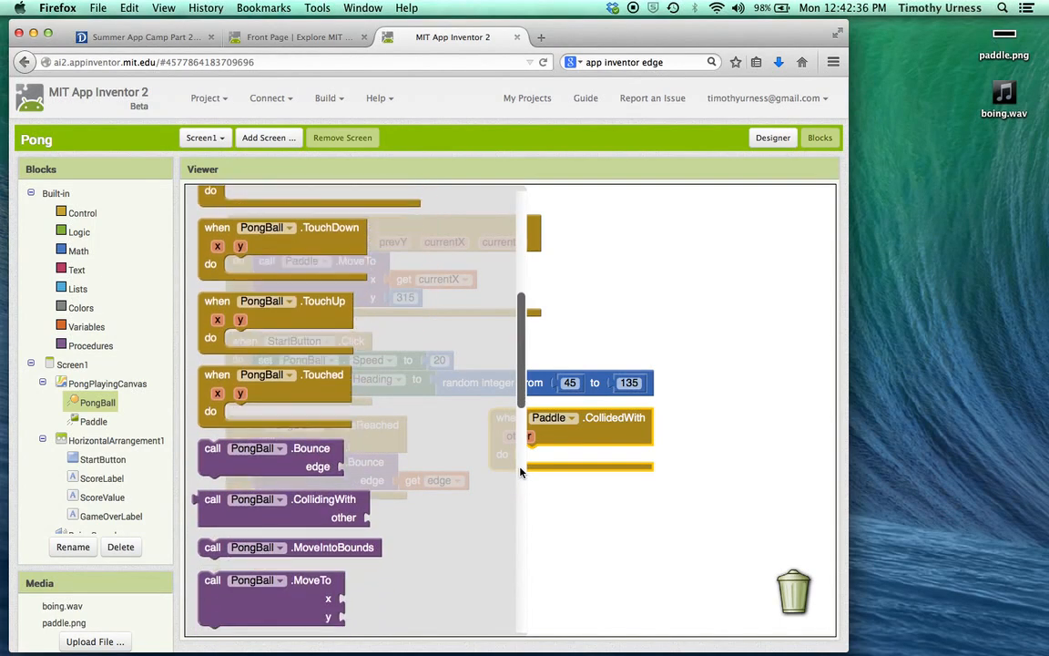
click(251, 463)
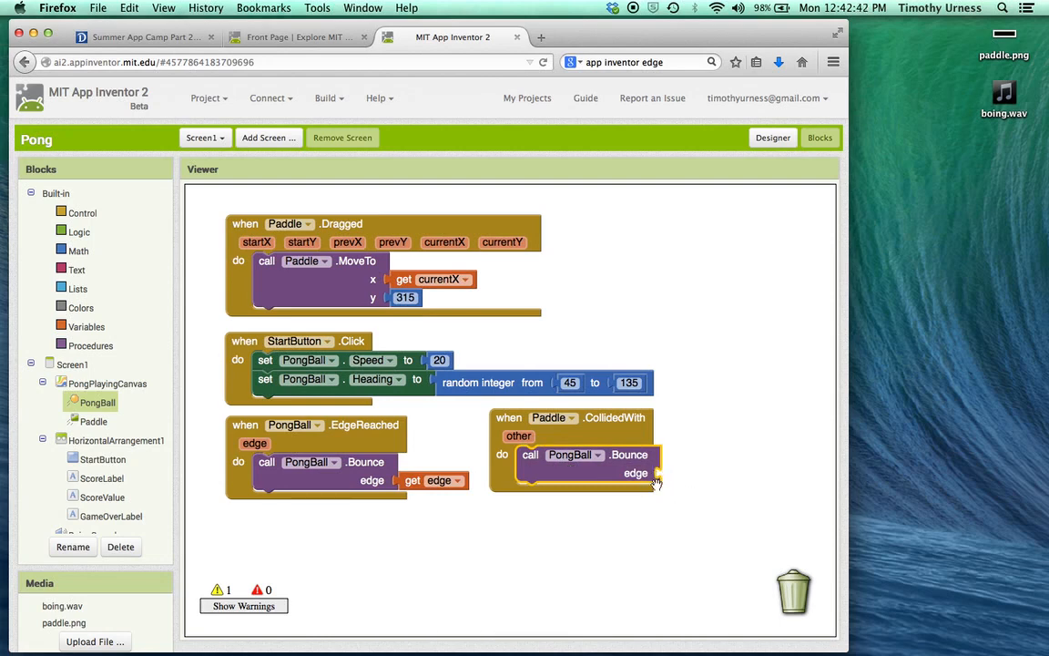
mouse_move(669, 483)
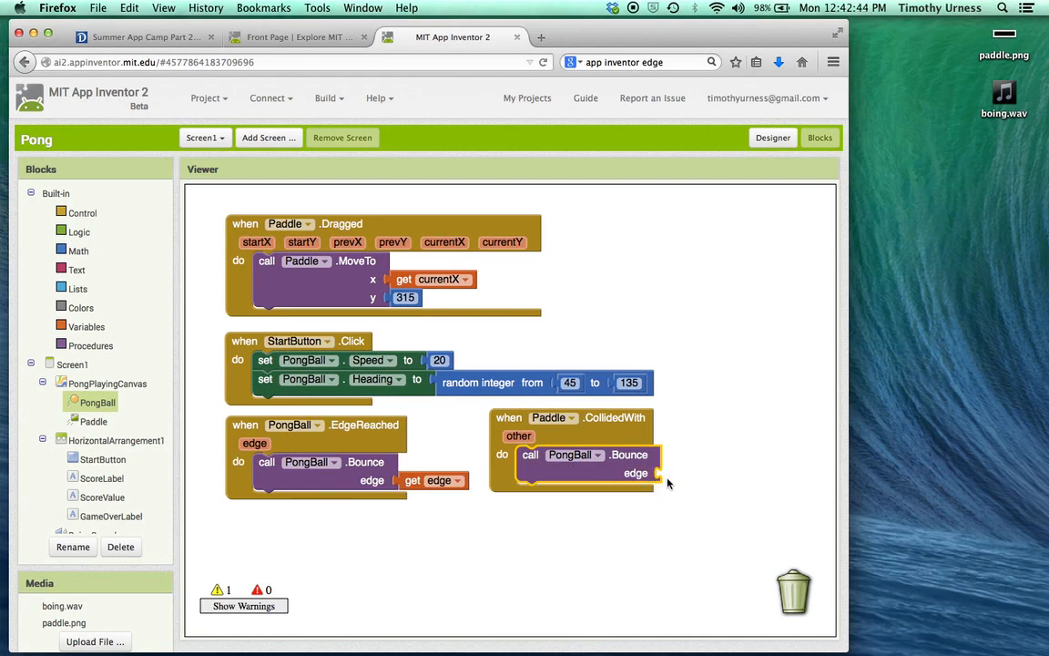
click(616, 535)
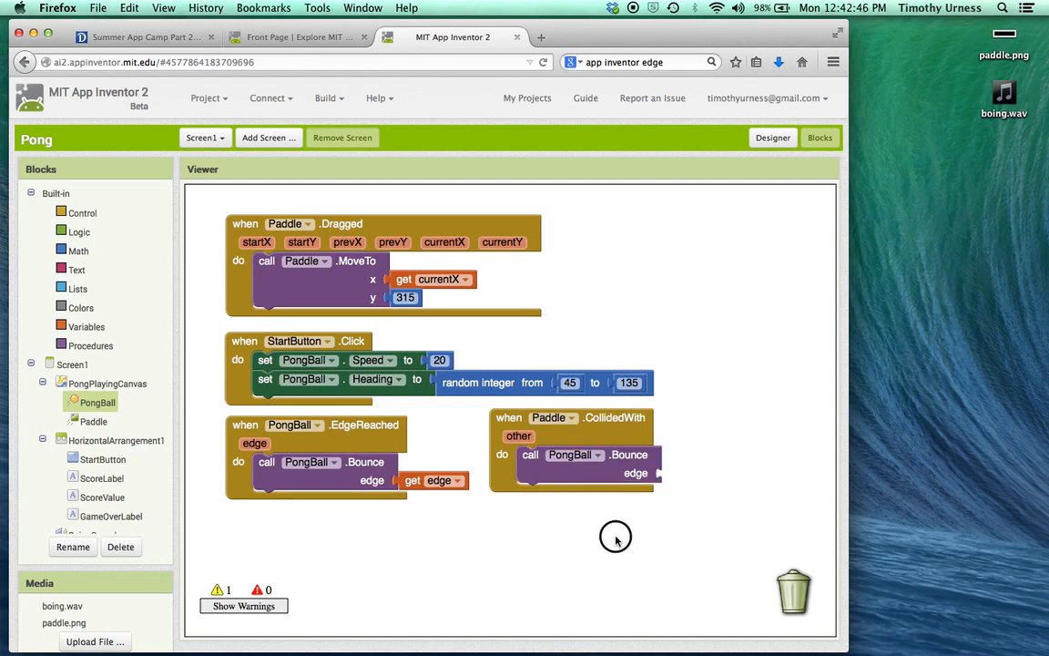
mouse_move(616, 540)
text(-1)
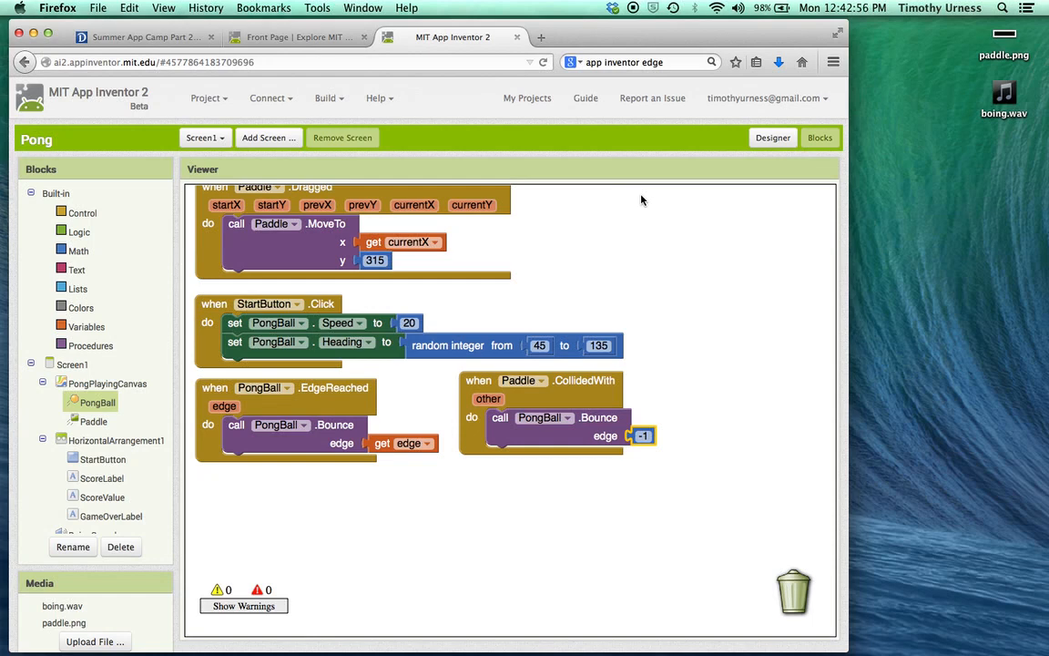
mouse_move(536, 218)
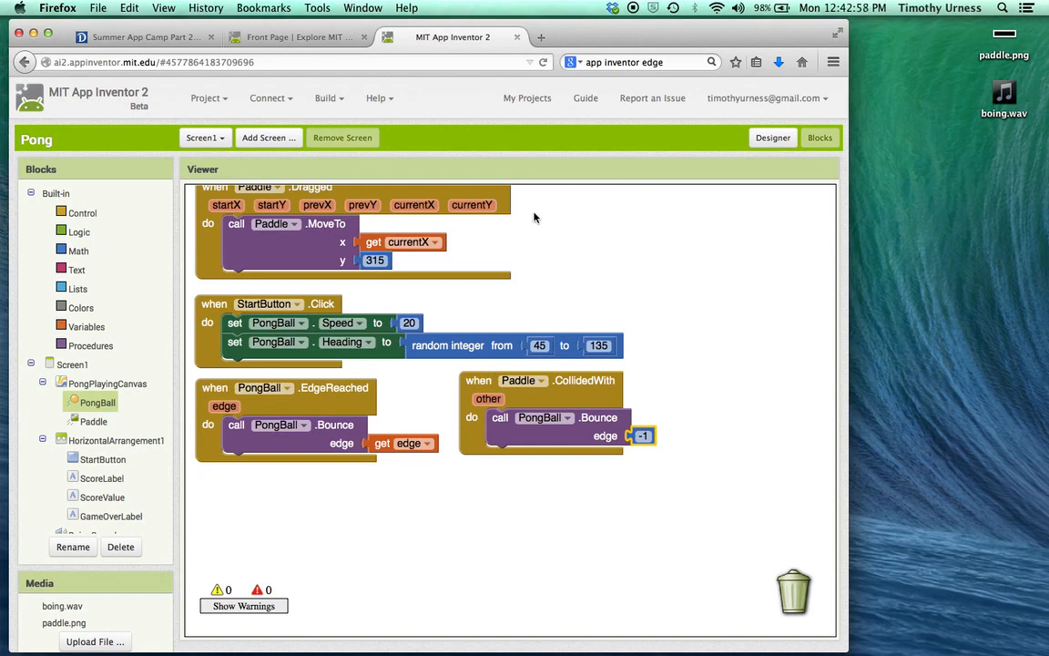
mouse_move(743, 444)
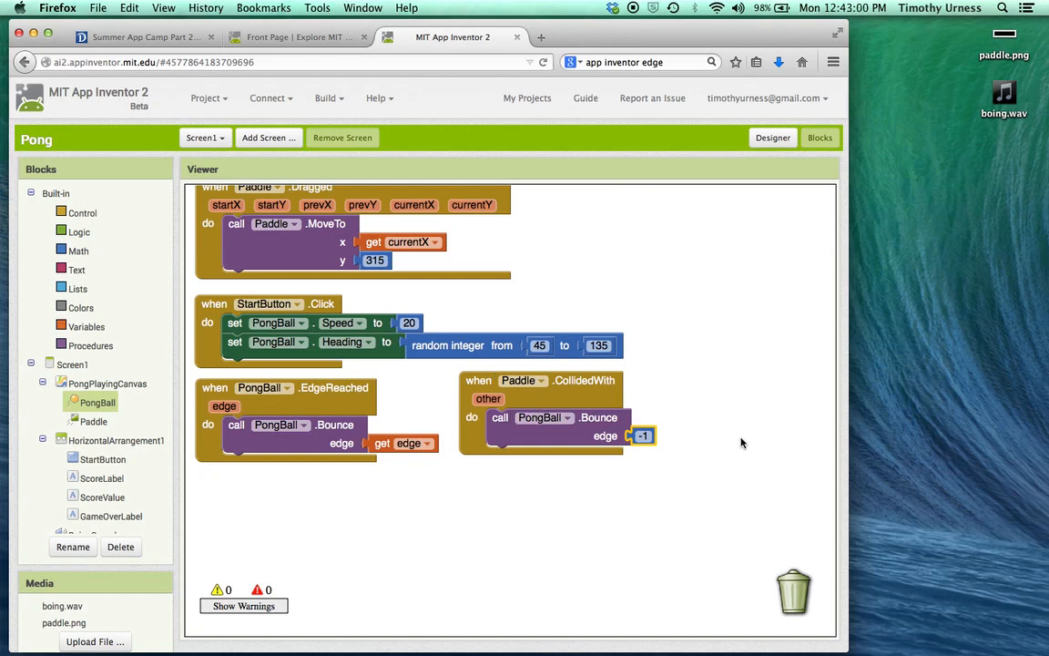
mouse_move(721, 287)
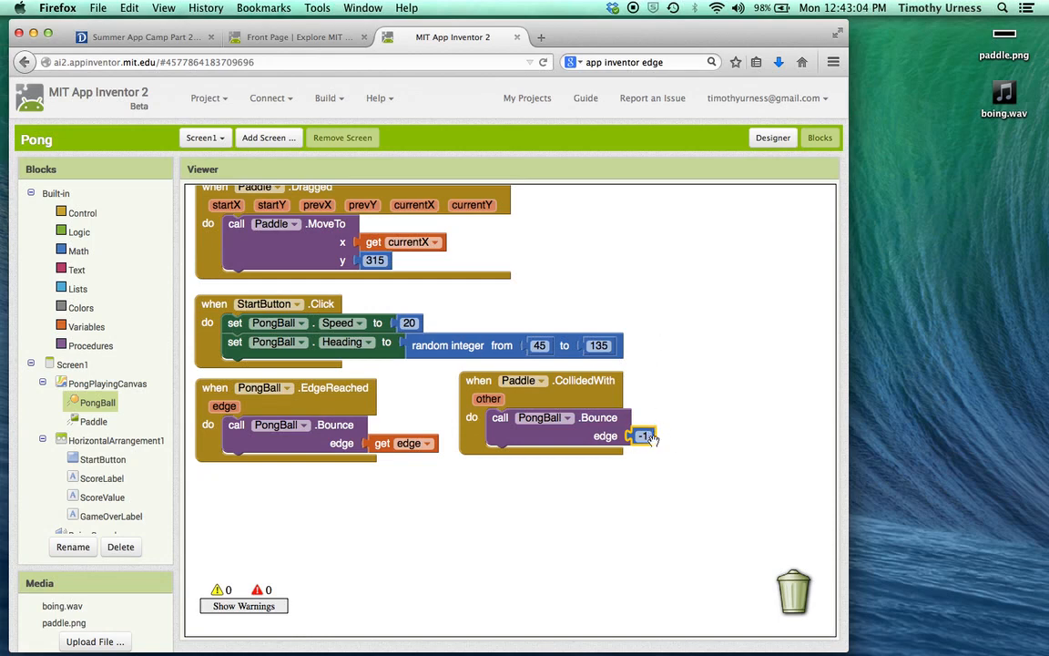
mouse_move(645, 456)
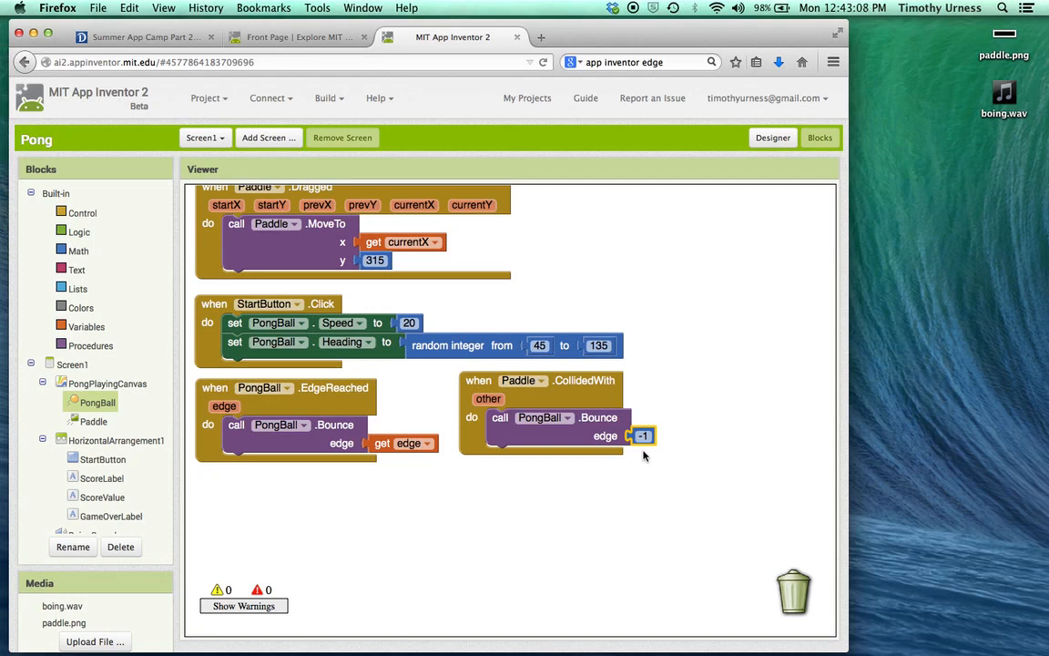
mouse_move(967, 87)
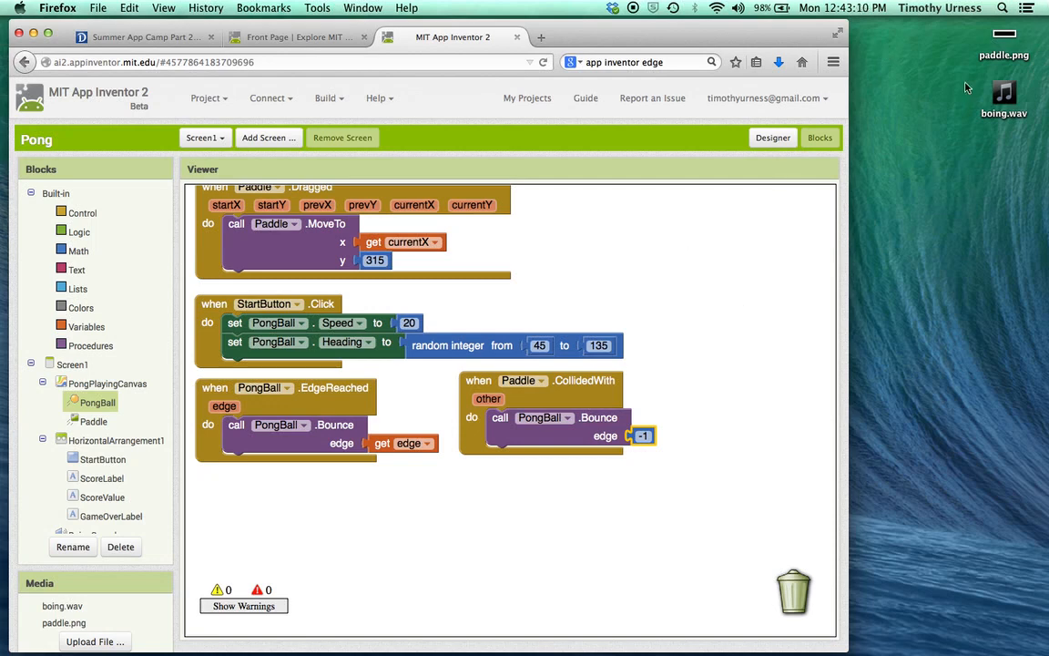